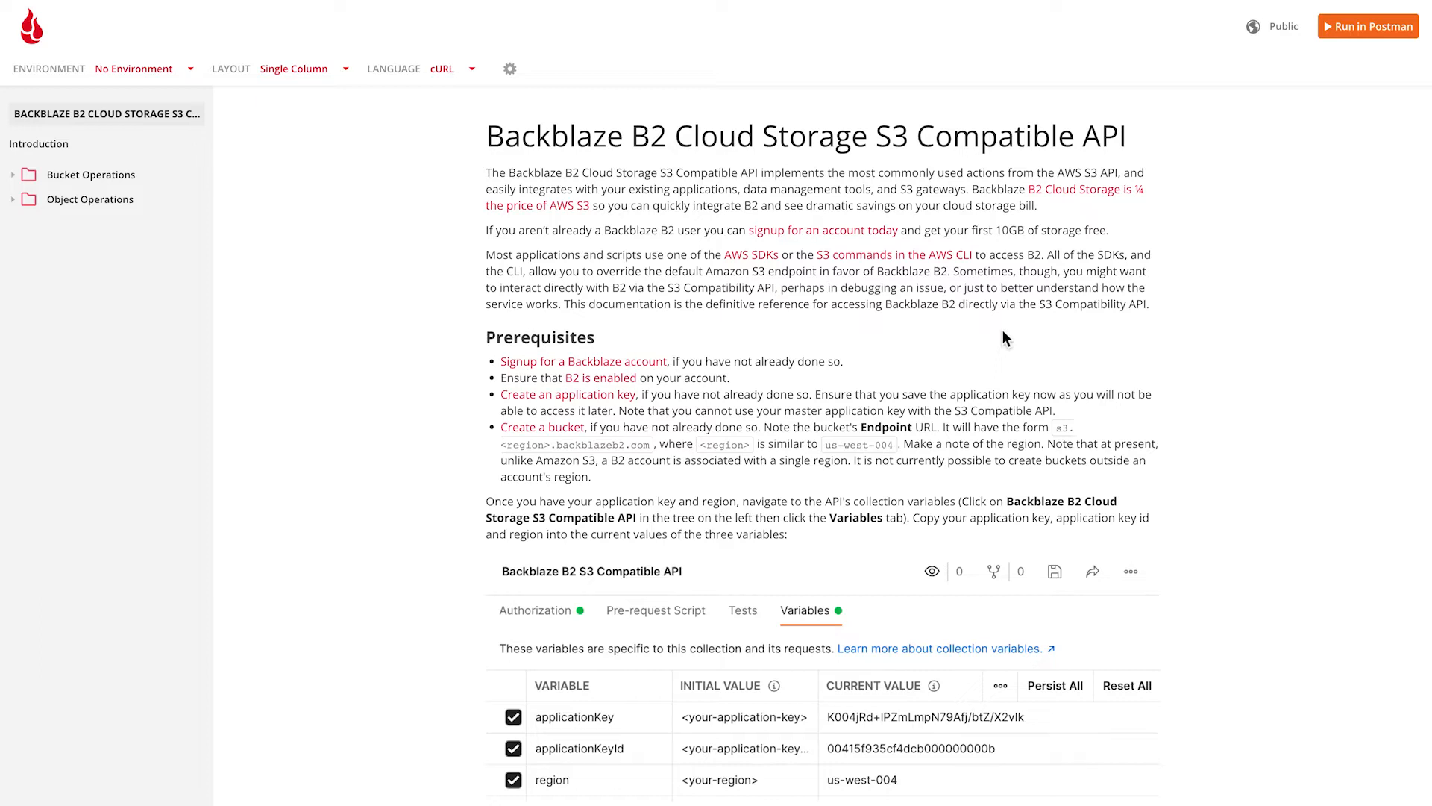
{"action": "mouse_move", "coordinate": [812, 355]}
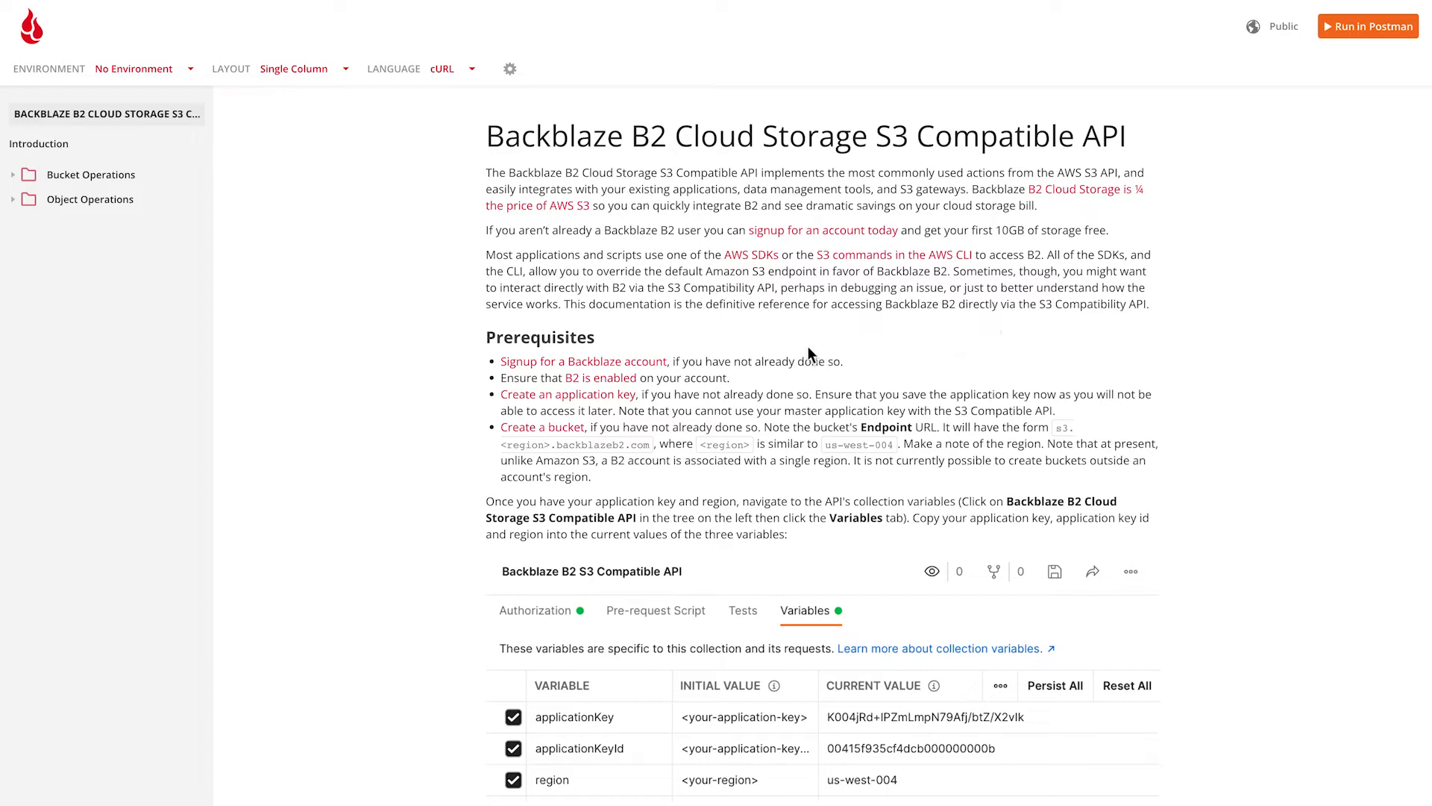
{"action": "mouse_move", "coordinate": [698, 391]}
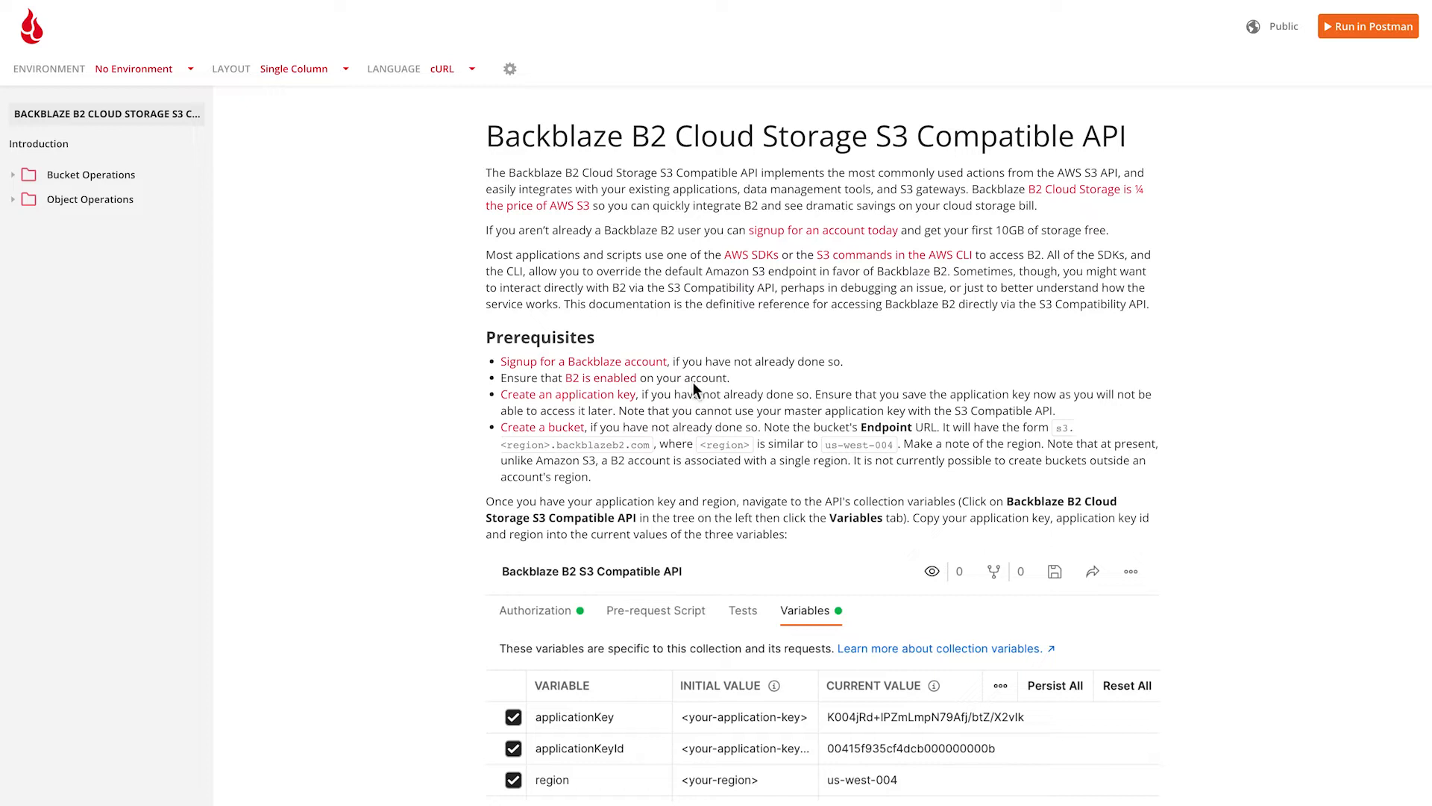
{"action": "mouse_move", "coordinate": [694, 405]}
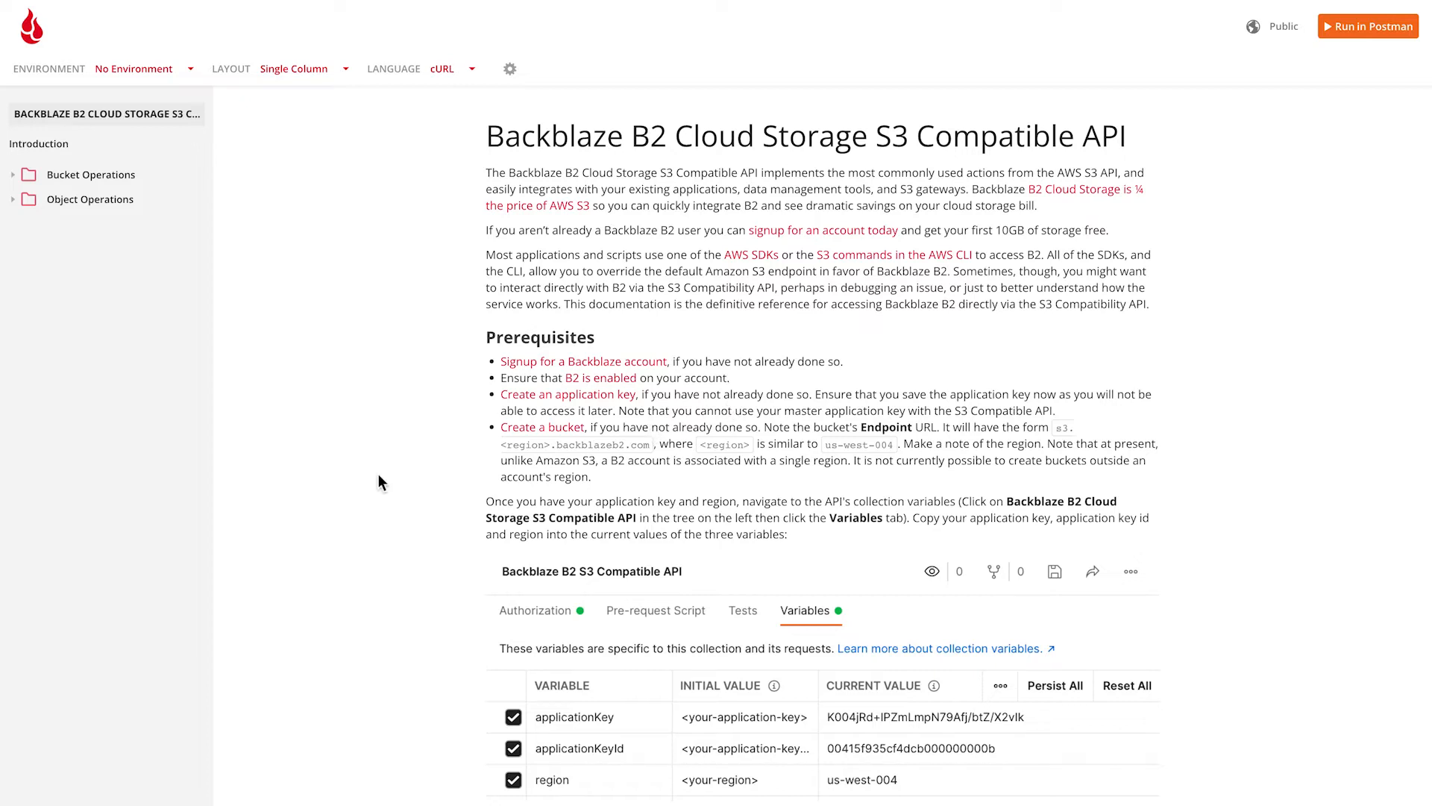
- Scroll through Test your settings, Response Codes and Bucket Operations to the S3 Create Bucket cURL example
{"action": "scroll", "scroll_direction": "down", "scroll_amount": 3}
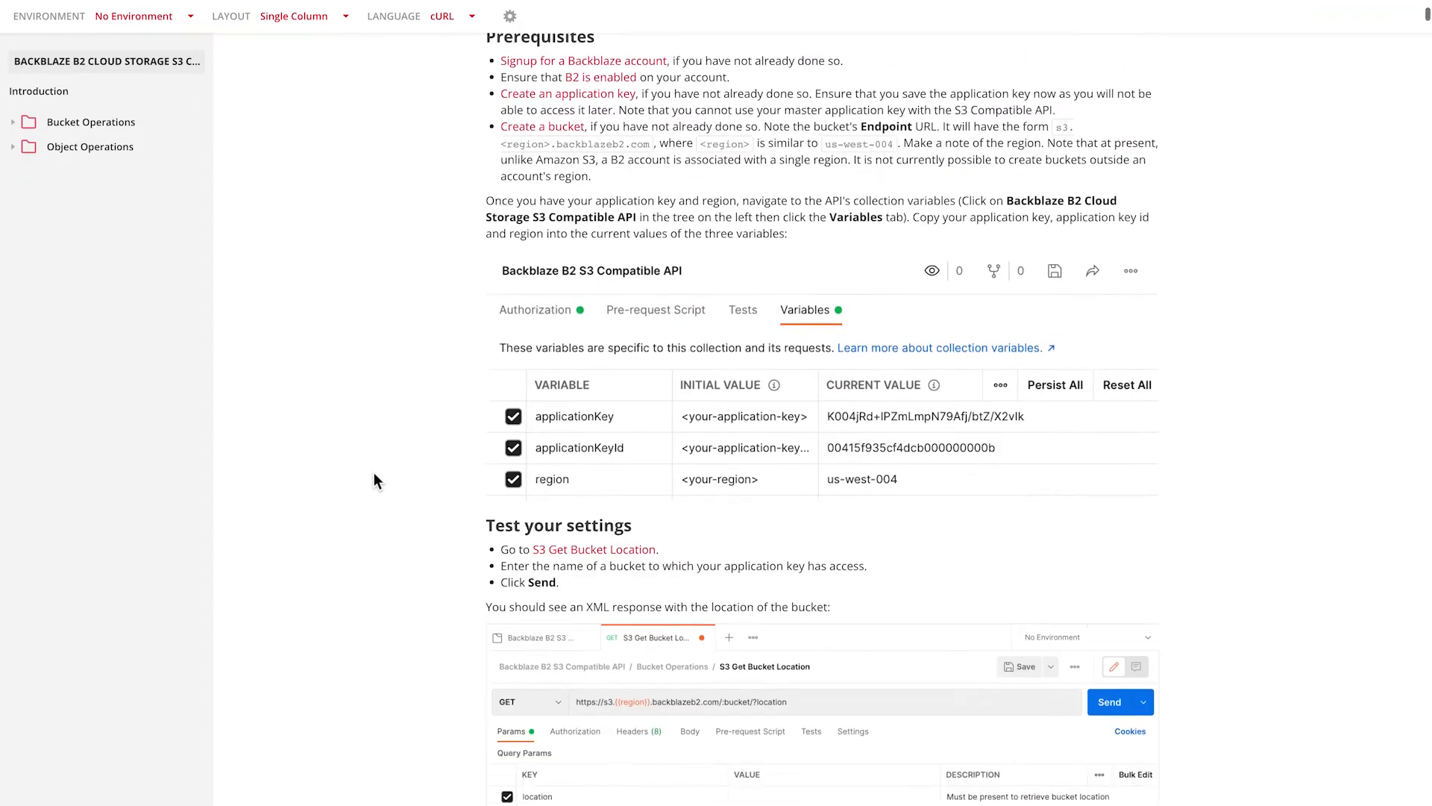
{"action": "scroll", "scroll_direction": "down", "scroll_amount": 3}
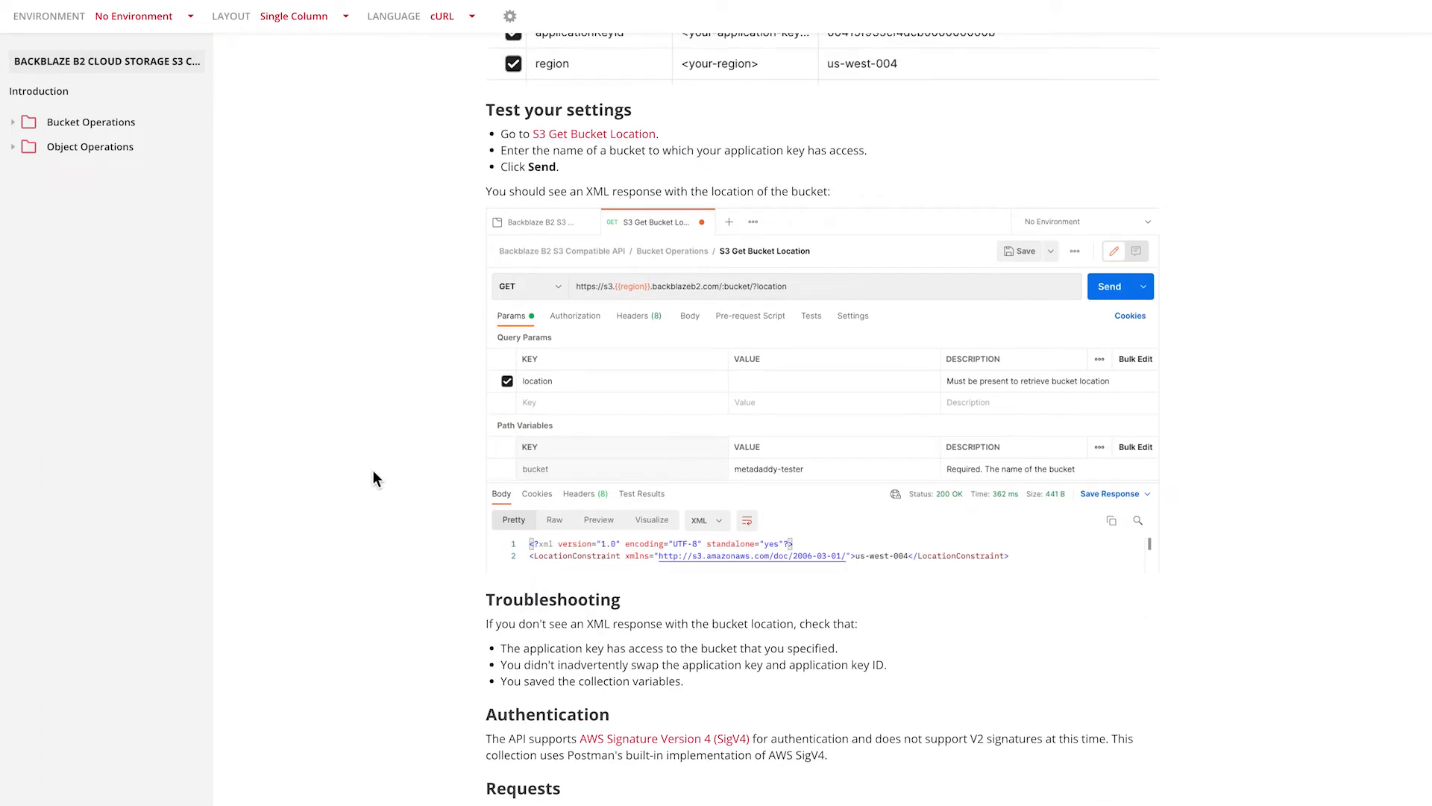
{"action": "scroll", "scroll_direction": "down", "scroll_amount": 3}
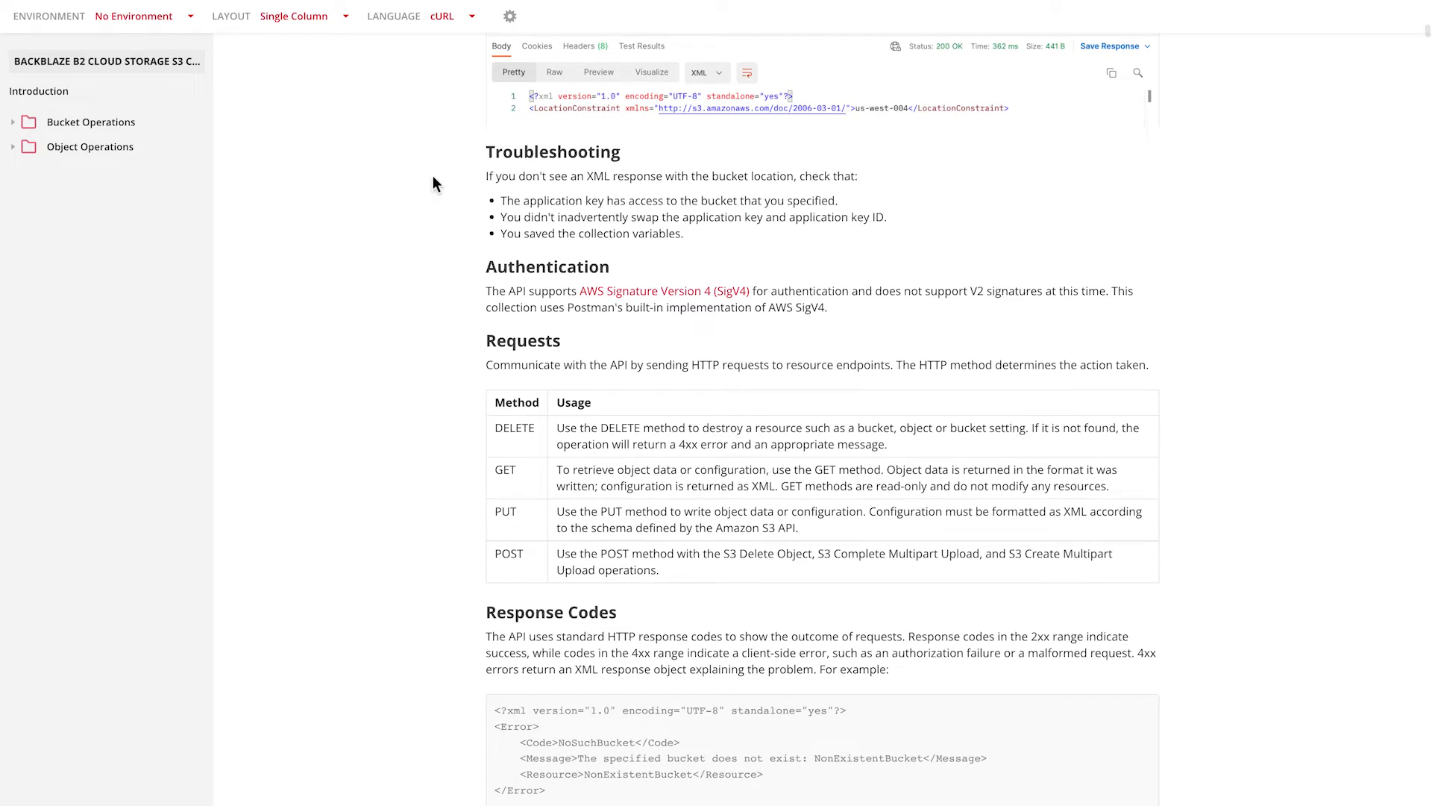
{"action": "mouse_move", "coordinate": [385, 590]}
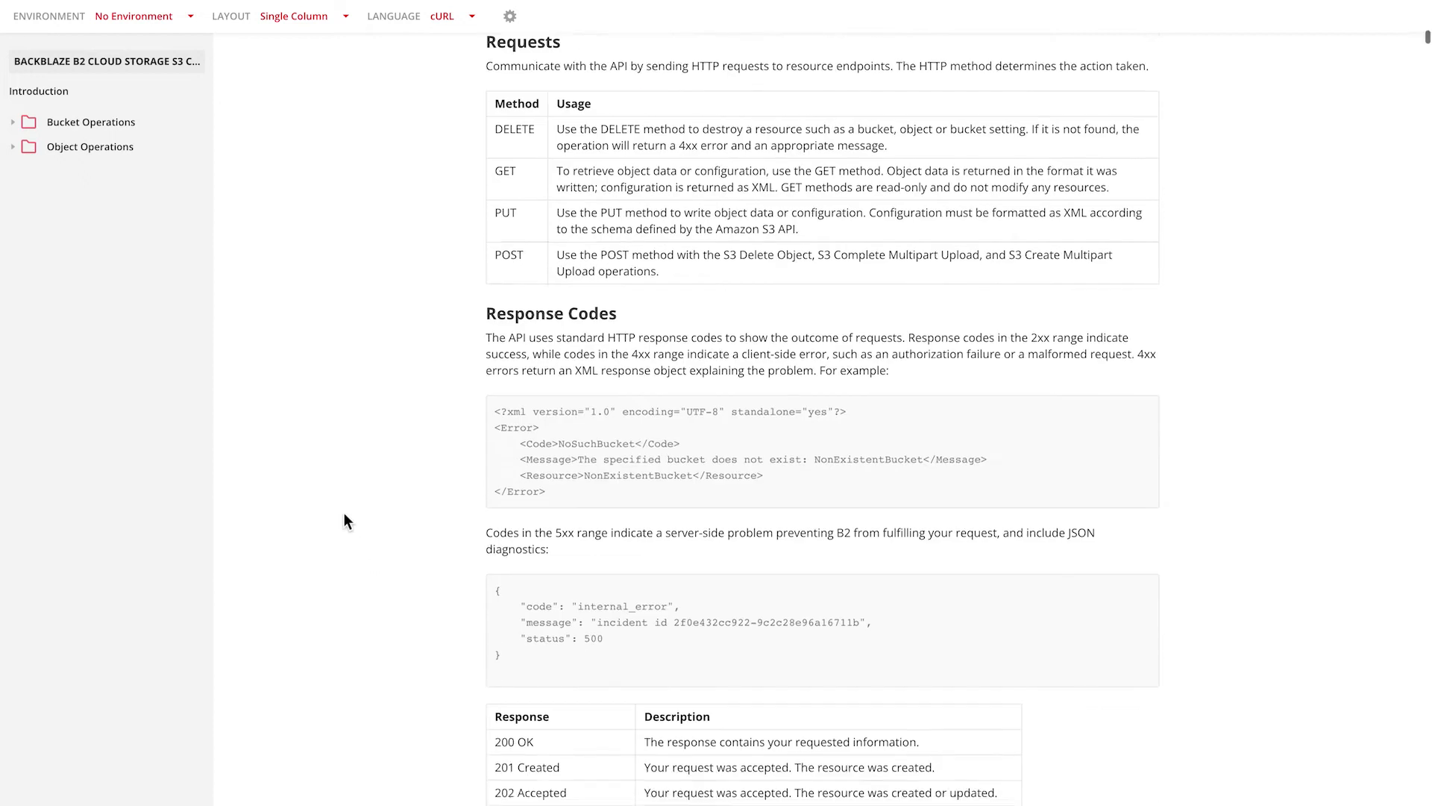
{"action": "scroll", "scroll_direction": "down", "scroll_amount": 3}
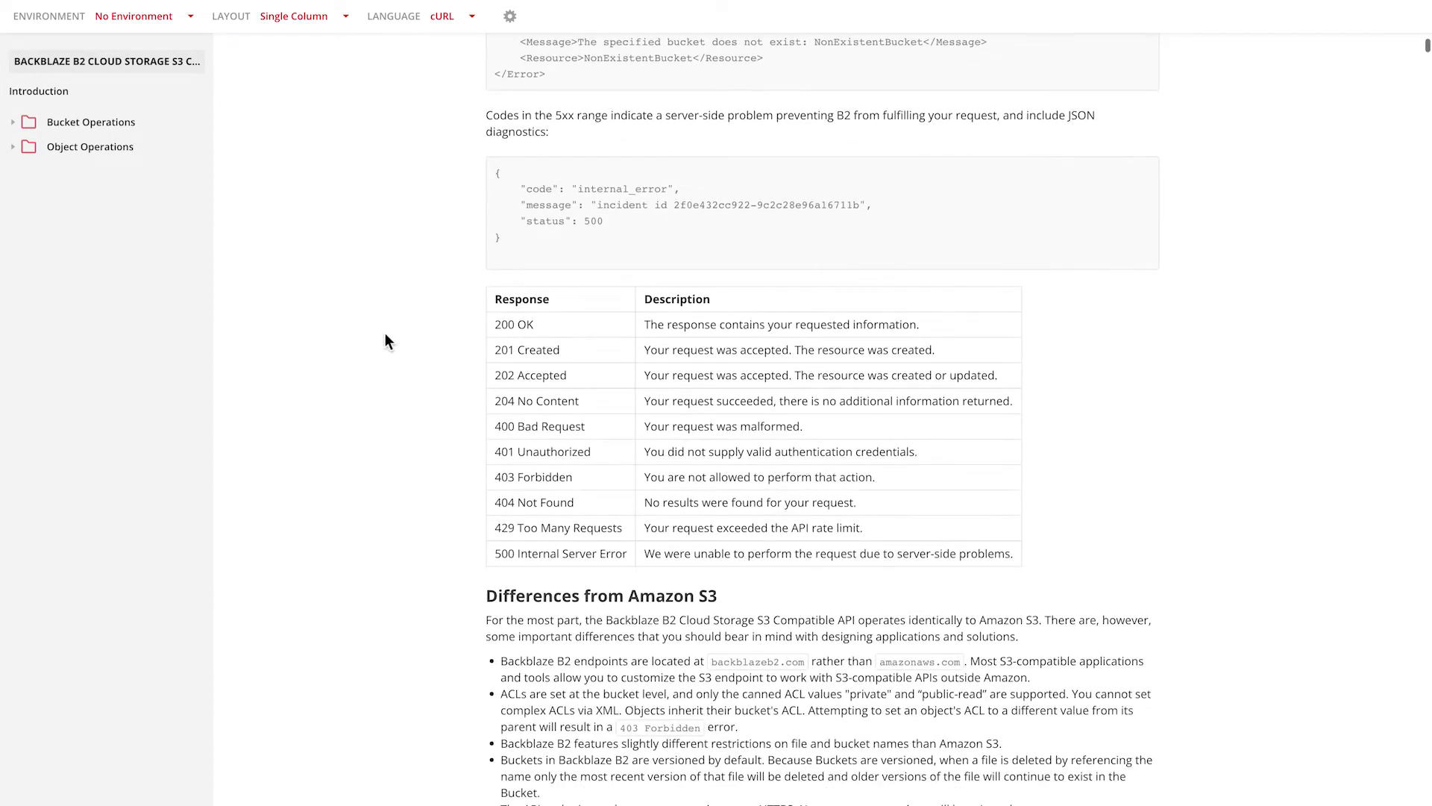
{"action": "scroll", "scroll_direction": "down", "scroll_amount": 3}
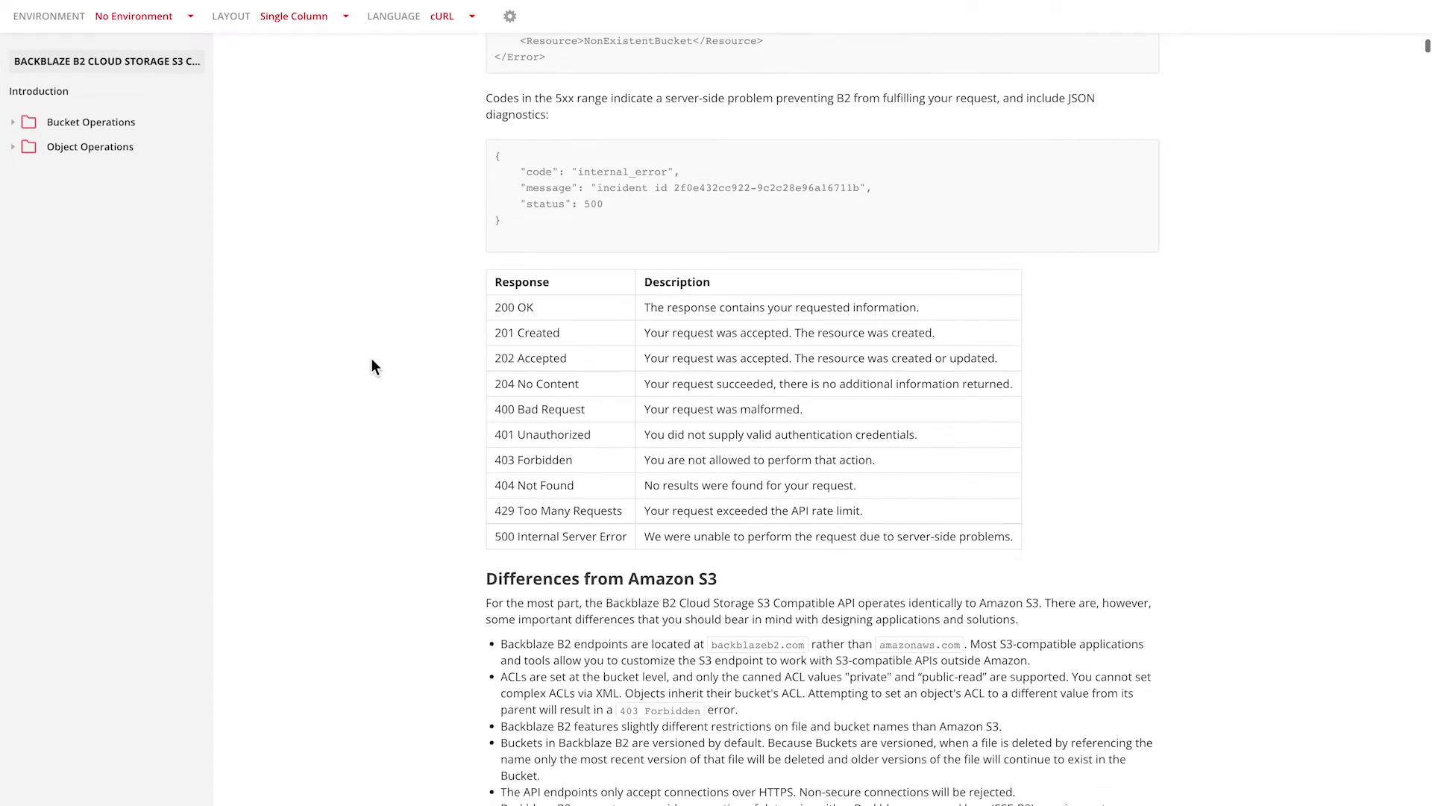
{"action": "scroll", "scroll_direction": "down", "scroll_amount": 3}
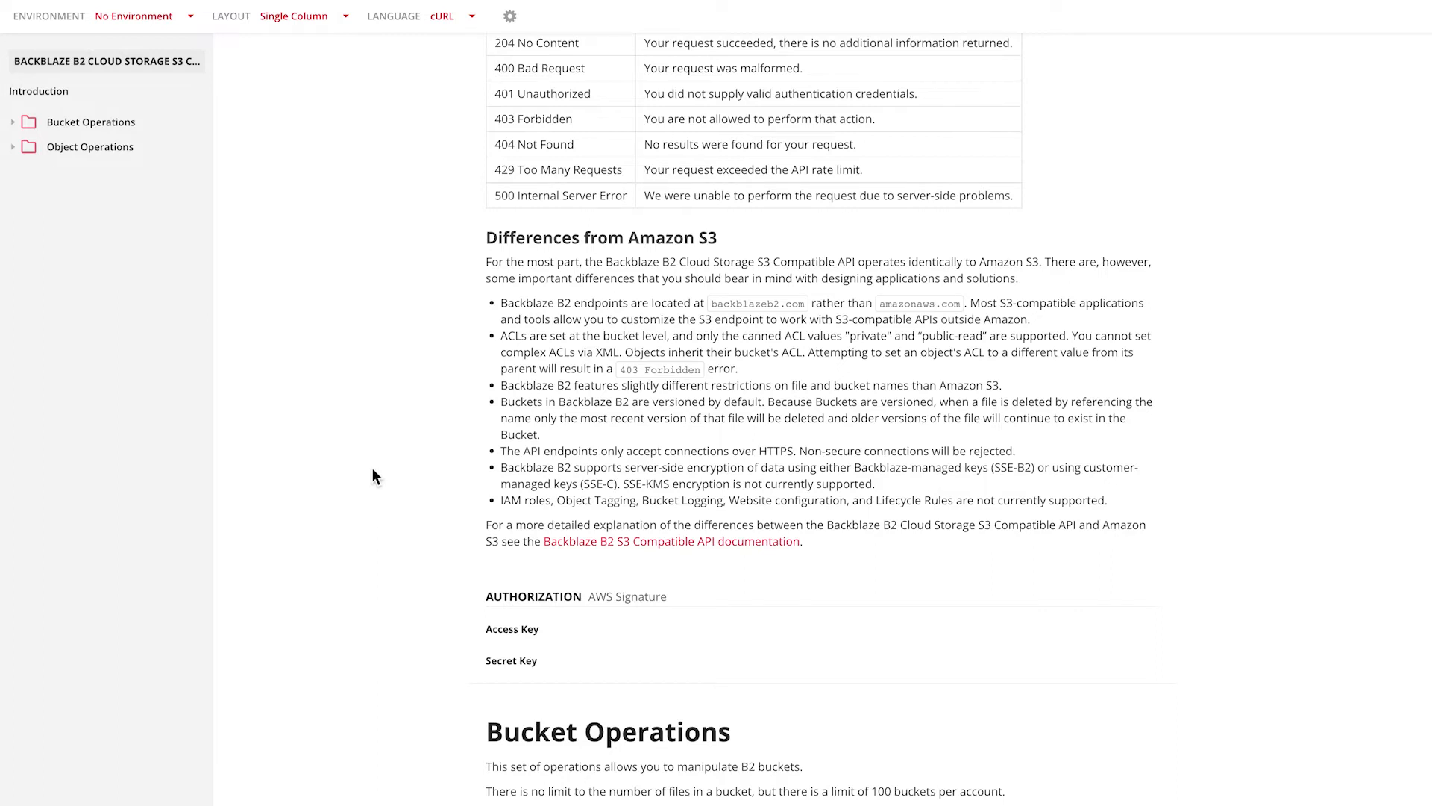
{"action": "scroll", "scroll_direction": "down", "scroll_amount": 3}
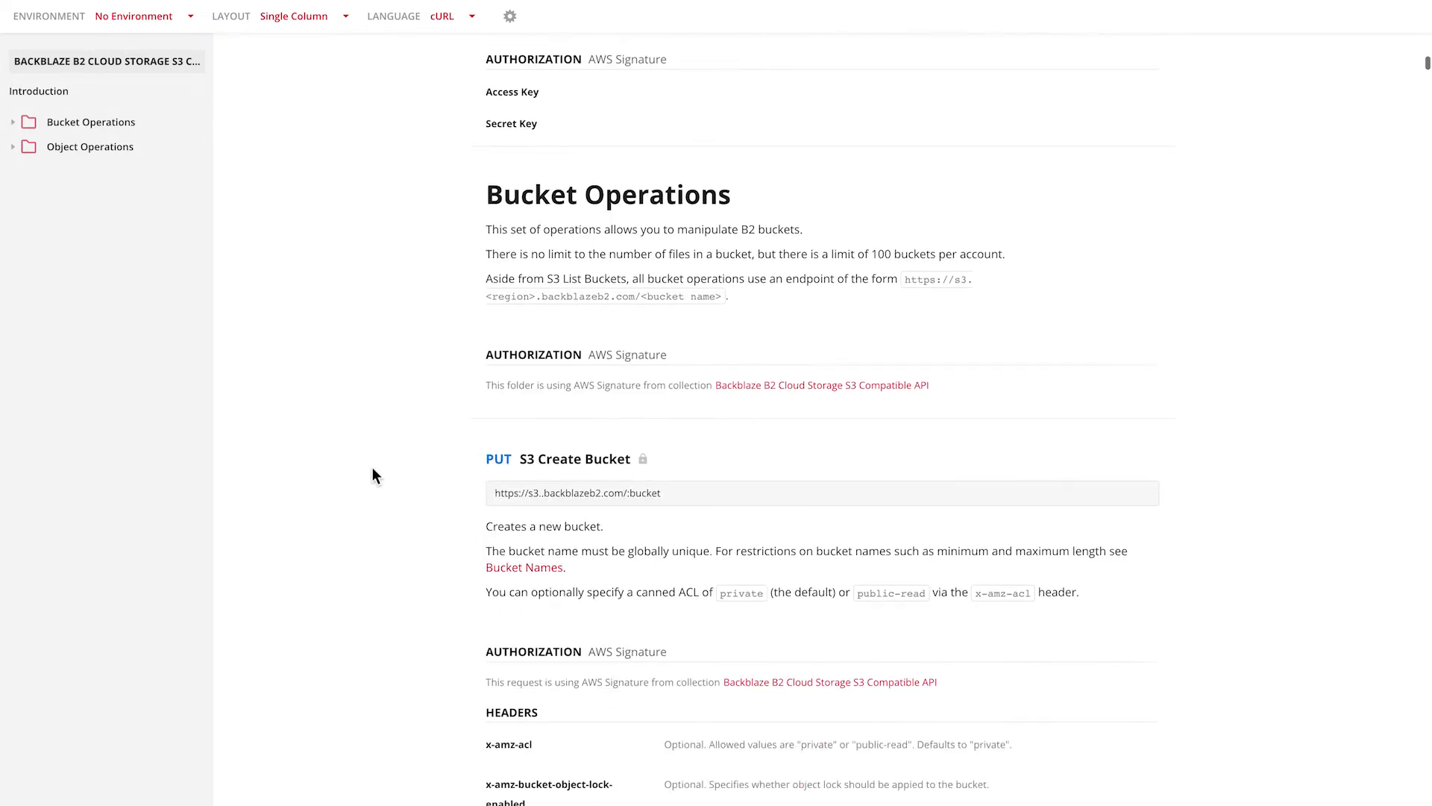
{"action": "scroll", "scroll_direction": "down", "scroll_amount": 3}
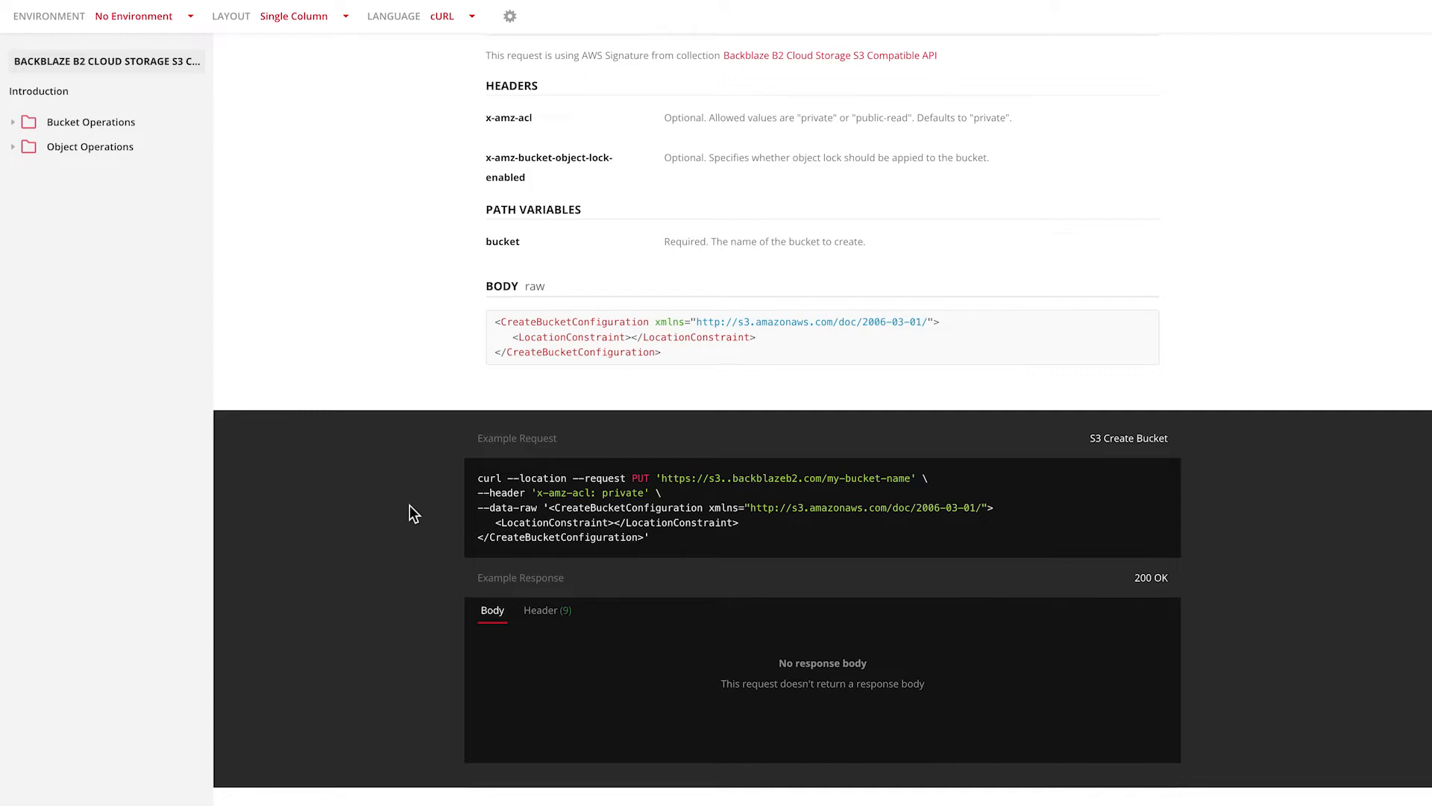
{"action": "mouse_move", "coordinate": [437, 198]}
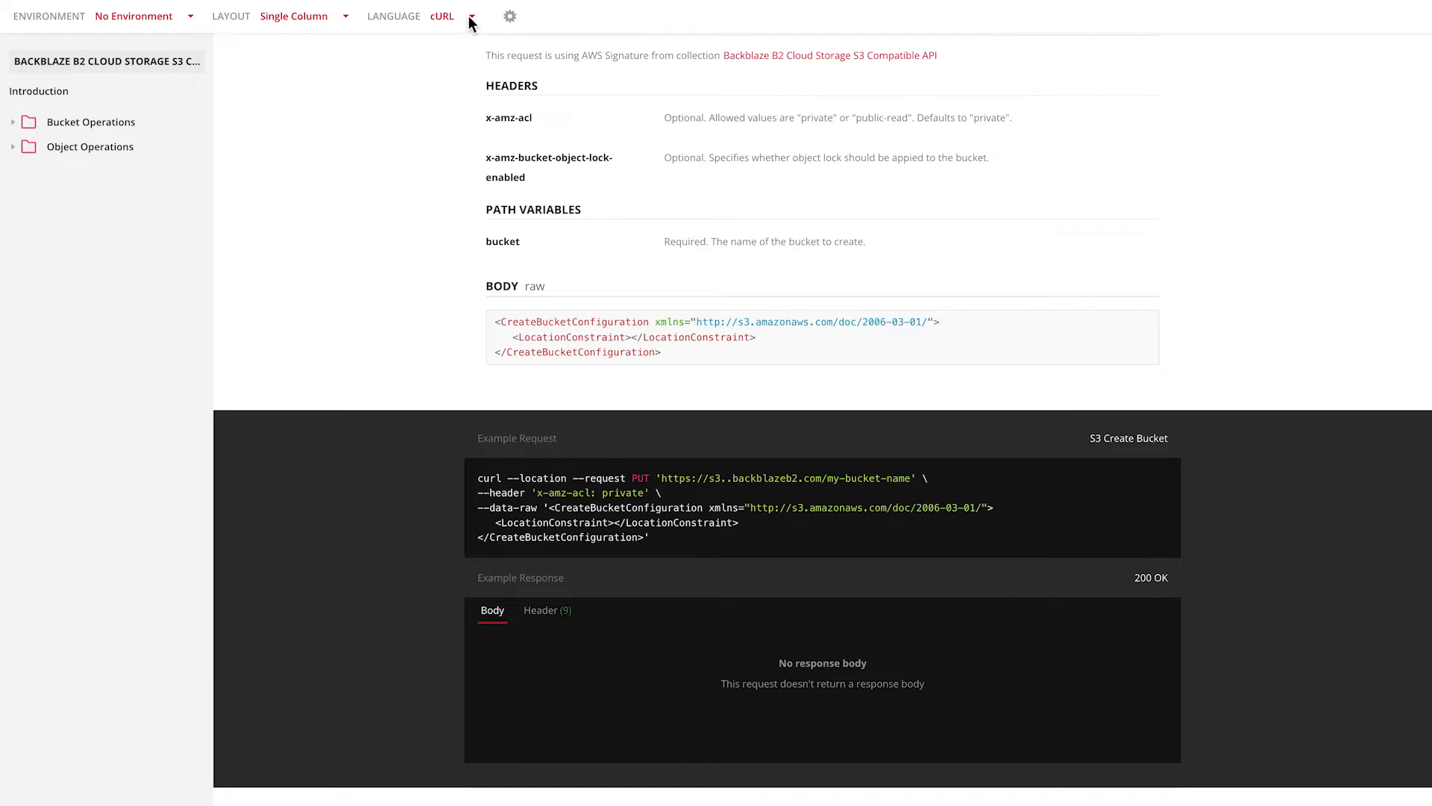
- Switch the example code language to NodeJs - Request and view the full S3 Create Bucket example
{"action": "left_click", "coordinate": [472, 16]}
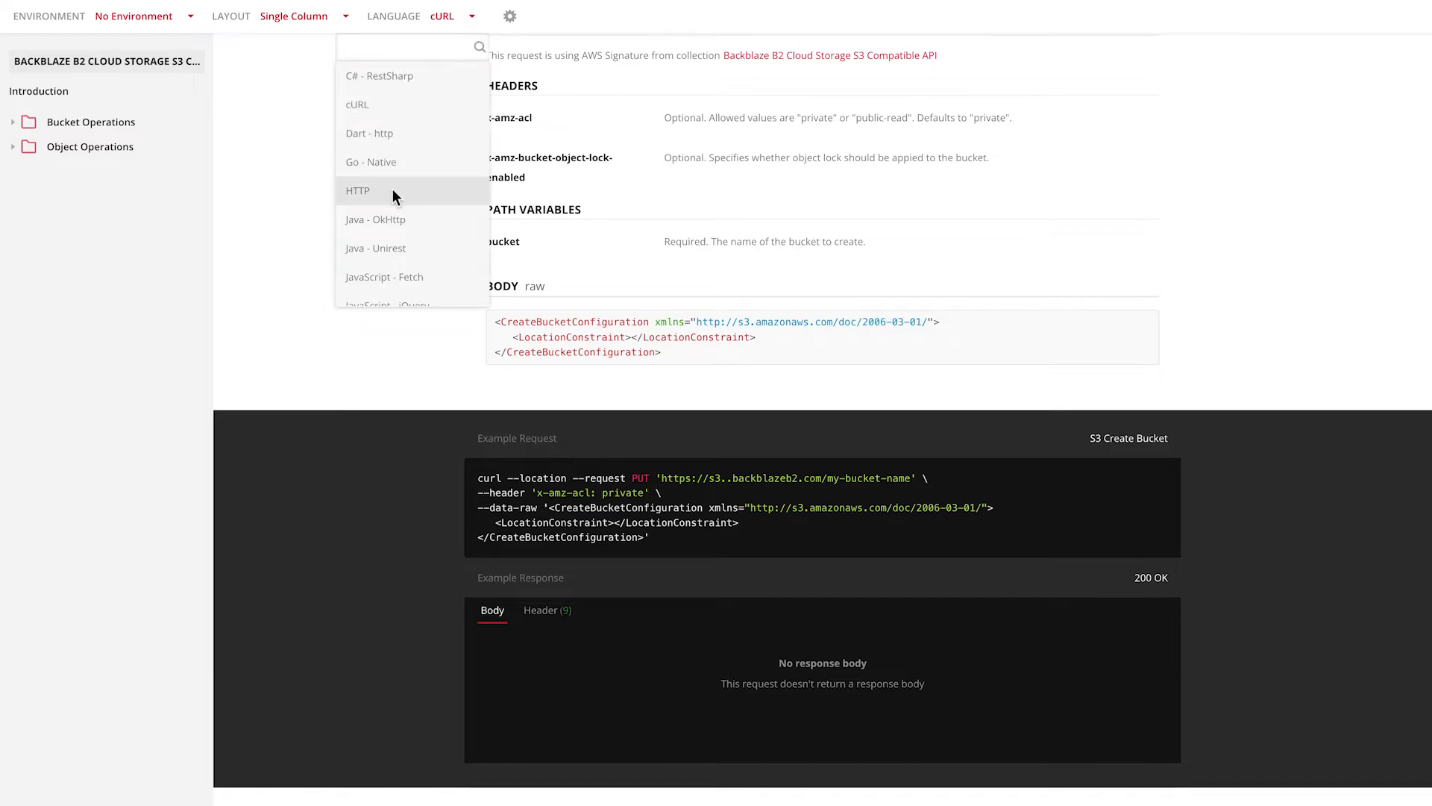
{"action": "scroll", "scroll_direction": "down", "scroll_amount": 3}
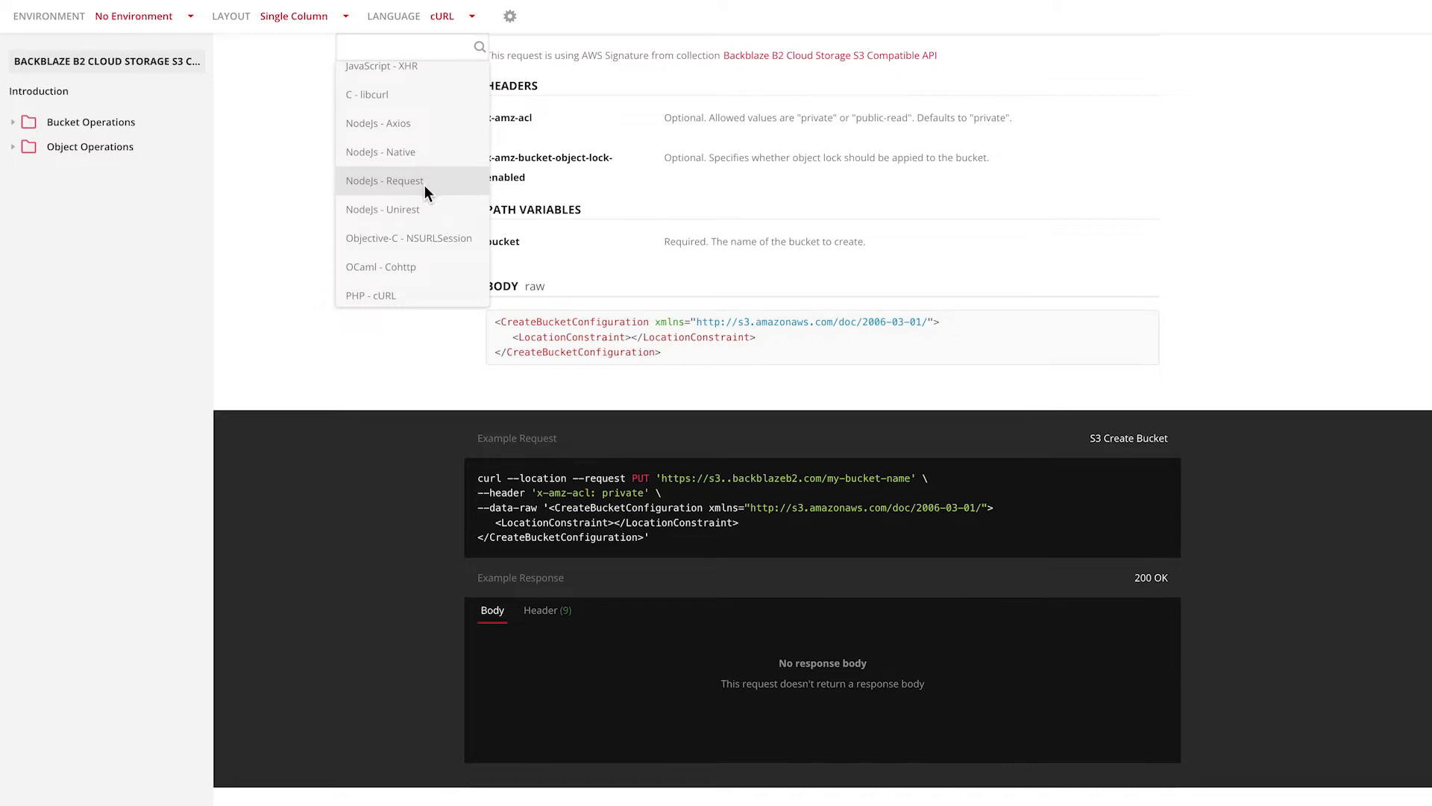
{"action": "left_click", "coordinate": [385, 180]}
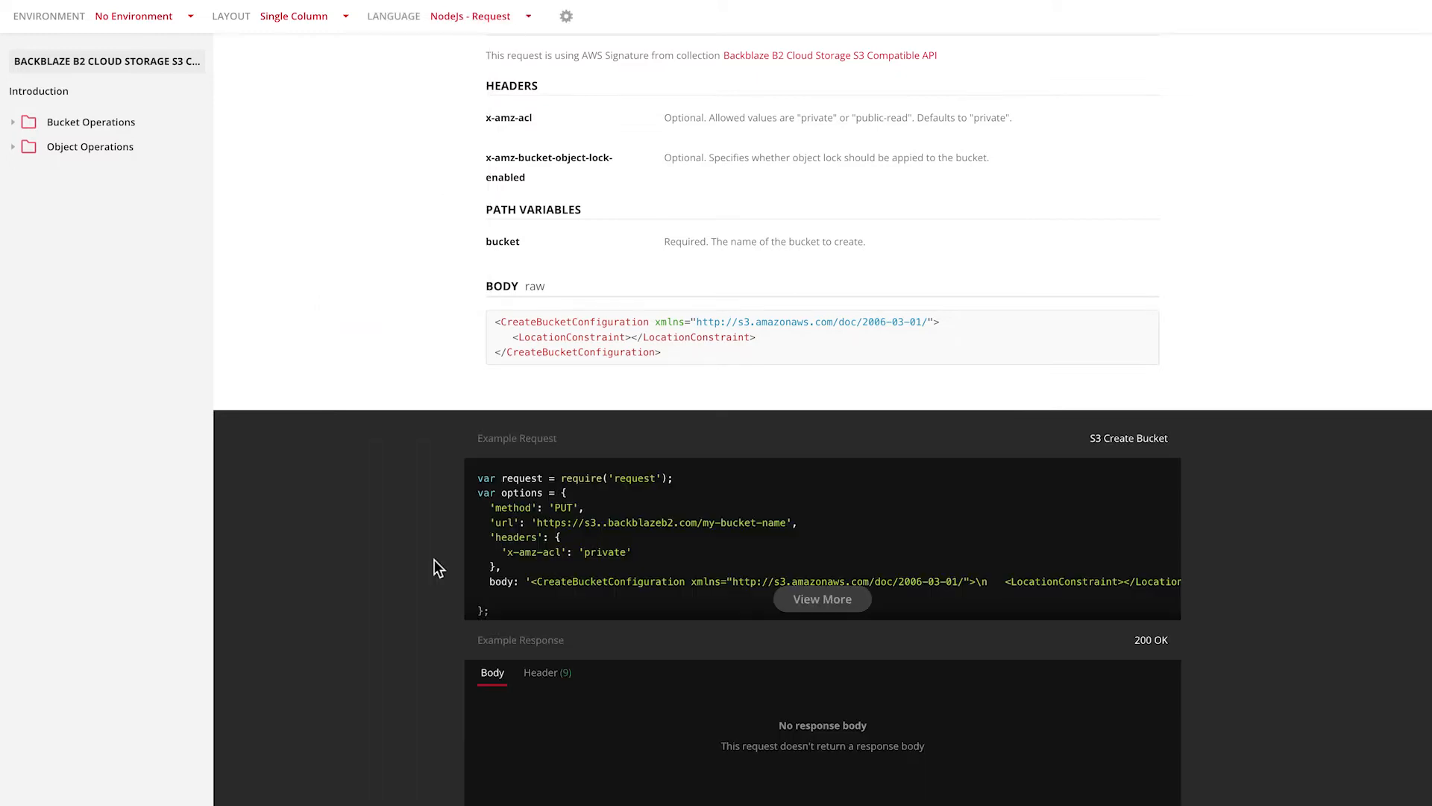
{"action": "left_click", "coordinate": [821, 599]}
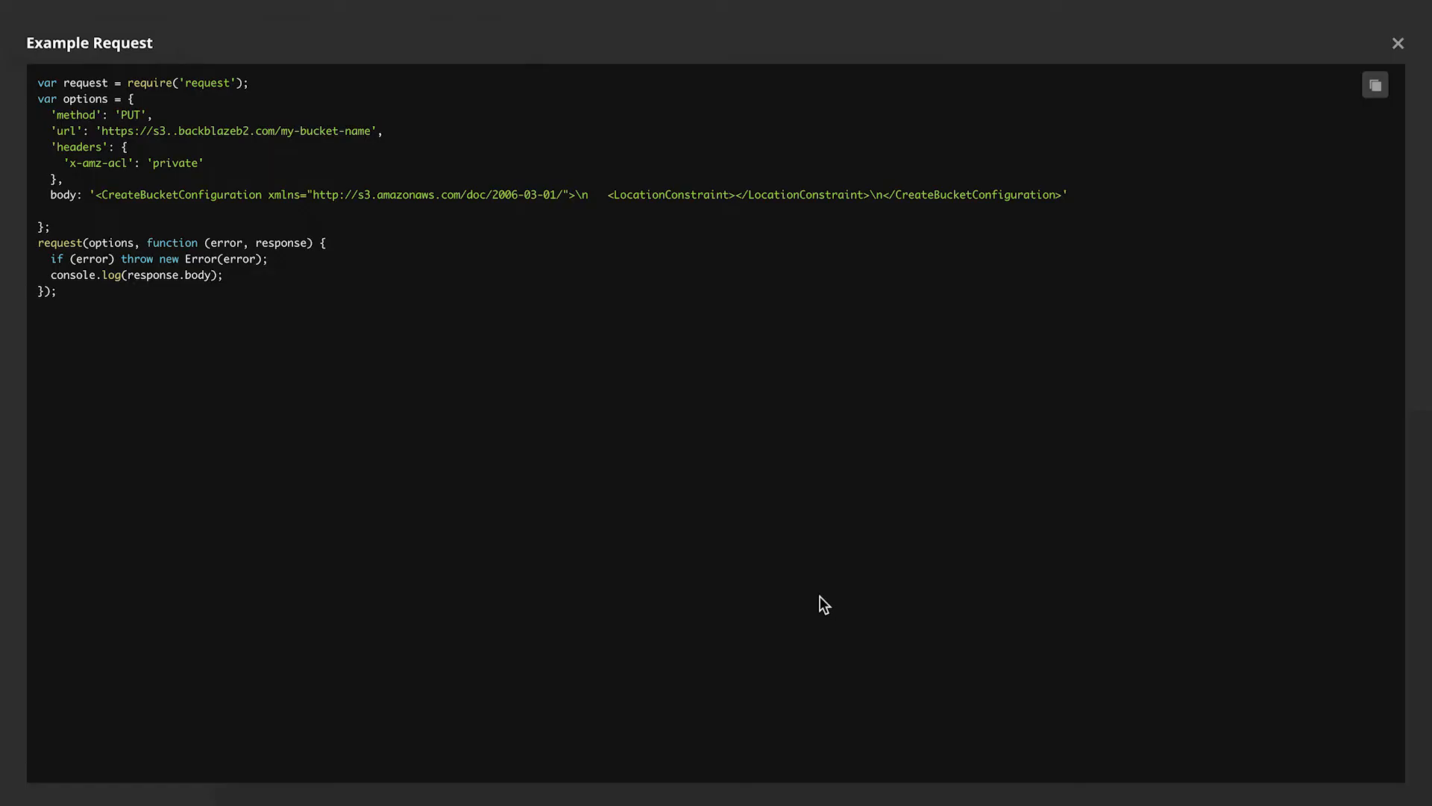
{"action": "mouse_move", "coordinate": [1398, 43]}
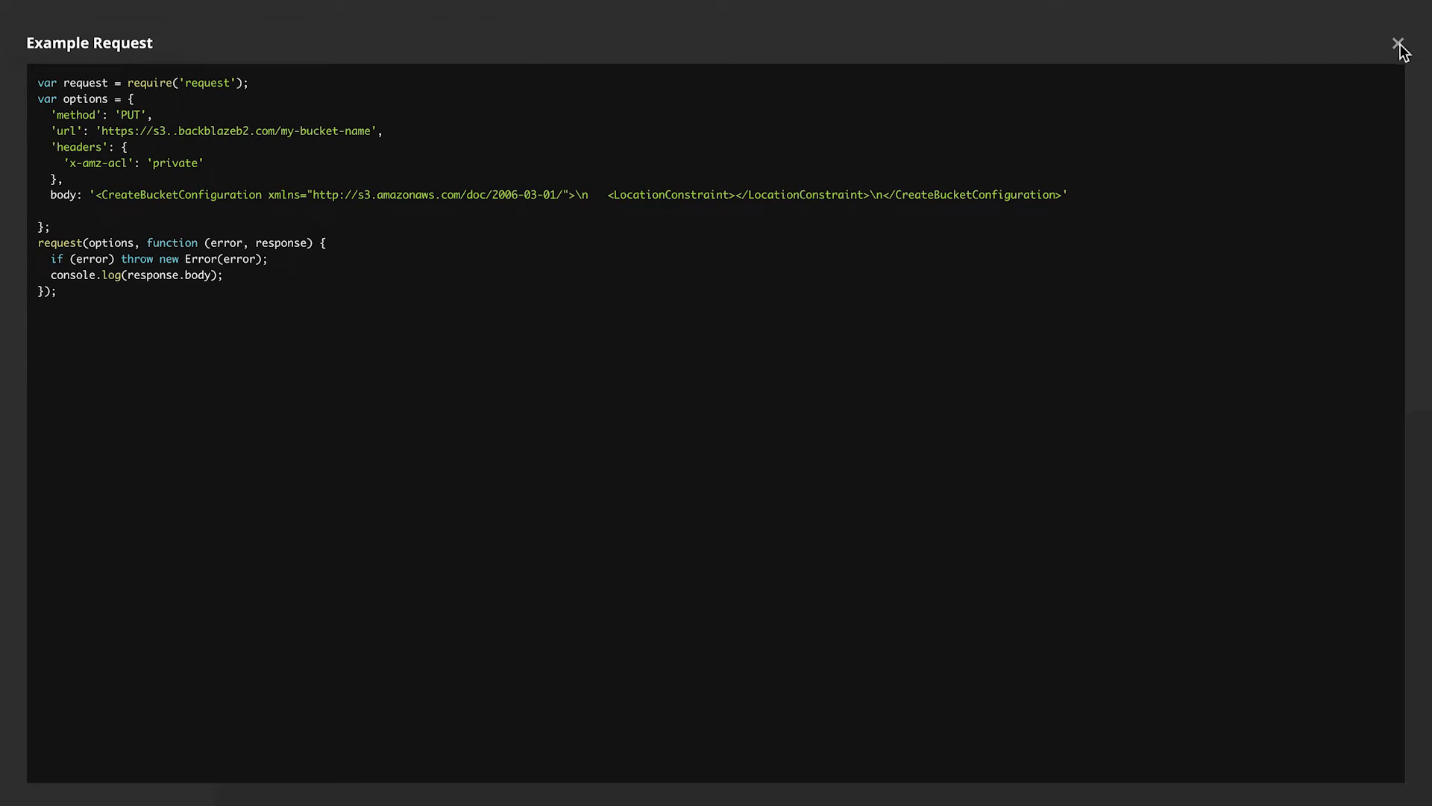
{"action": "left_click", "coordinate": [1396, 43]}
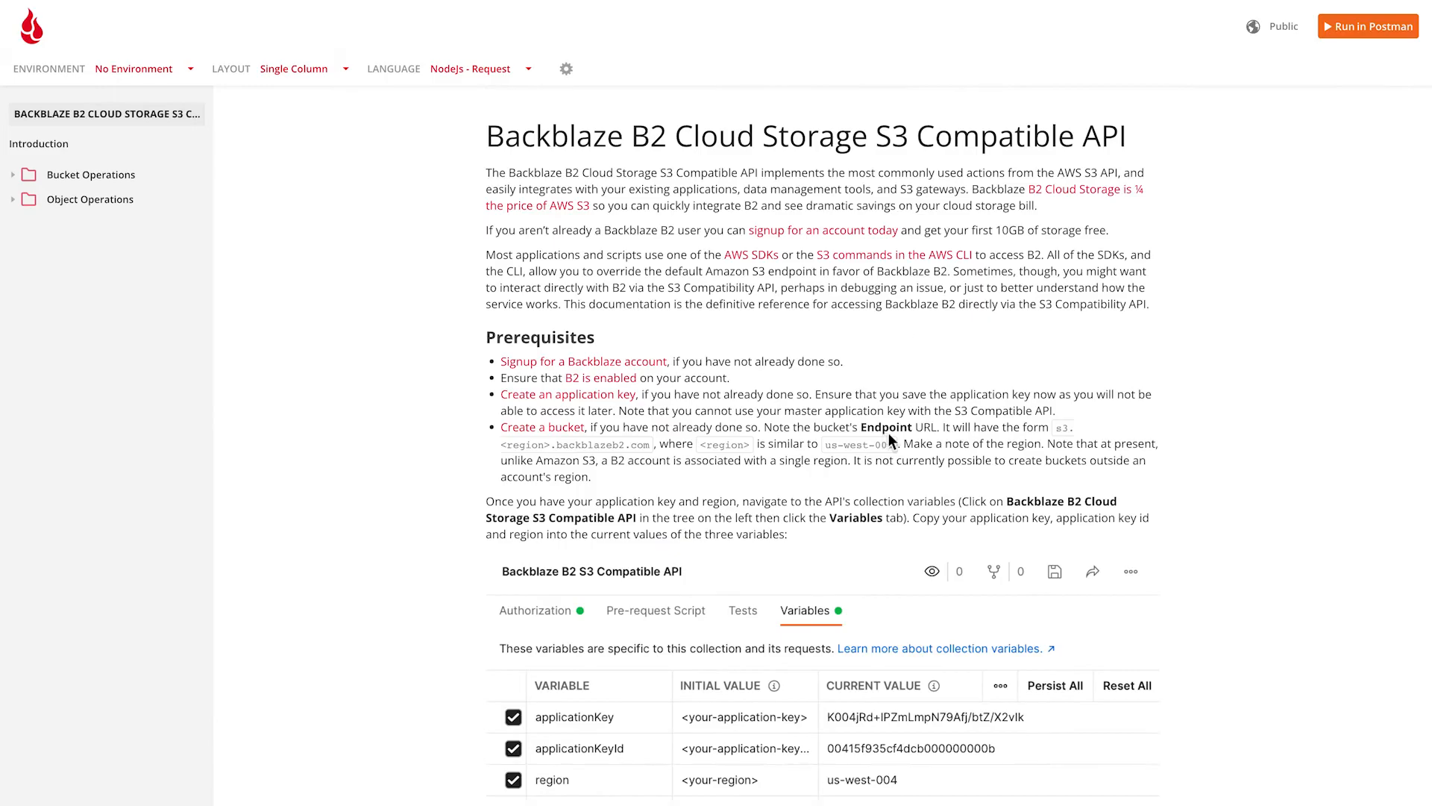
{"action": "mouse_move", "coordinate": [1368, 25]}
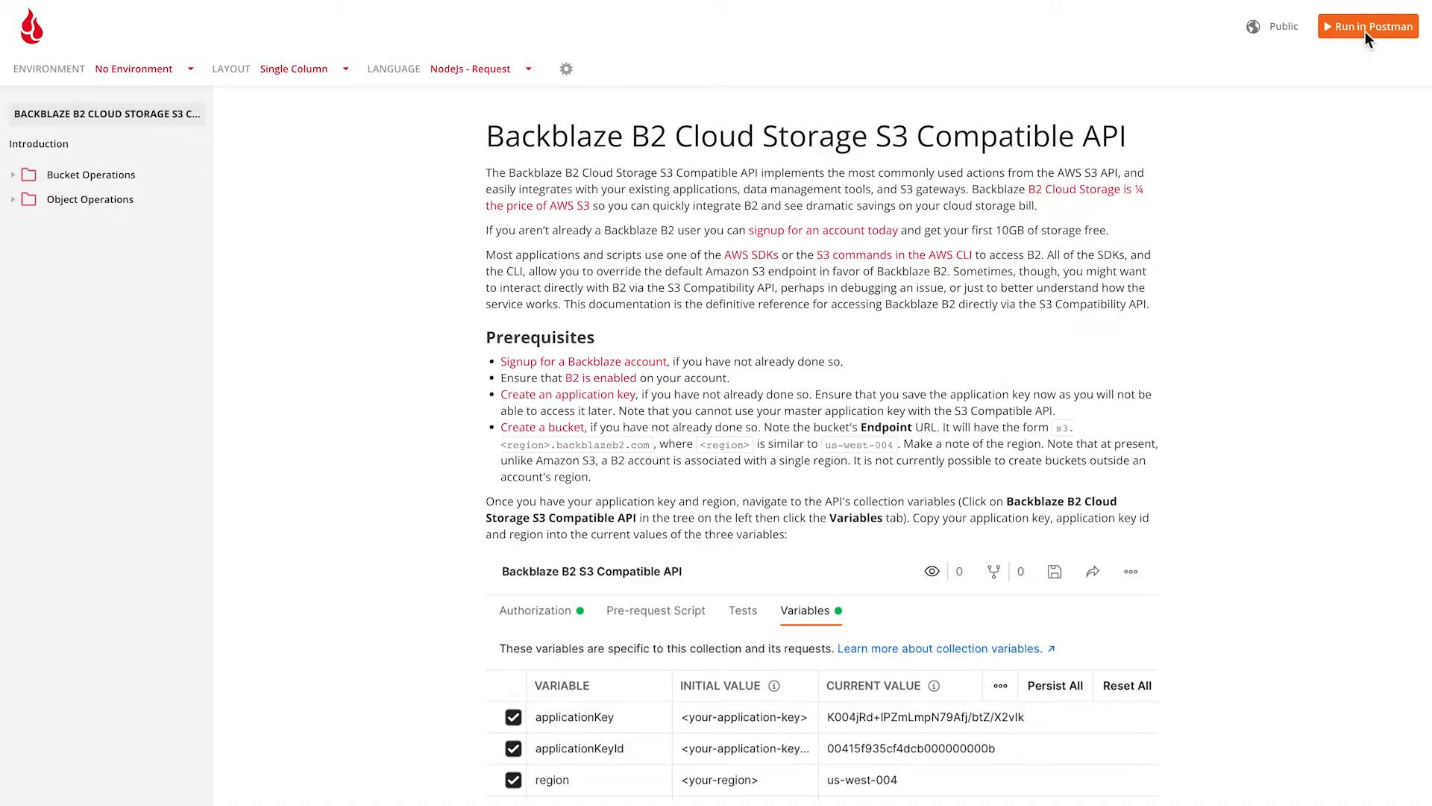
- Run the collection in Postman, choosing Postman for Web
{"action": "left_click", "coordinate": [1368, 25]}
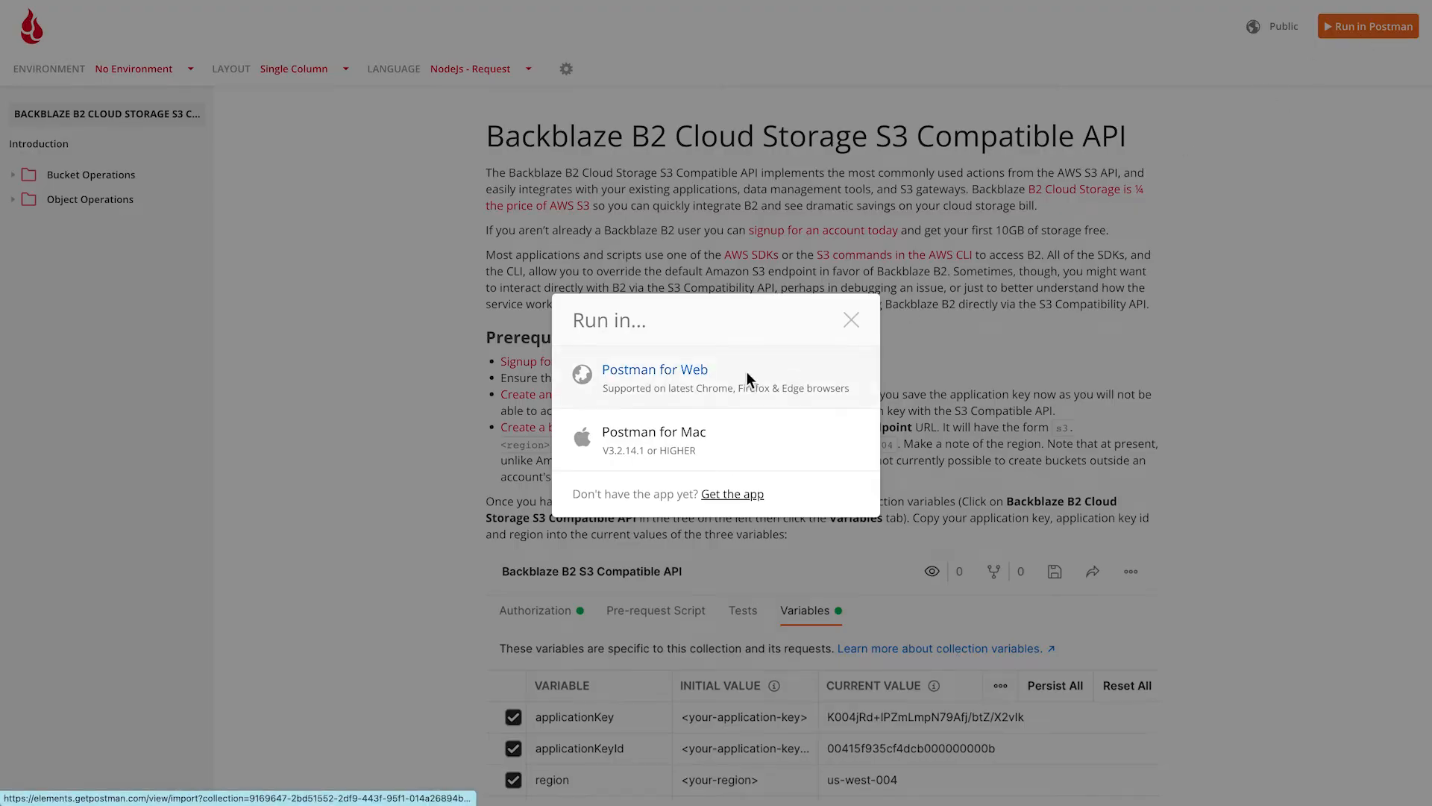
{"action": "left_click", "coordinate": [654, 368]}
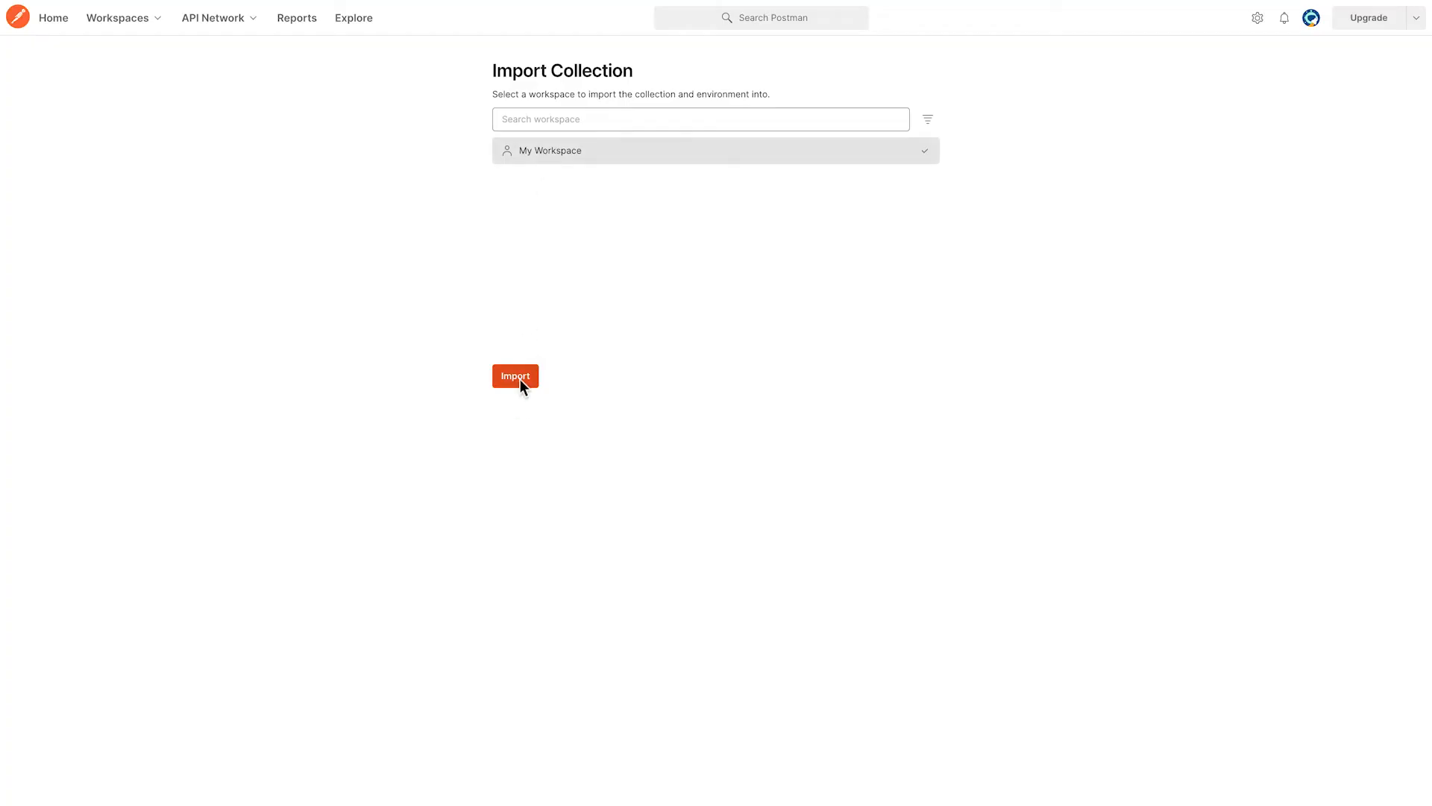
- Import the Backblaze B2 S3 Compatible API collection into My Workspace
{"action": "left_click", "coordinate": [515, 376]}
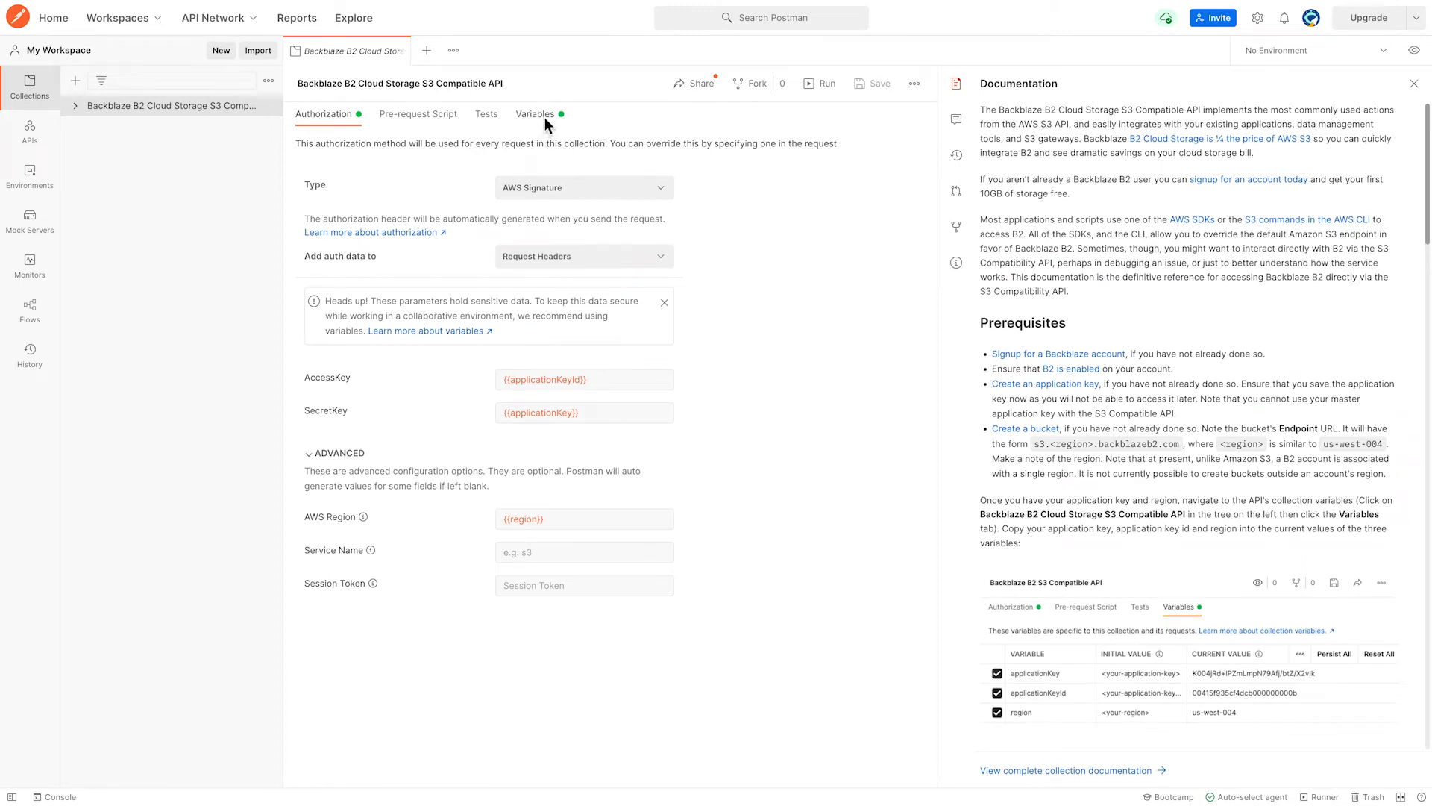
- Fill the collection variables with application key values and region us-west-004, then save
{"action": "left_click", "coordinate": [536, 114]}
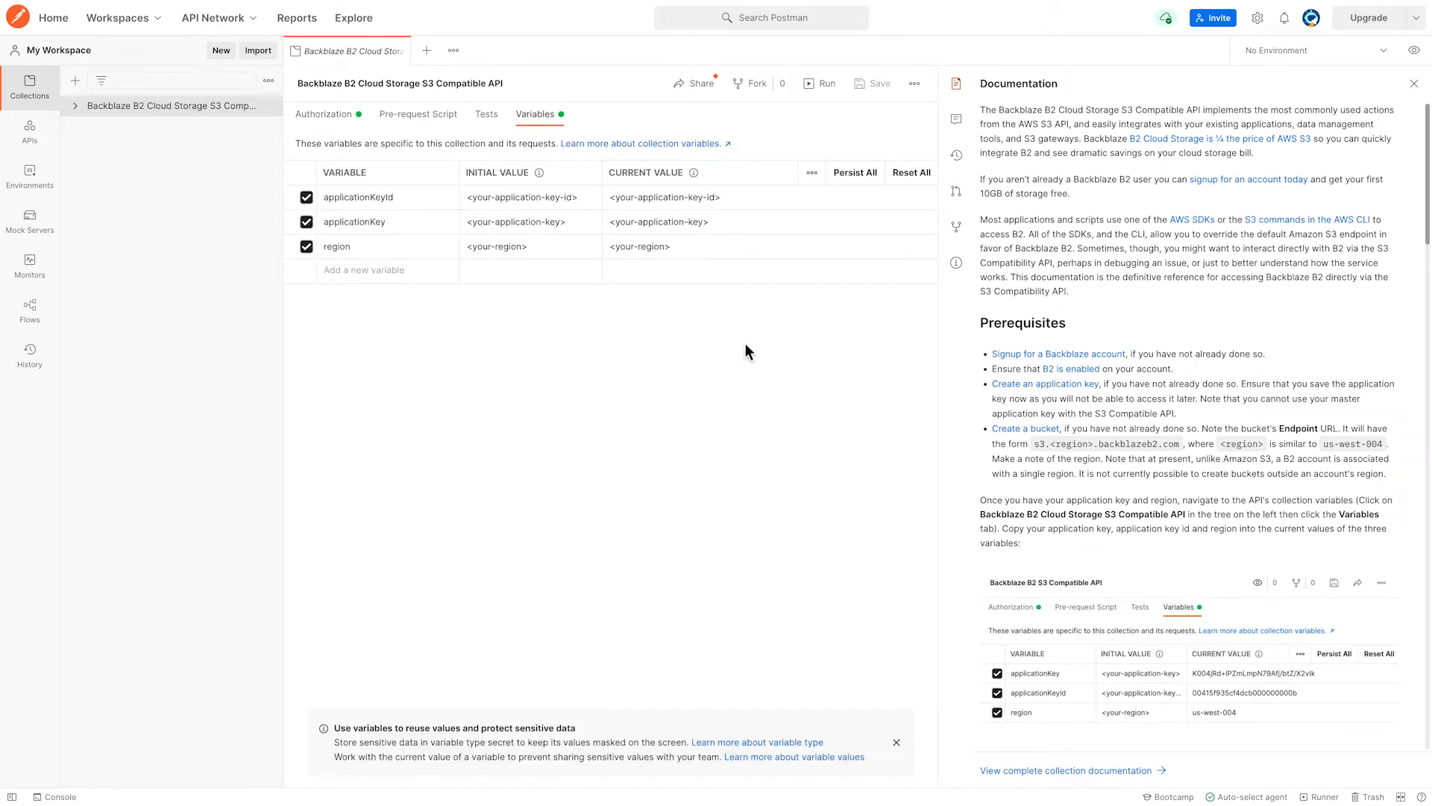
{"action": "mouse_move", "coordinate": [1202, 444]}
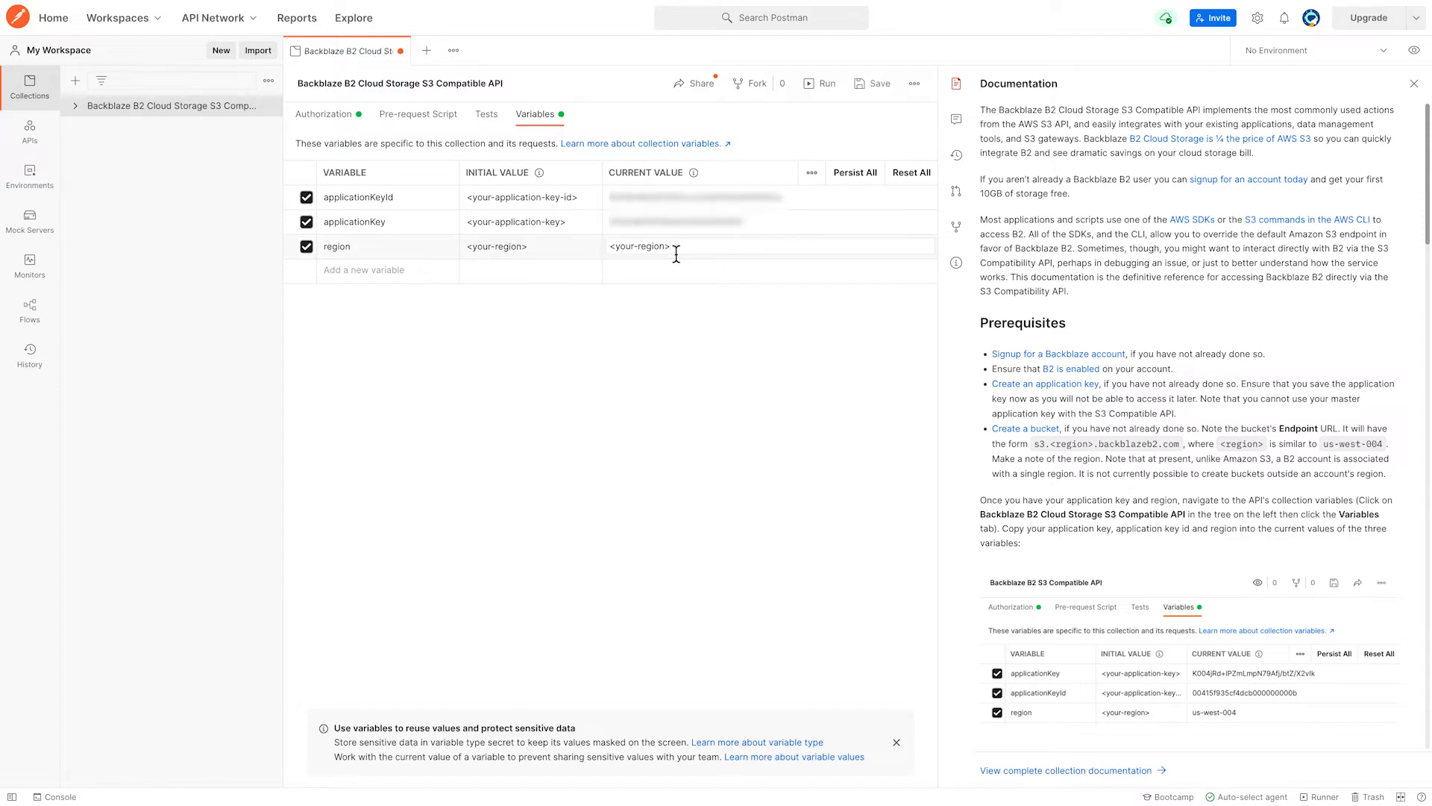
{"action": "mouse_move", "coordinate": [730, 264]}
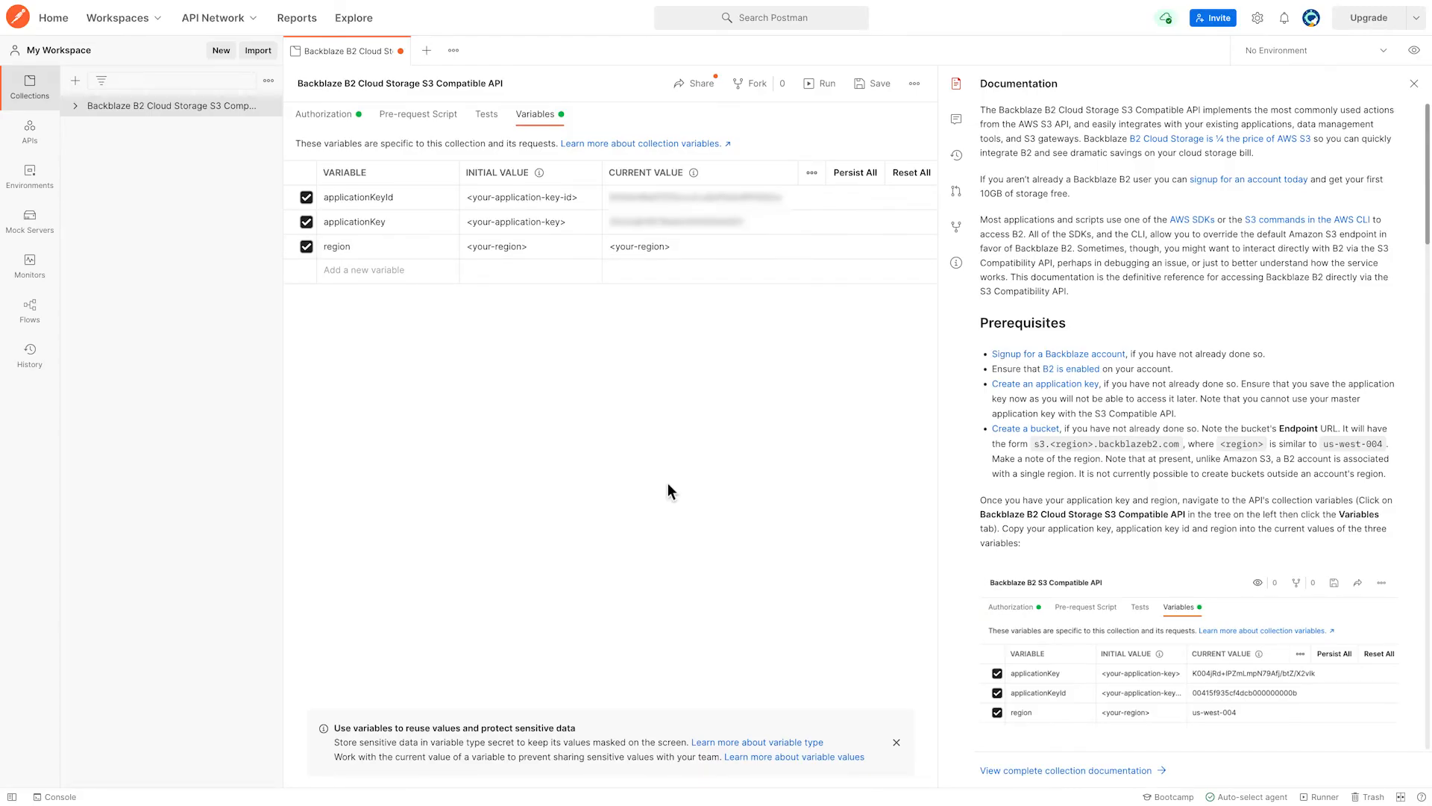
{"action": "left_click", "coordinate": [640, 246]}
{"action": "type", "text": "us-west-004"}
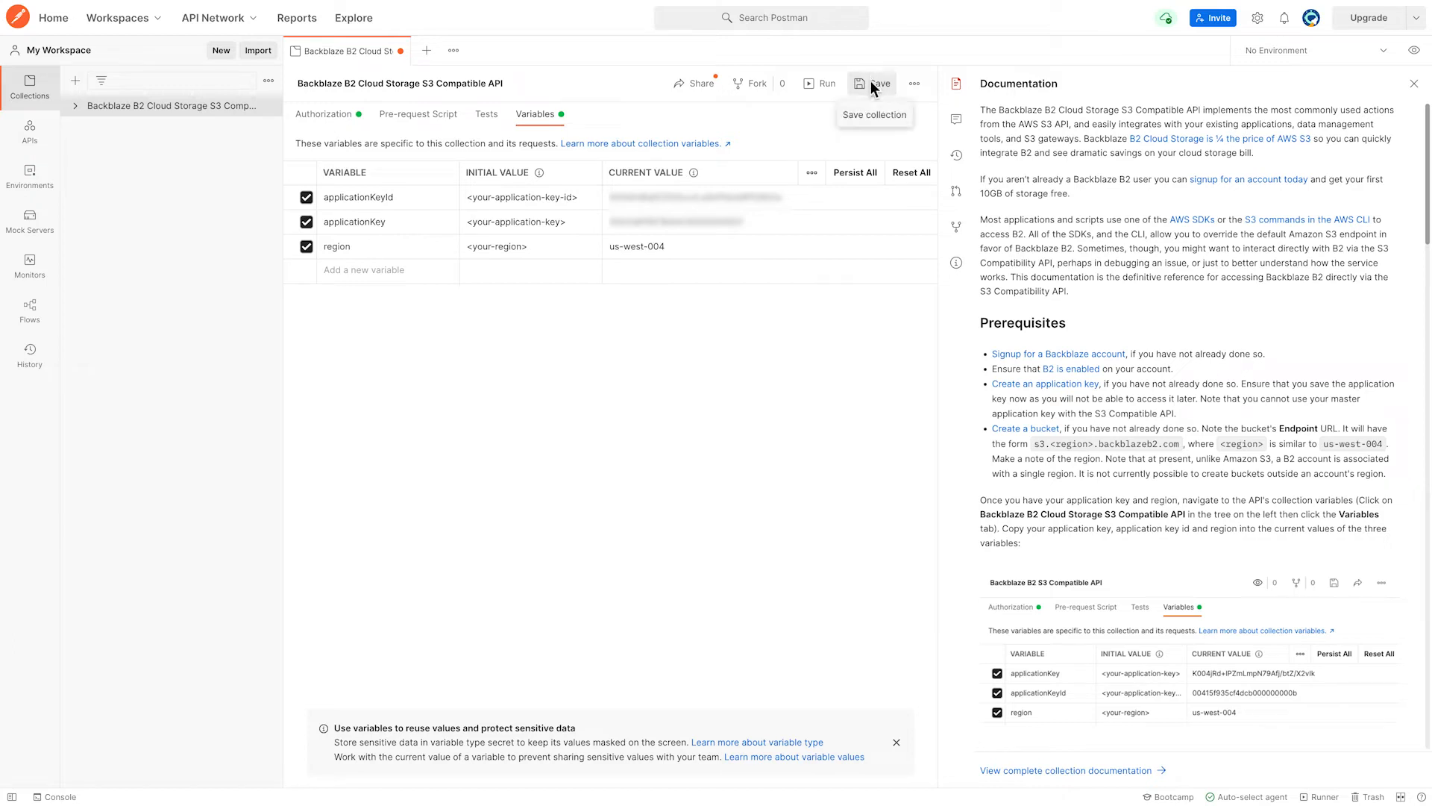
{"action": "left_click", "coordinate": [874, 83]}
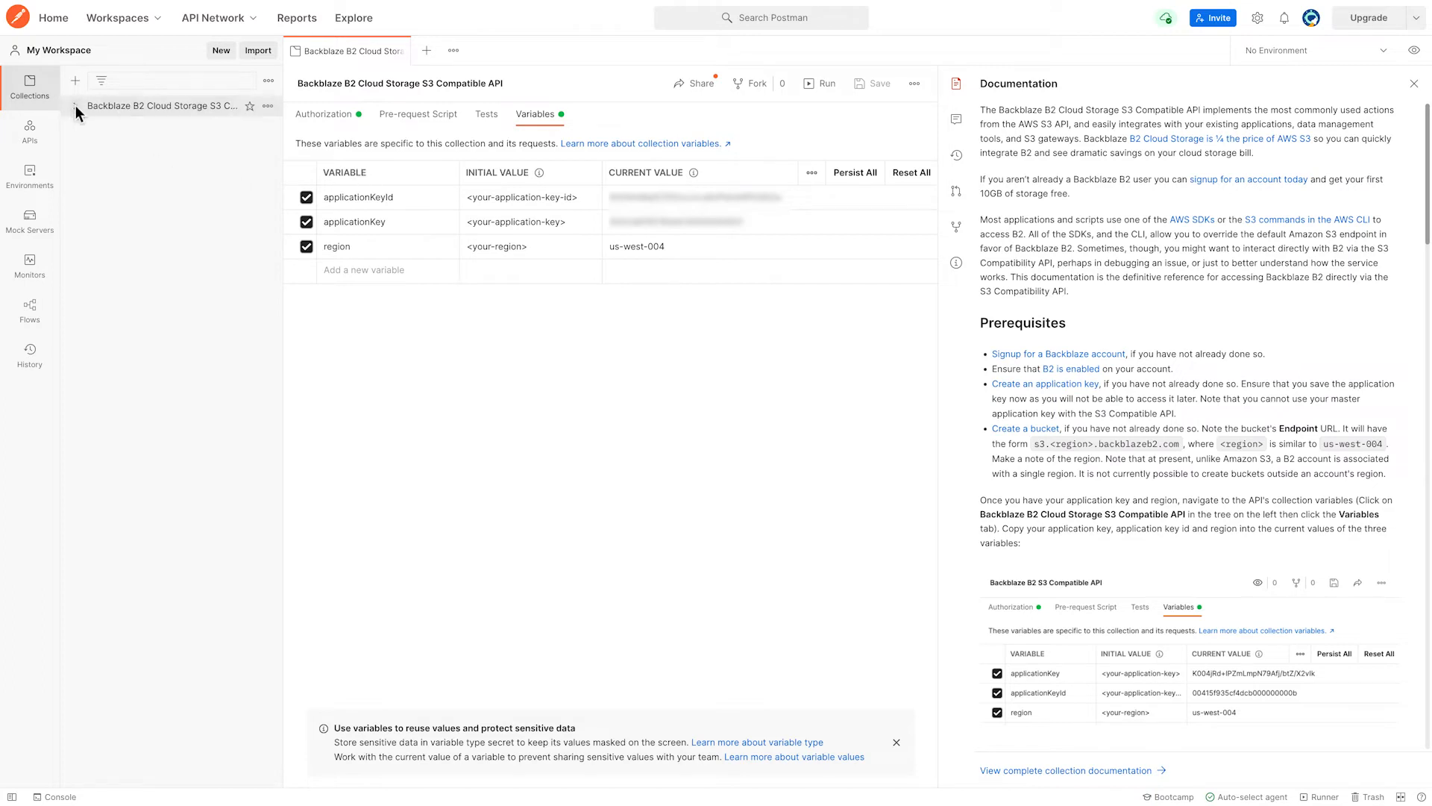
- Open S3 List Buckets from the collection's Bucket Operations folder
{"action": "left_click", "coordinate": [78, 105]}
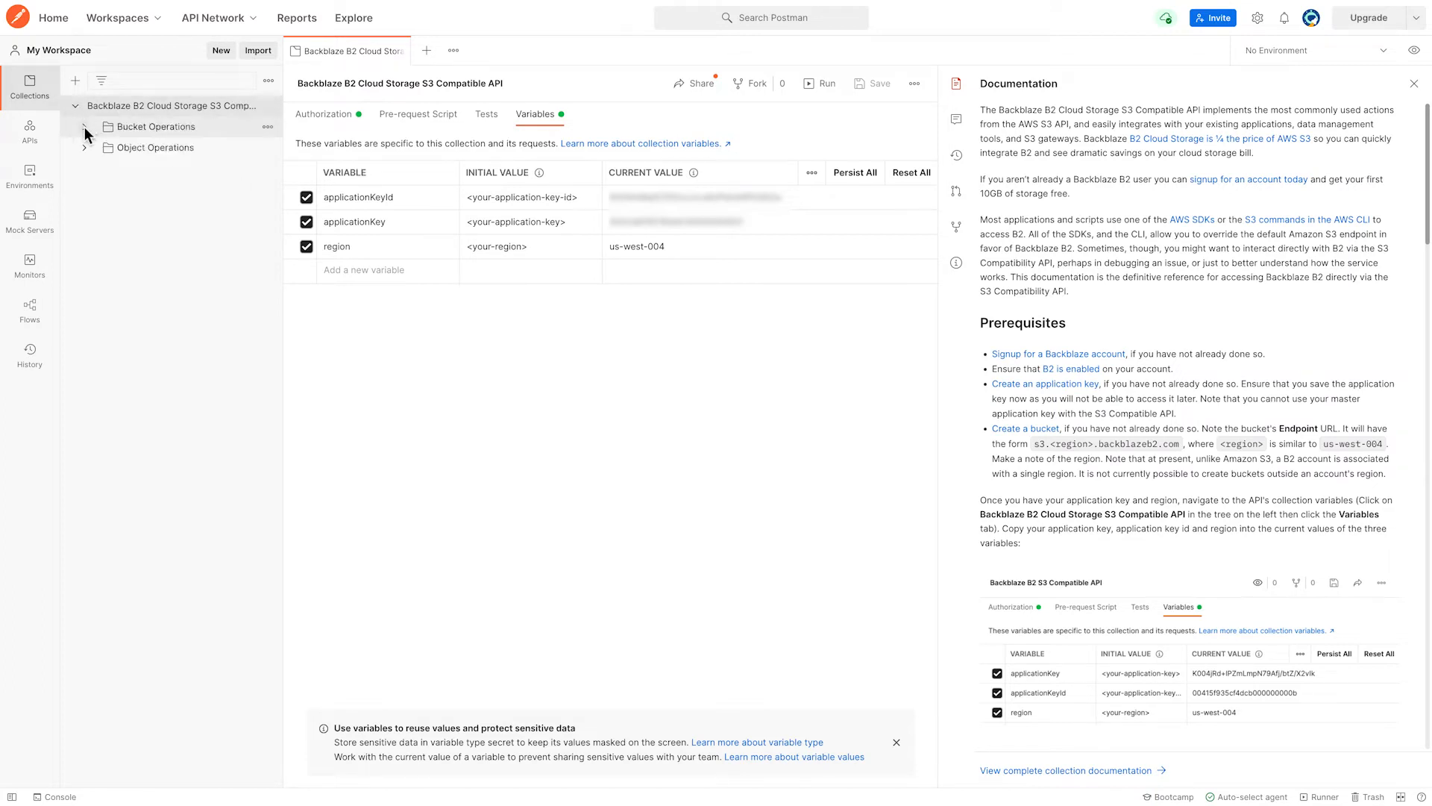
{"action": "left_click", "coordinate": [154, 125]}
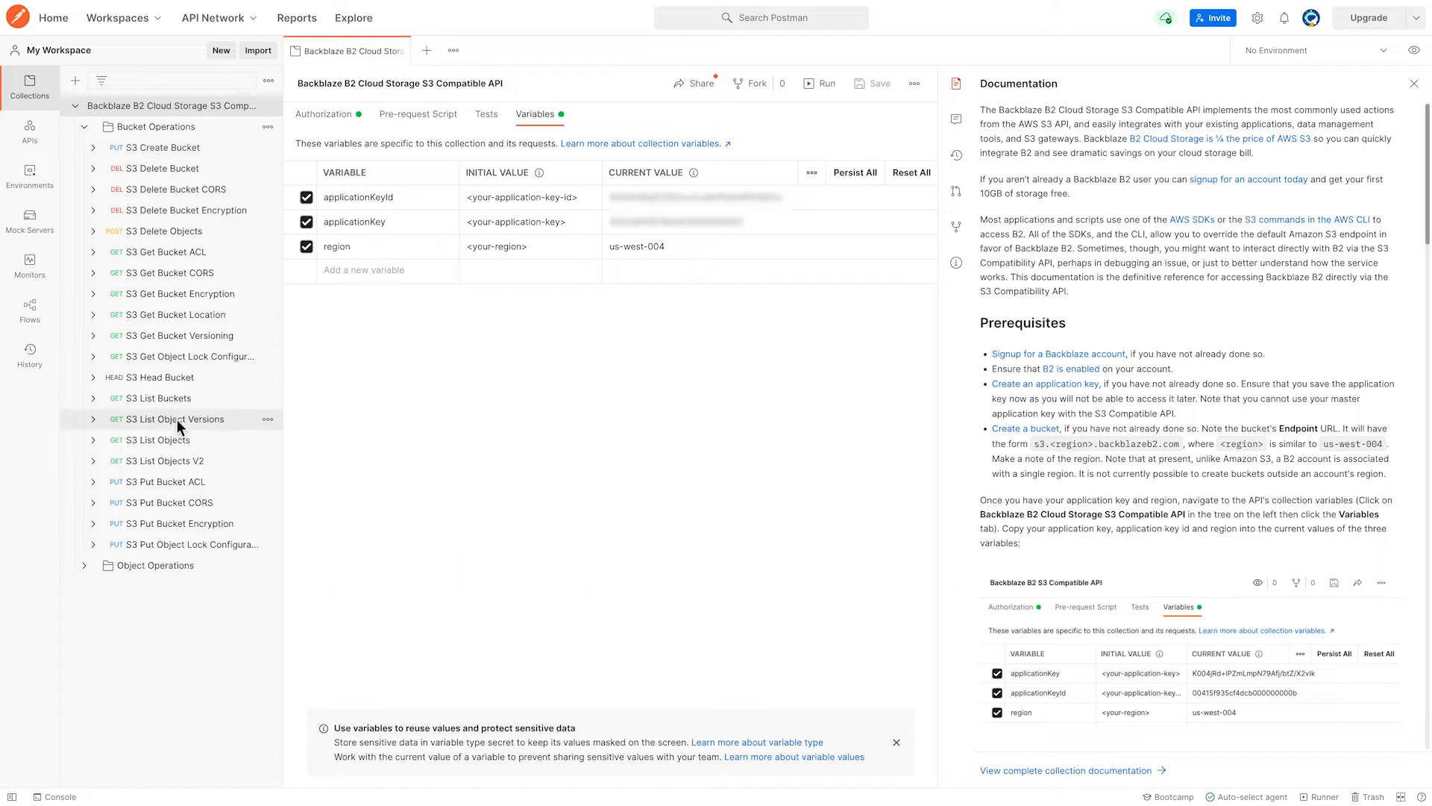
{"action": "left_click", "coordinate": [160, 397]}
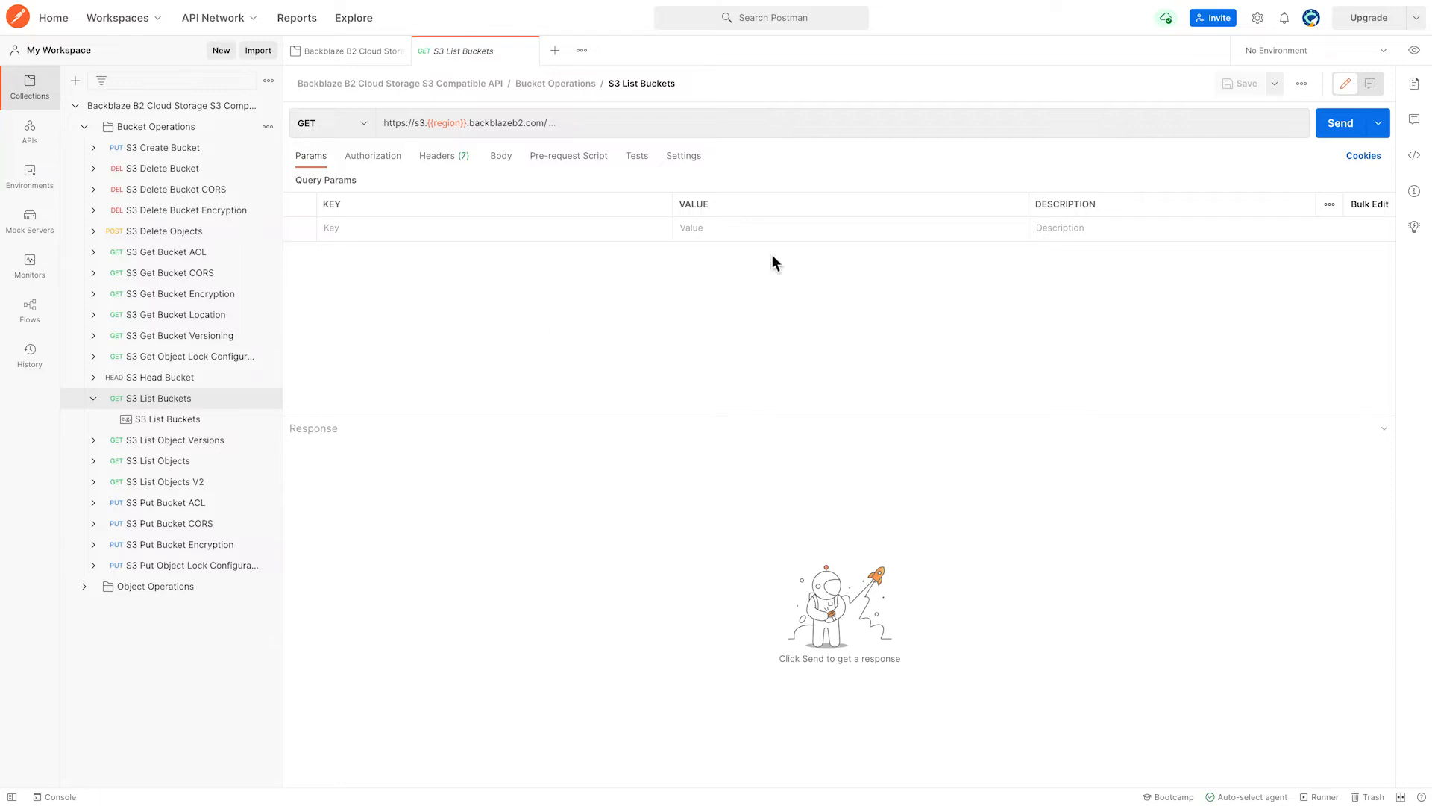
{"action": "mouse_move", "coordinate": [1340, 133]}
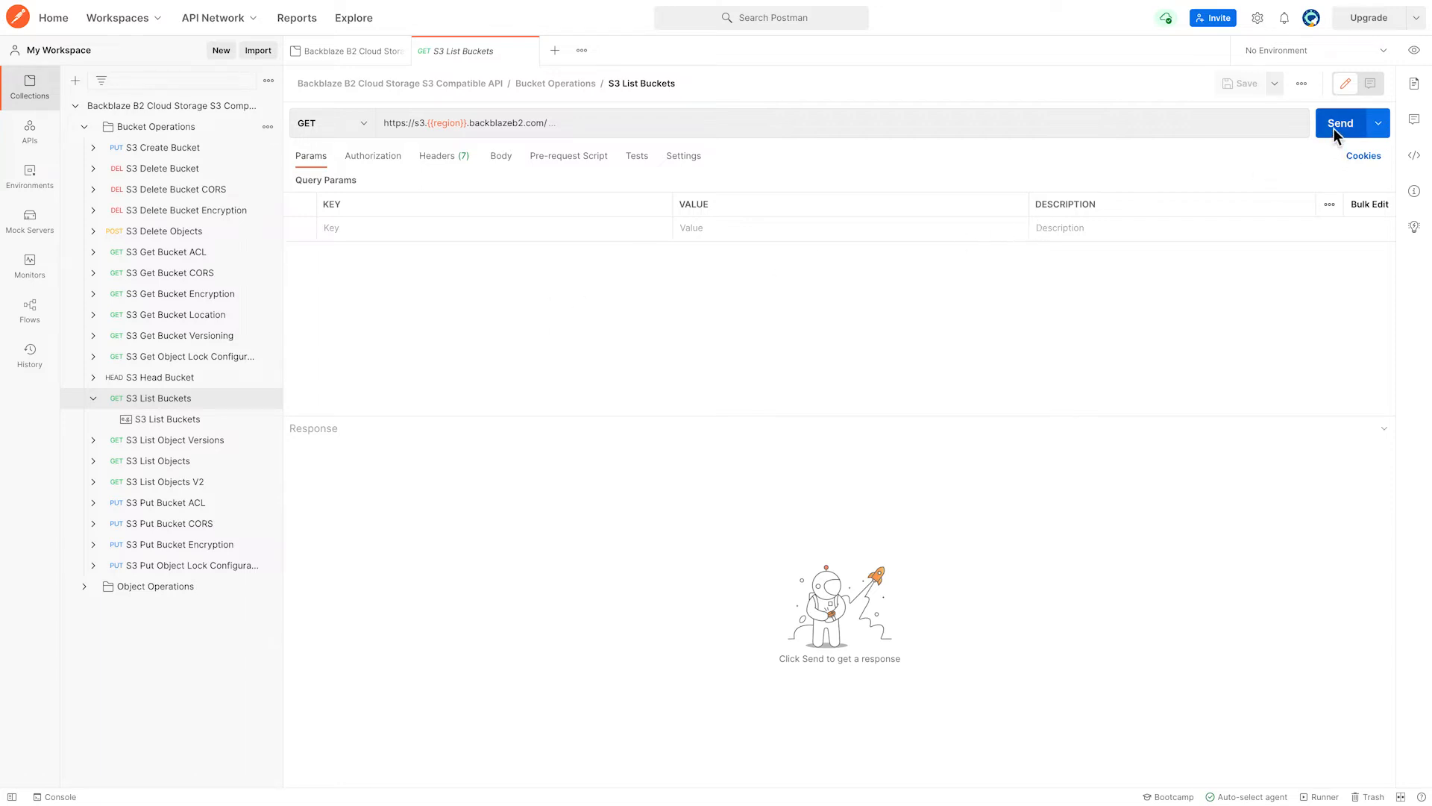
- Send S3 List Buckets and copy the returned bucket name postman-pat-test-bucket
{"action": "left_click", "coordinate": [1340, 122]}
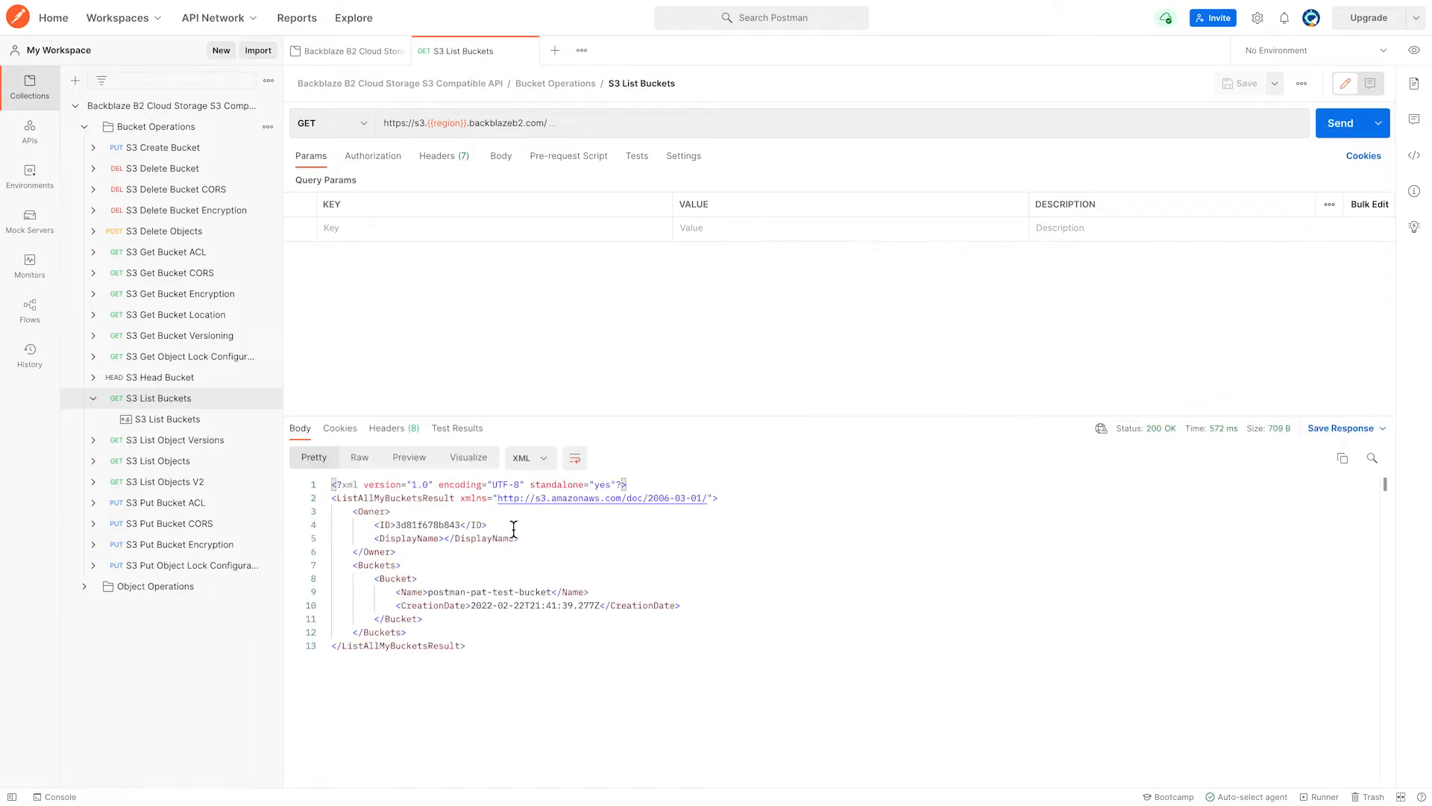
{"action": "mouse_move", "coordinate": [488, 614]}
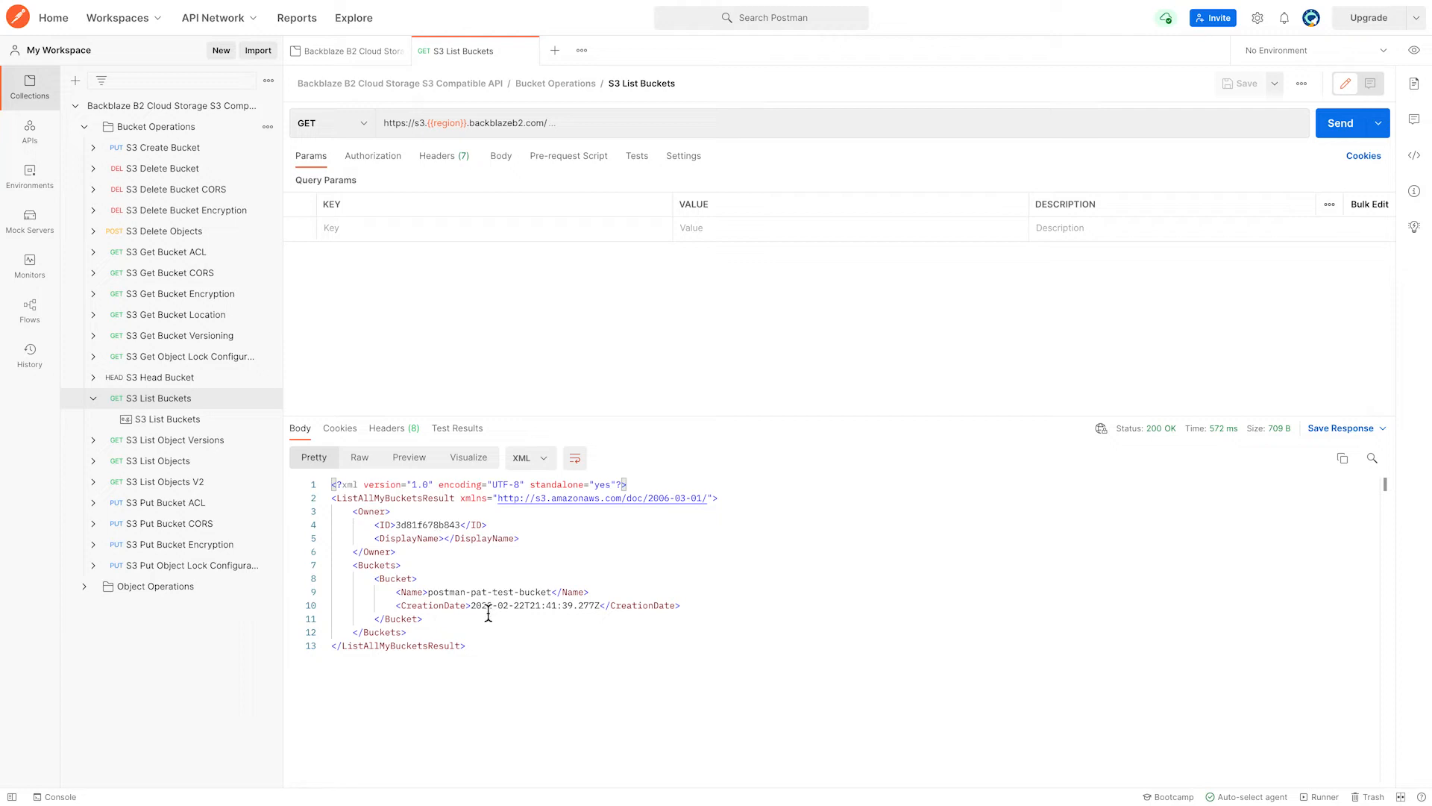
{"action": "mouse_move", "coordinate": [460, 583]}
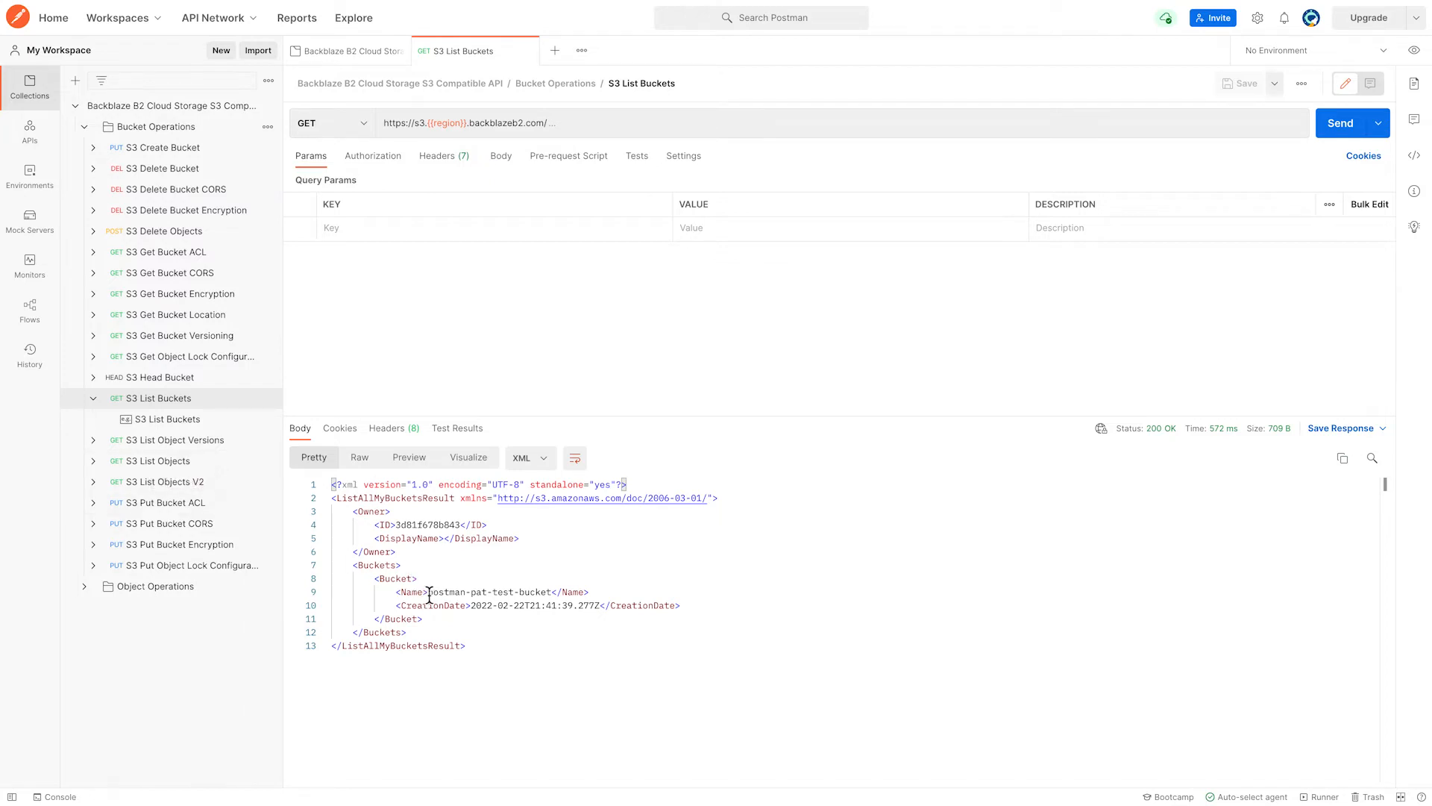
{"action": "double_click", "coordinate": [489, 590]}
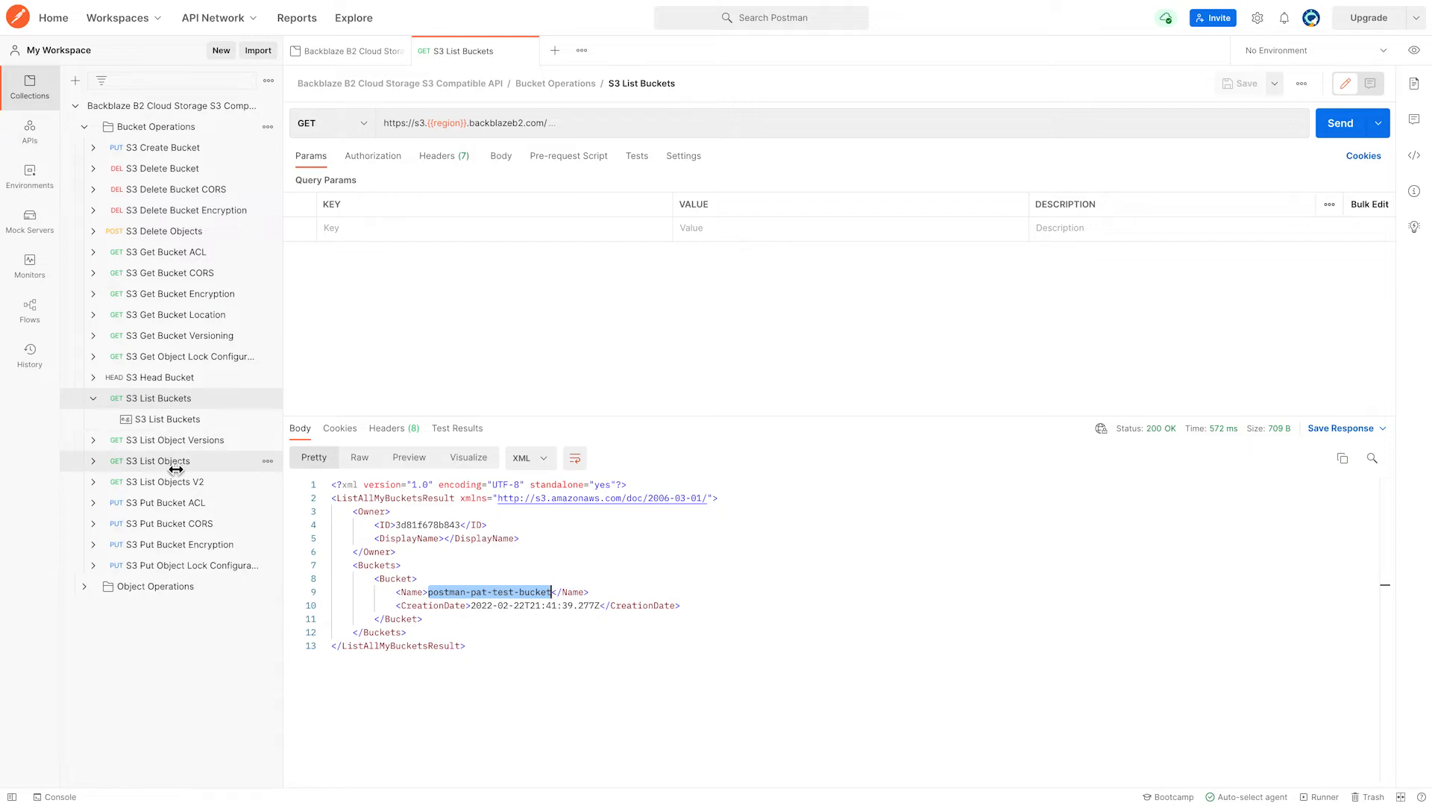
- Run S3 List Objects with bucket postman-pat-test-bucket, getting an empty listing
{"action": "left_click", "coordinate": [159, 461]}
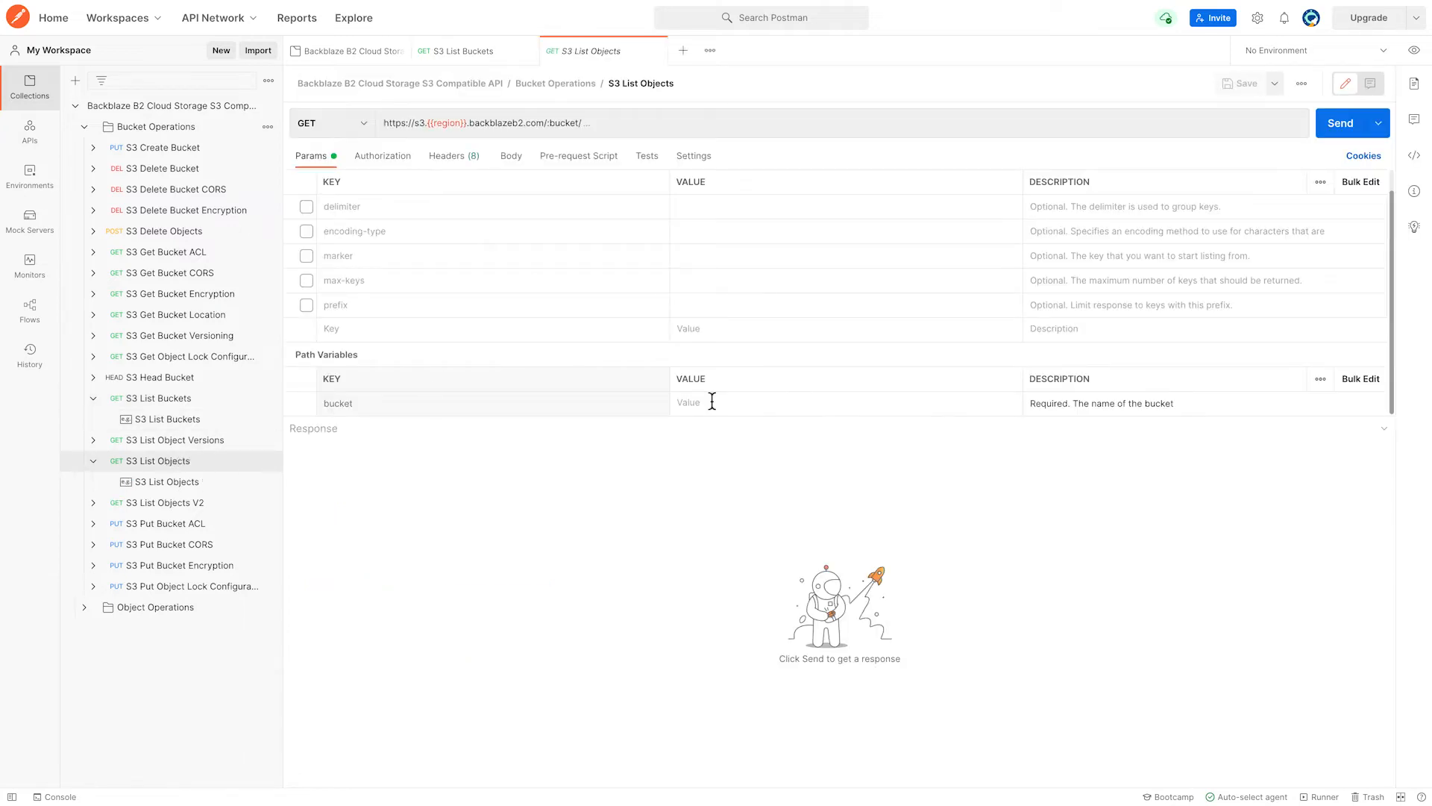
{"action": "left_click", "coordinate": [776, 403]}
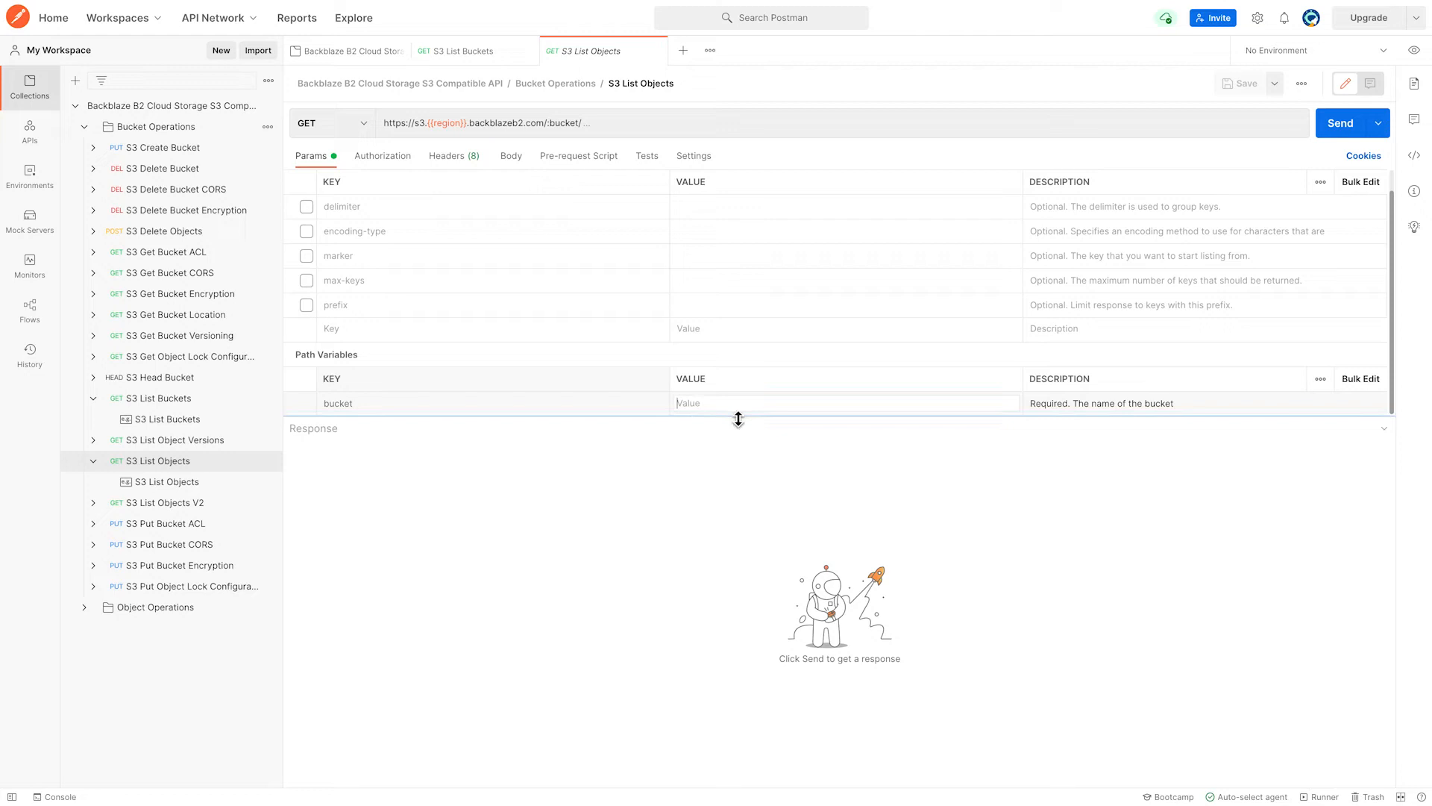
{"action": "type", "text": "postman-pat-test-bucket"}
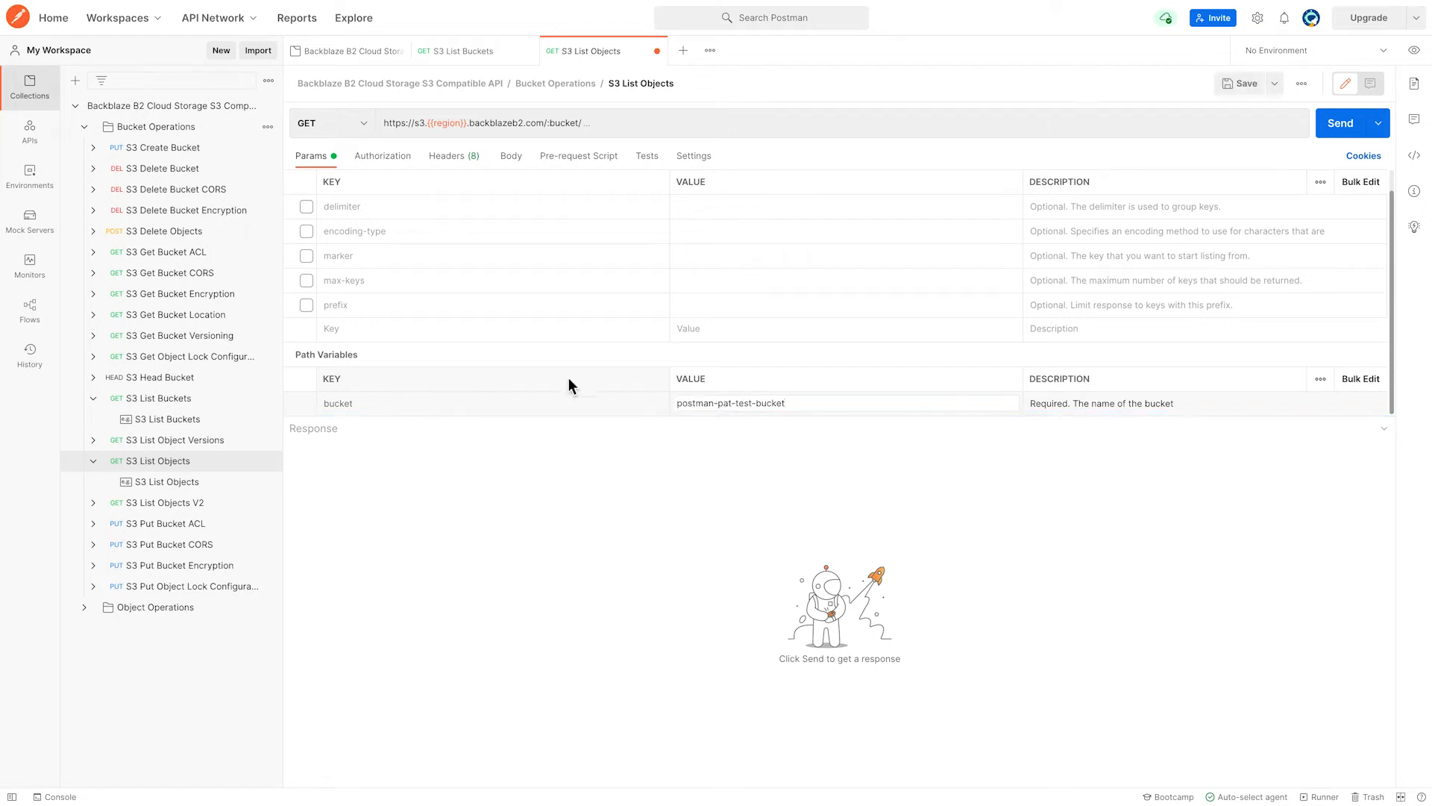
{"action": "mouse_move", "coordinate": [1339, 123]}
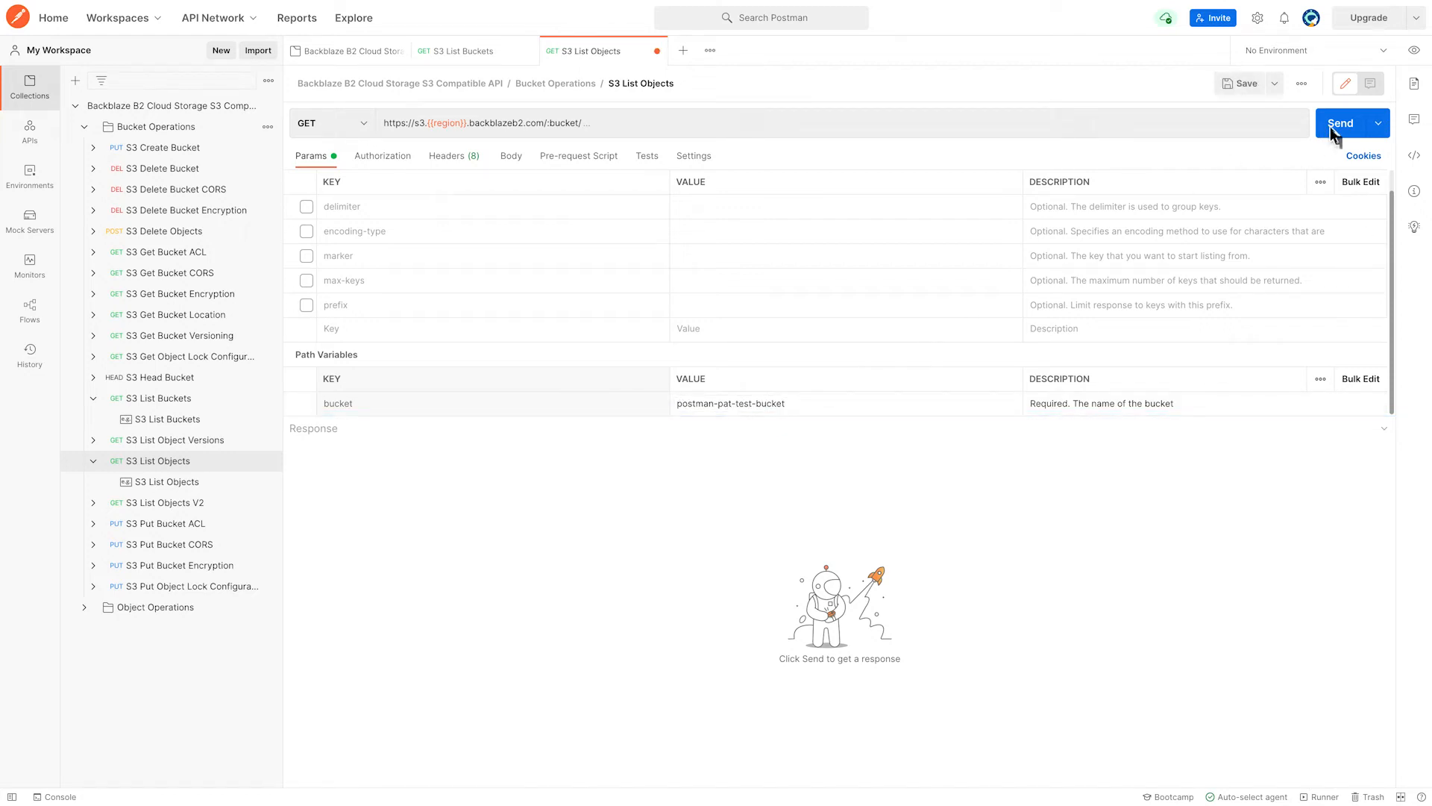
{"action": "left_click", "coordinate": [1341, 122]}
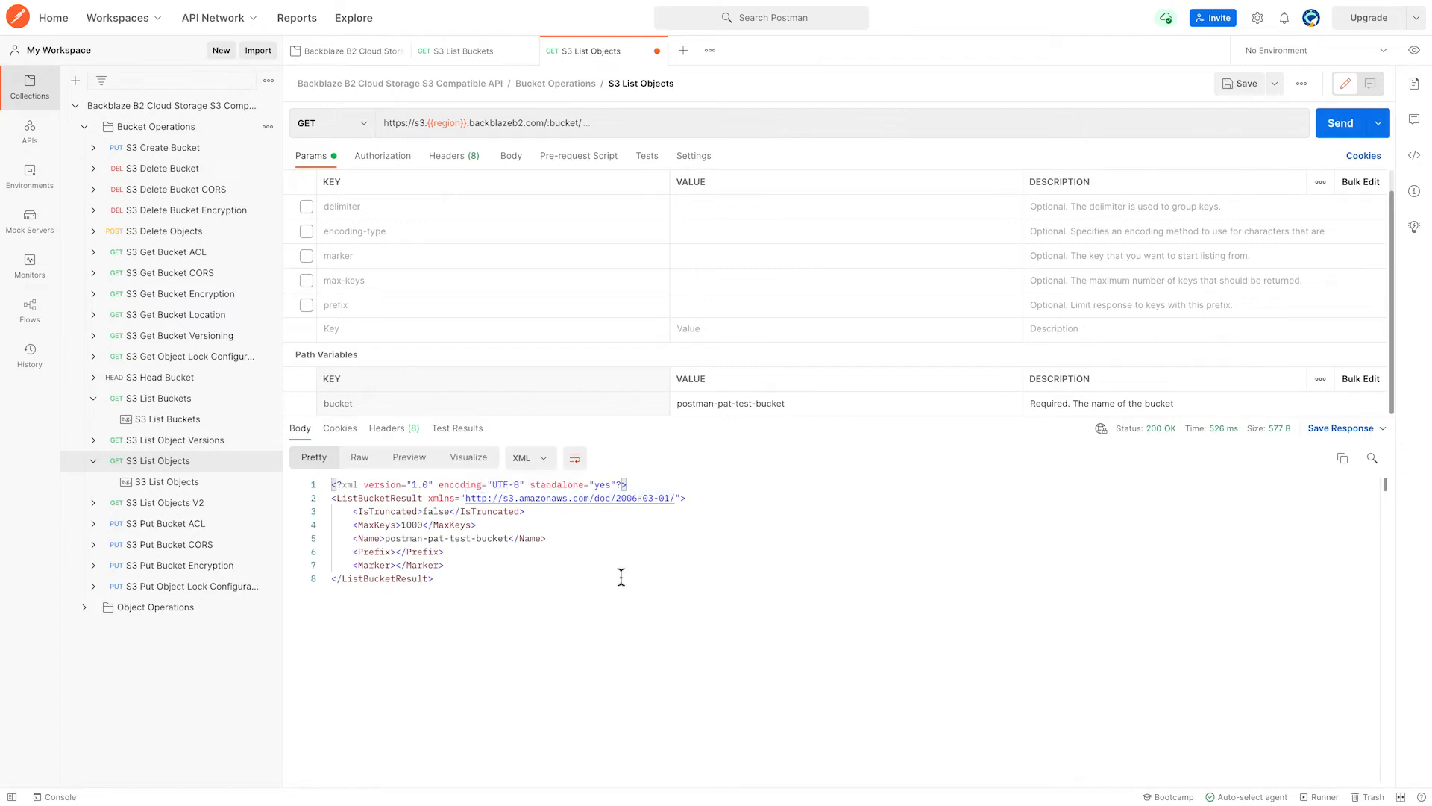
{"action": "mouse_move", "coordinate": [543, 609]}
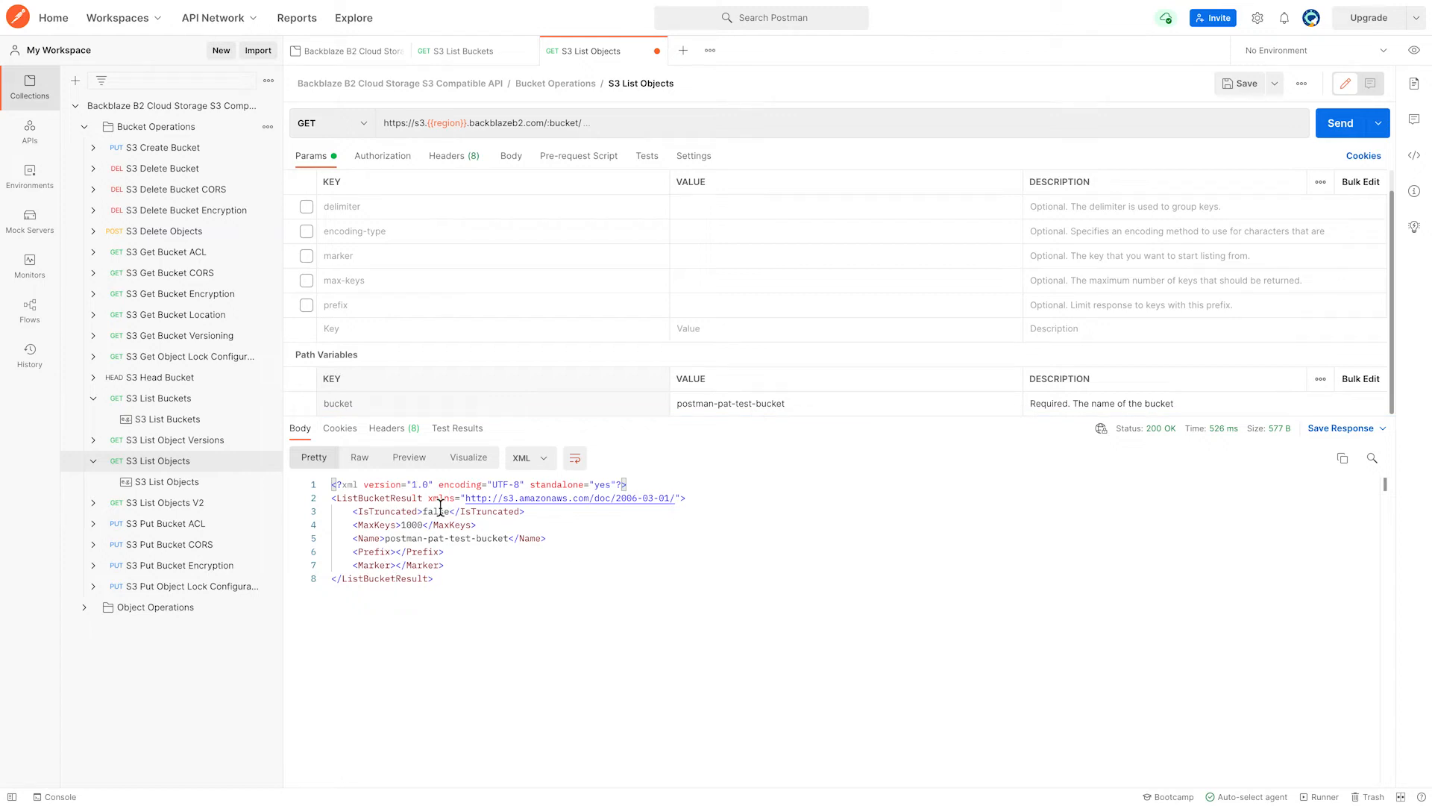
{"action": "mouse_move", "coordinate": [677, 580]}
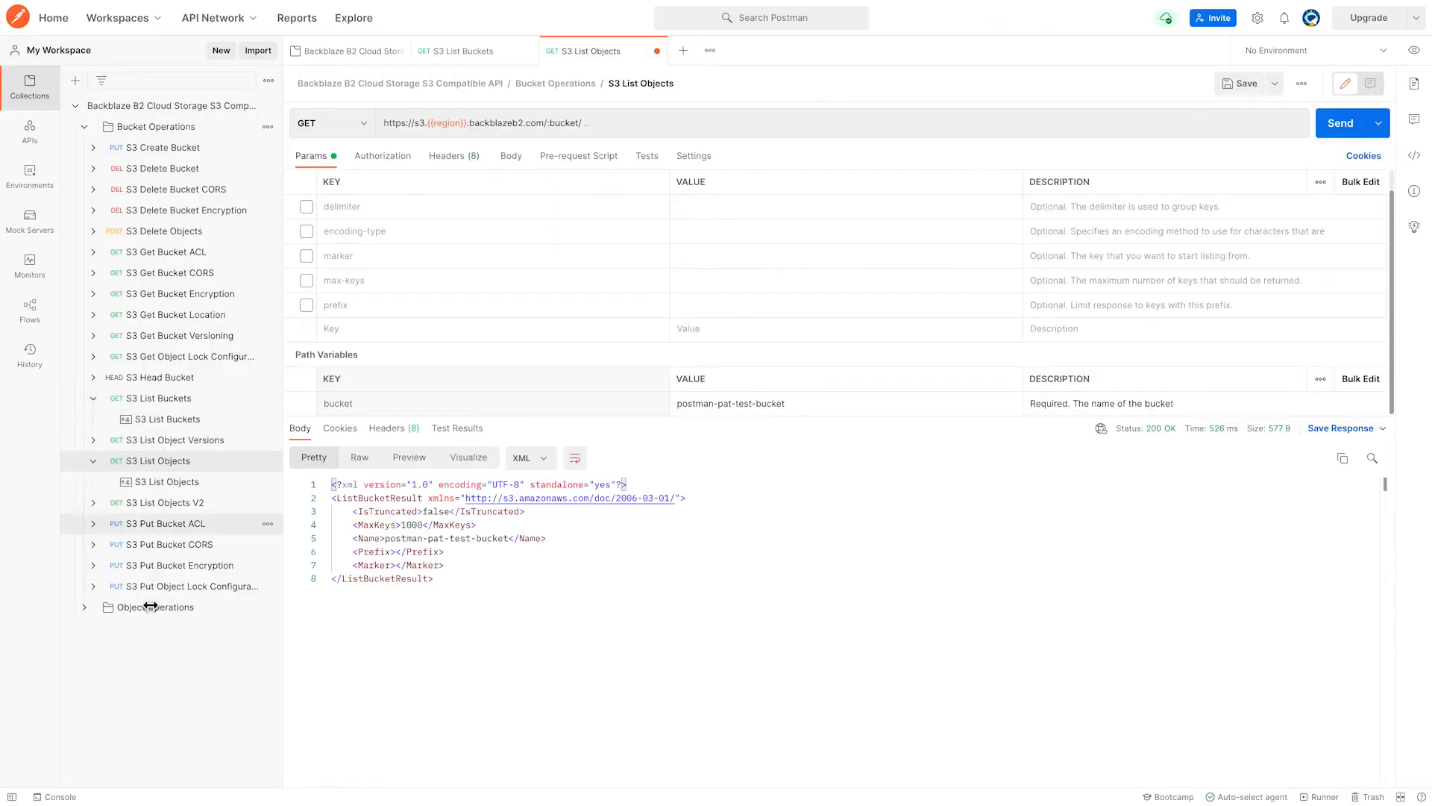
- Set S3 Put Object's path variables to bucket postman-pat-test-bucket and key hello
{"action": "left_click", "coordinate": [154, 607]}
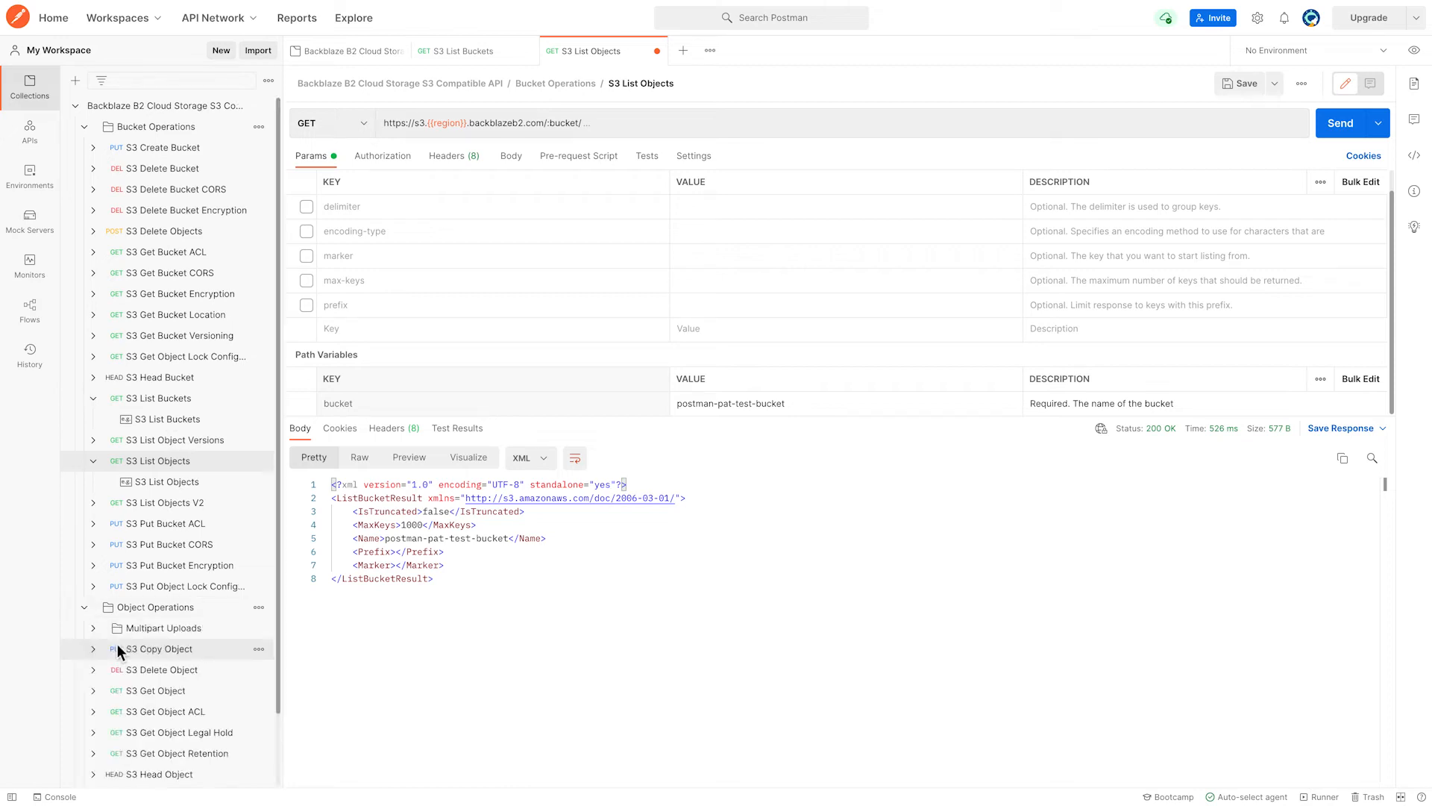
{"action": "scroll", "scroll_direction": "down", "scroll_amount": 3}
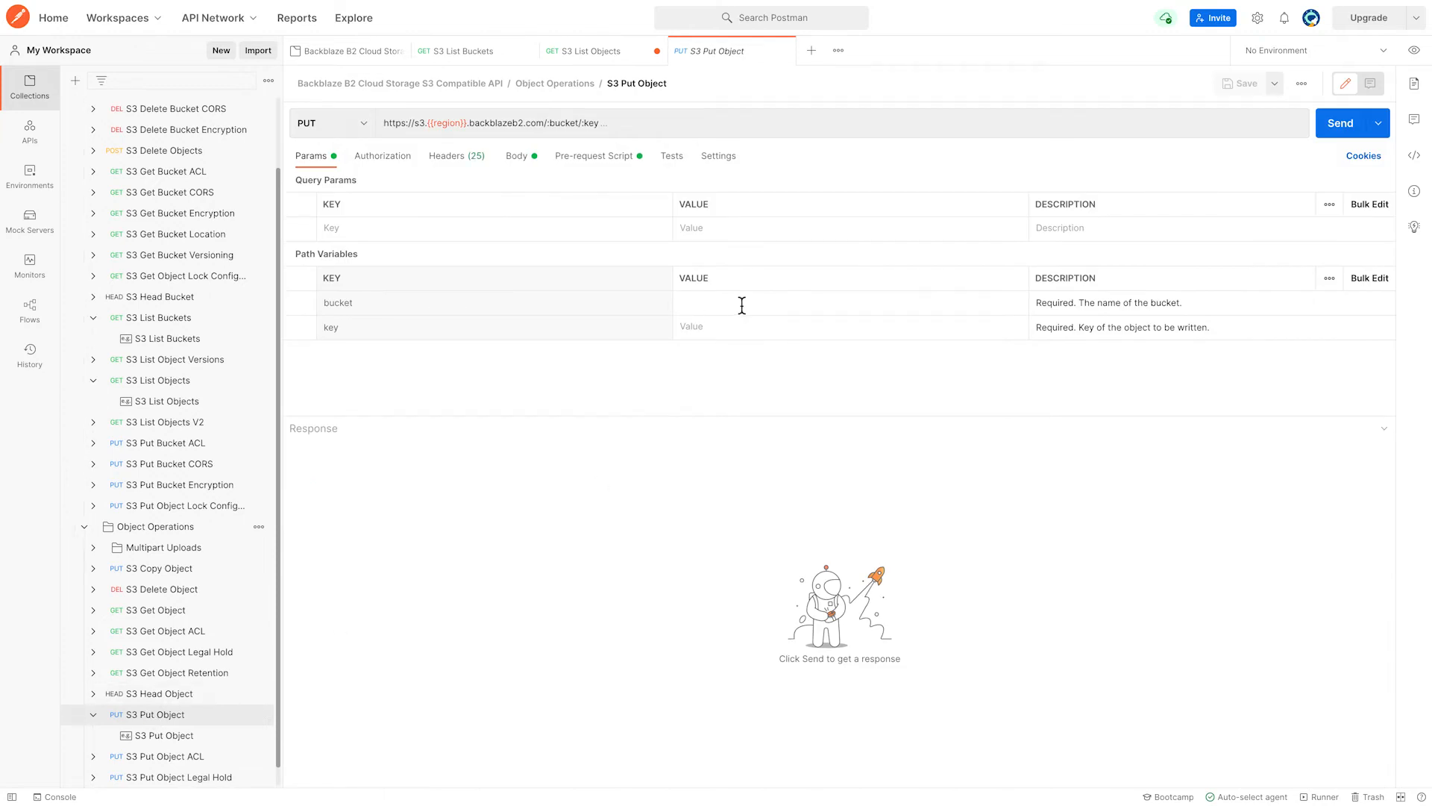
{"action": "left_click", "coordinate": [822, 303]}
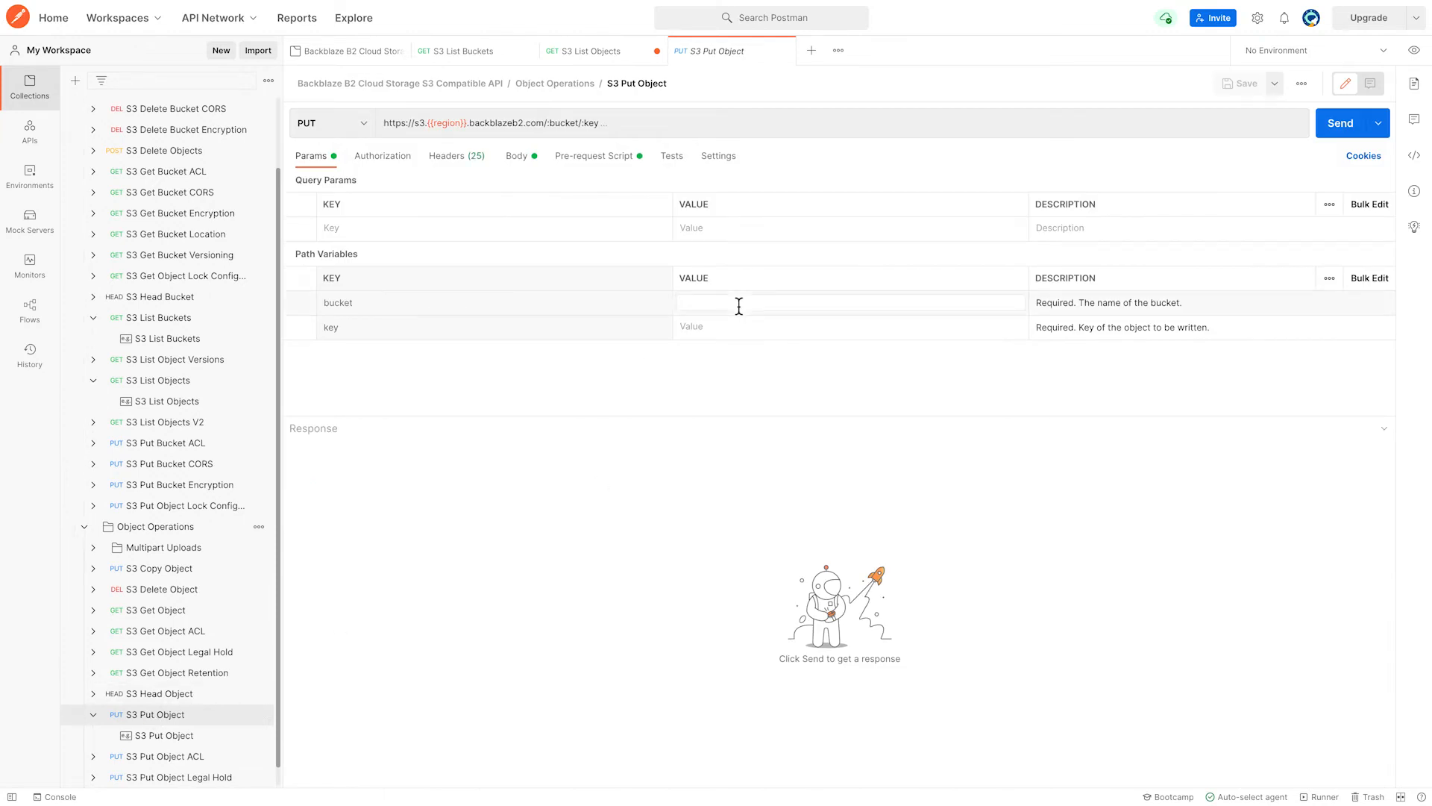
{"action": "type", "text": "postman-pat-test-bucket"}
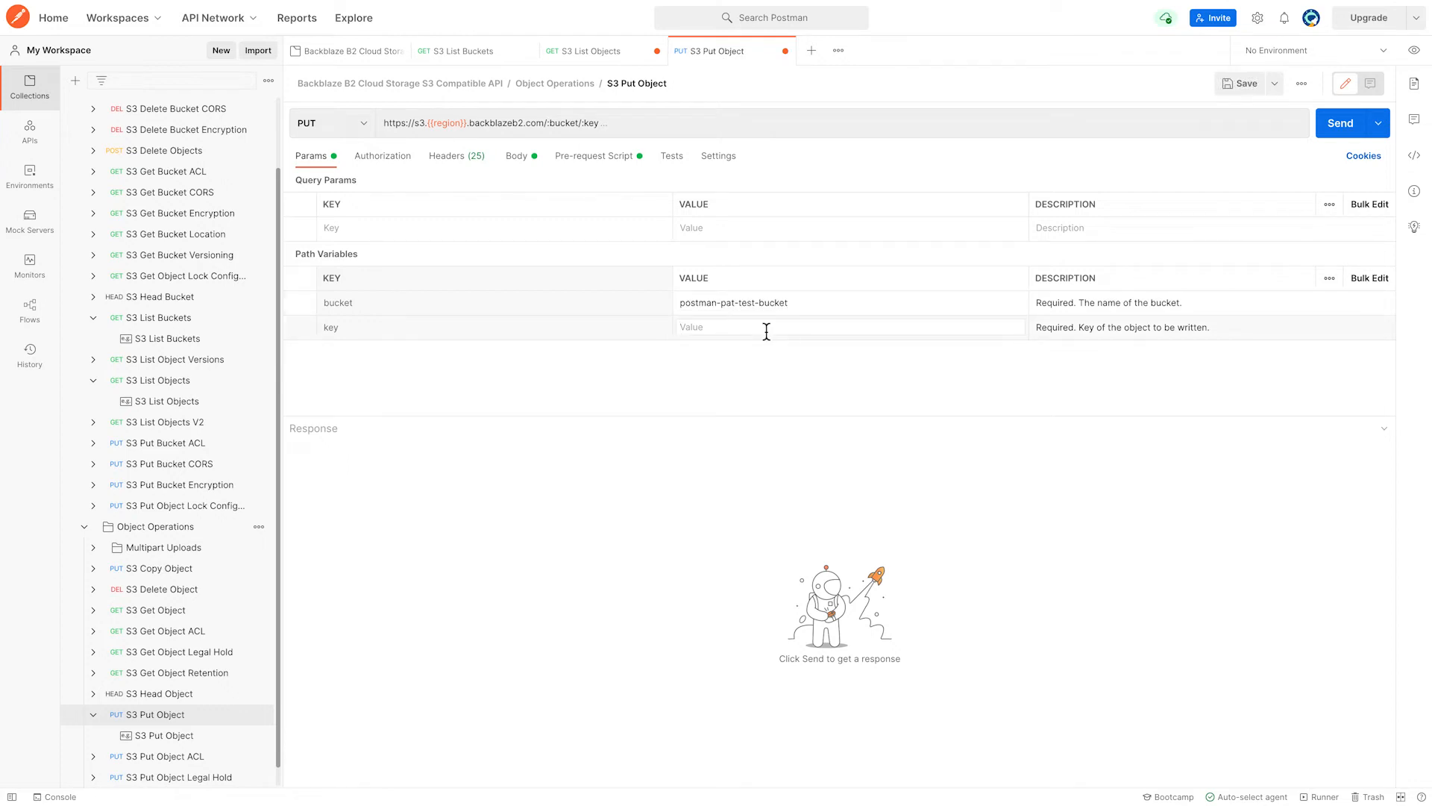
{"action": "type", "text": "hello"}
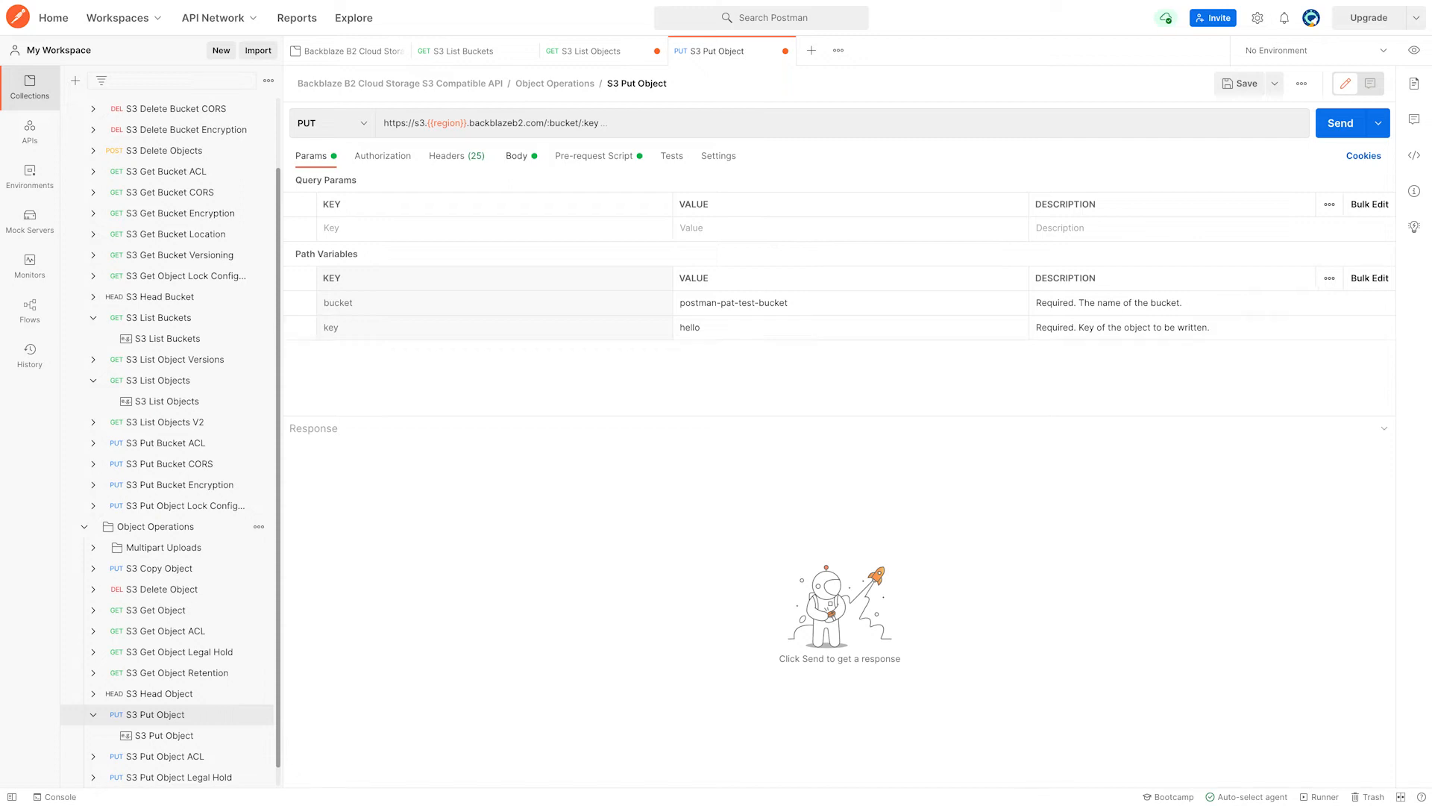
- Replace the raw body with world and send the upload, returning 200 OK
{"action": "left_click", "coordinate": [516, 155]}
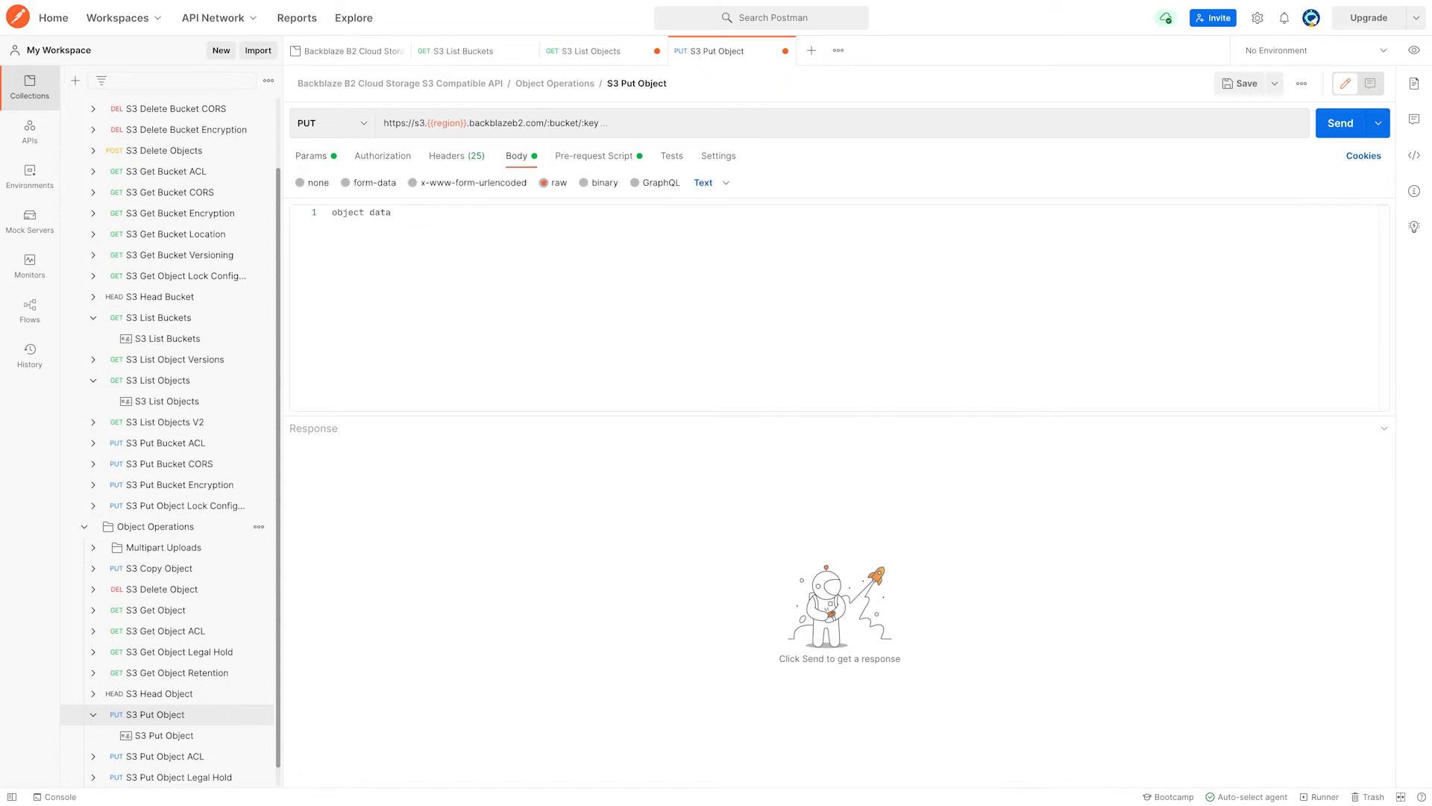
{"action": "double_click", "coordinate": [360, 212]}
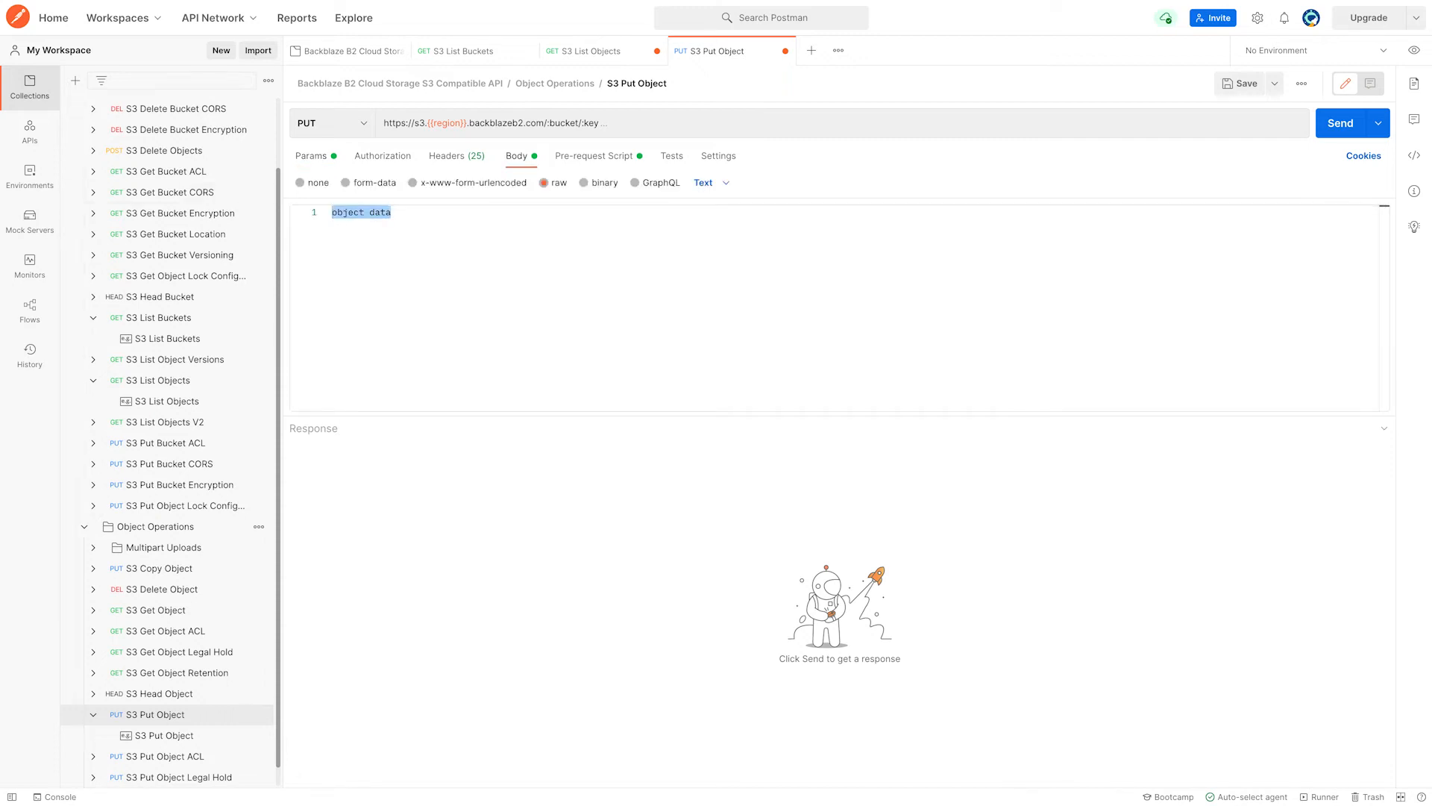
{"action": "type", "text": "world"}
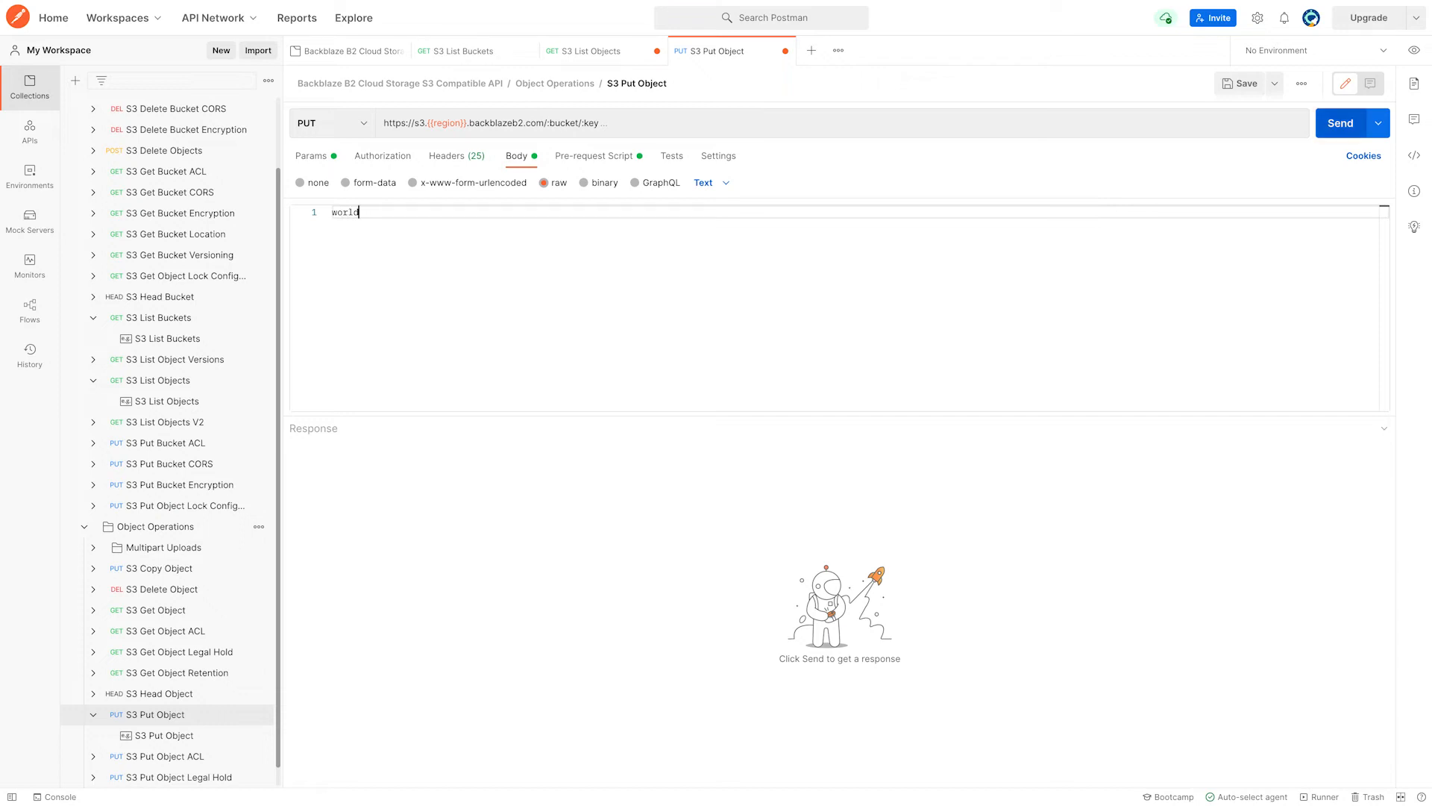
{"action": "left_click", "coordinate": [1340, 122]}
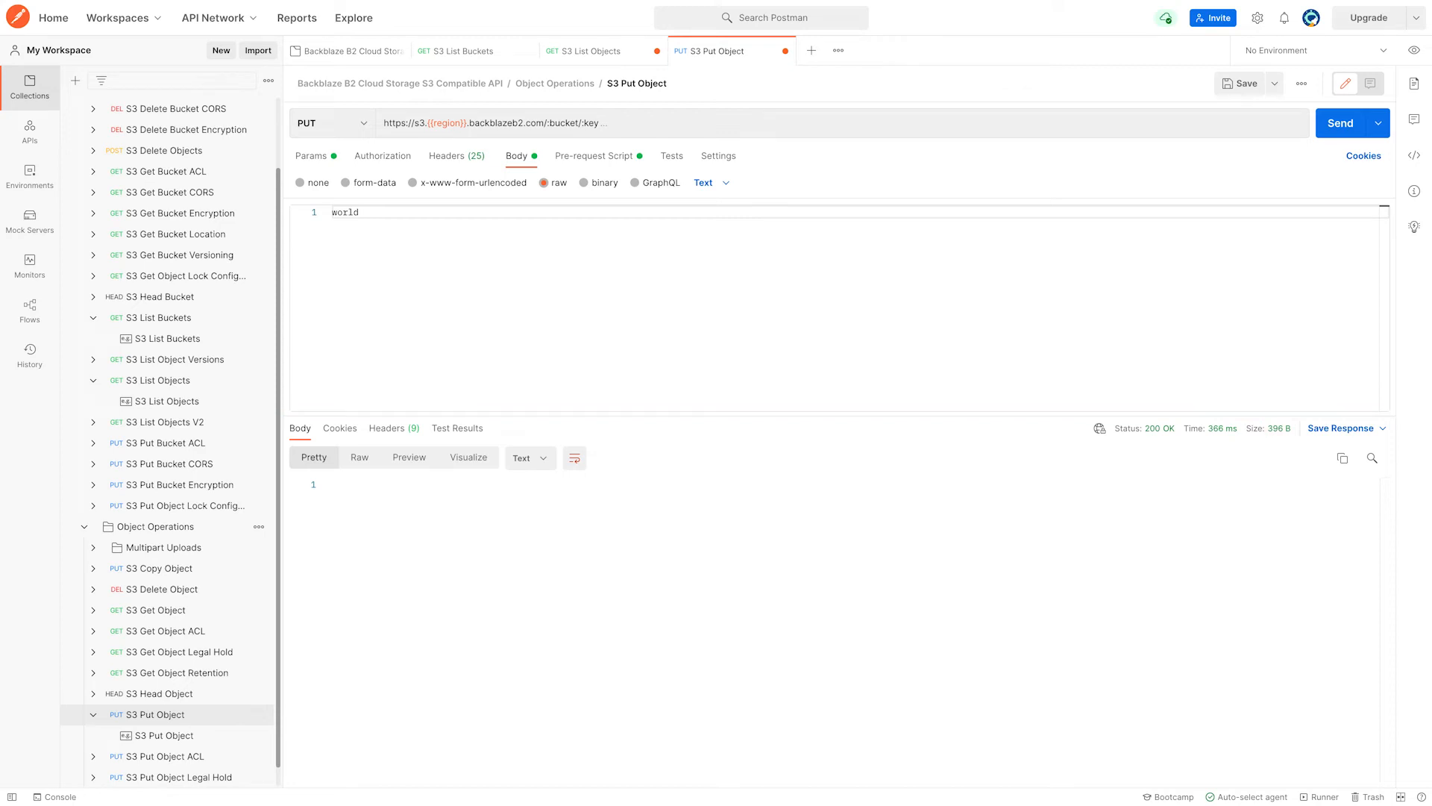
{"action": "mouse_move", "coordinate": [1156, 429]}
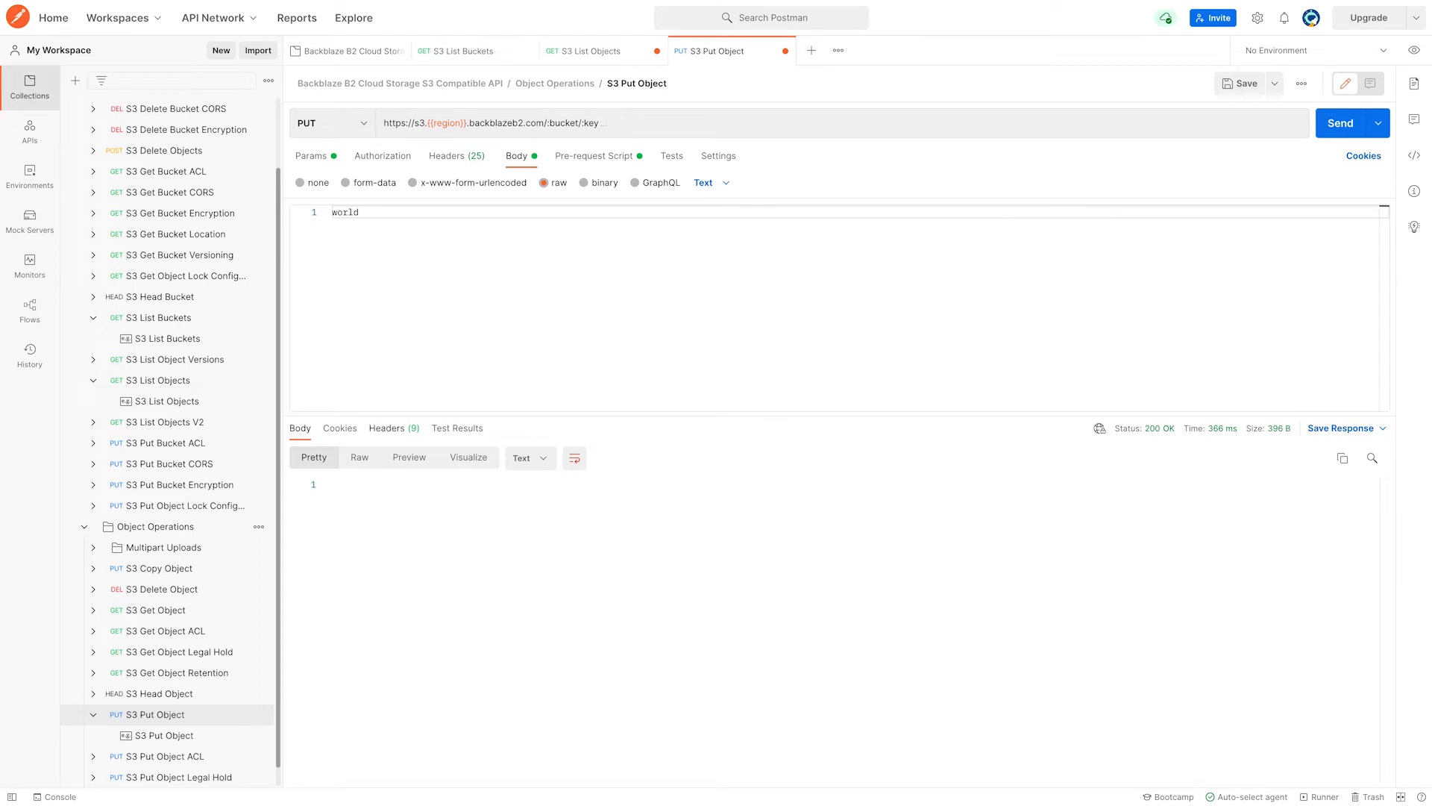
{"action": "left_click", "coordinate": [386, 429]}
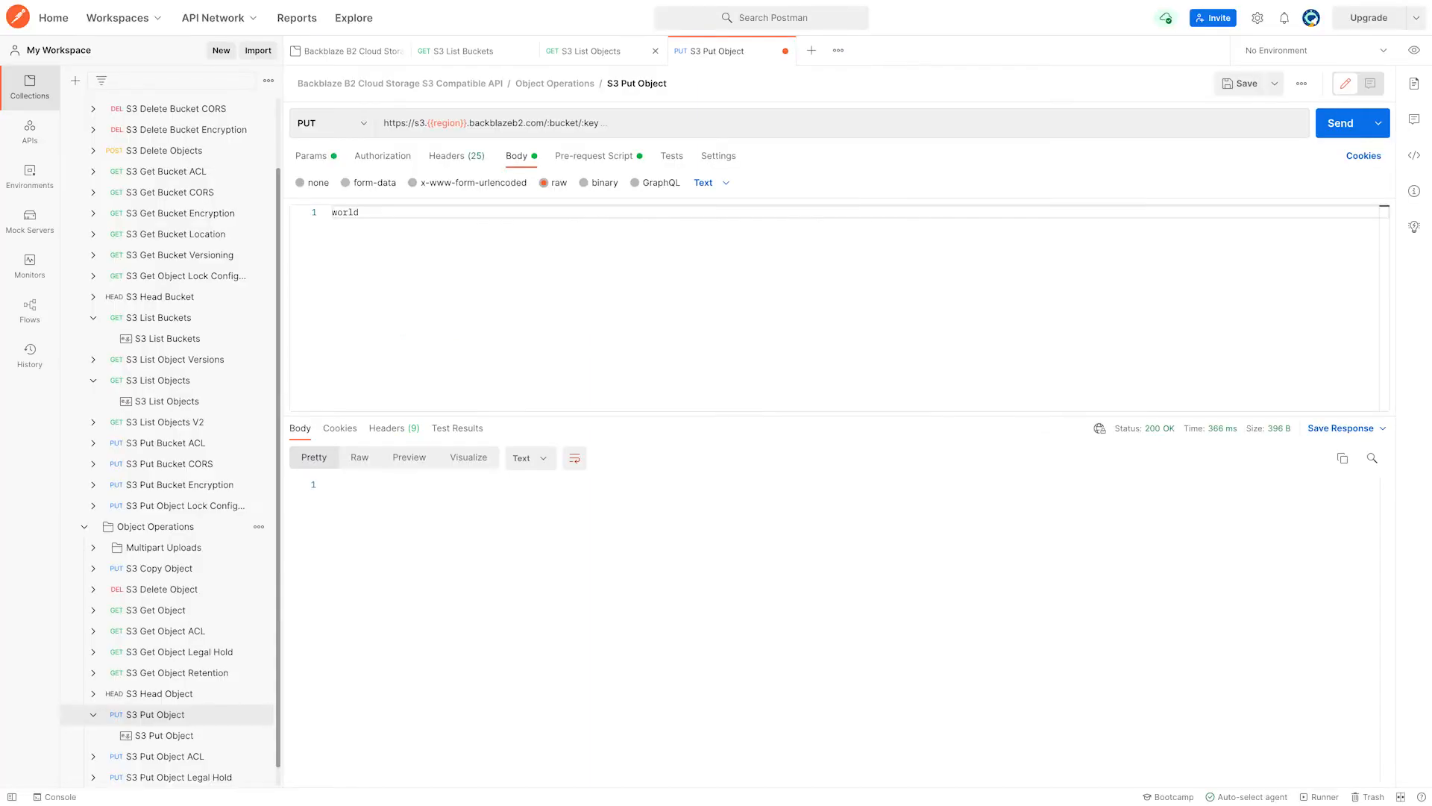
- Re-send S3 List Objects so the listing now shows hello
{"action": "left_click", "coordinate": [595, 51]}
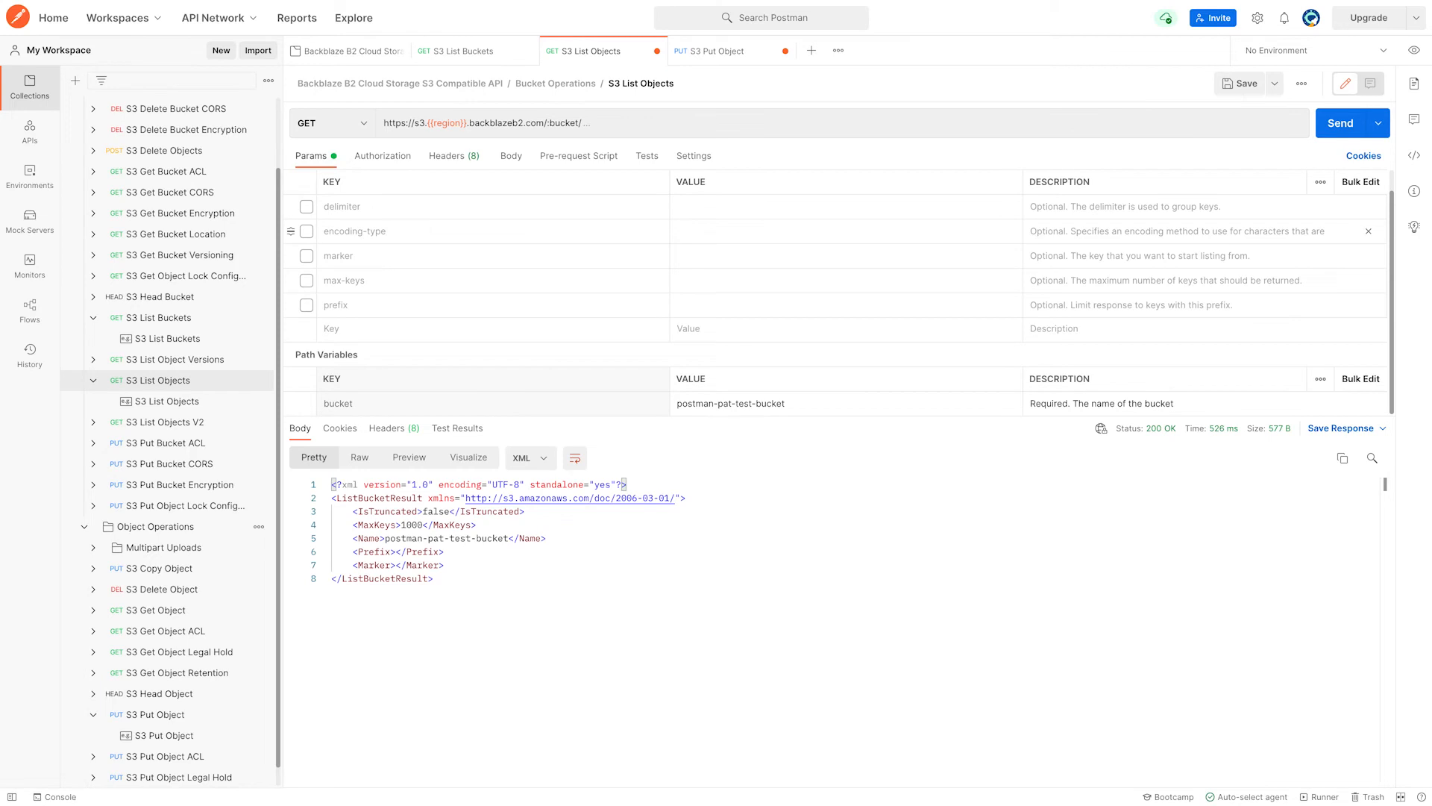
{"action": "left_click", "coordinate": [1345, 122]}
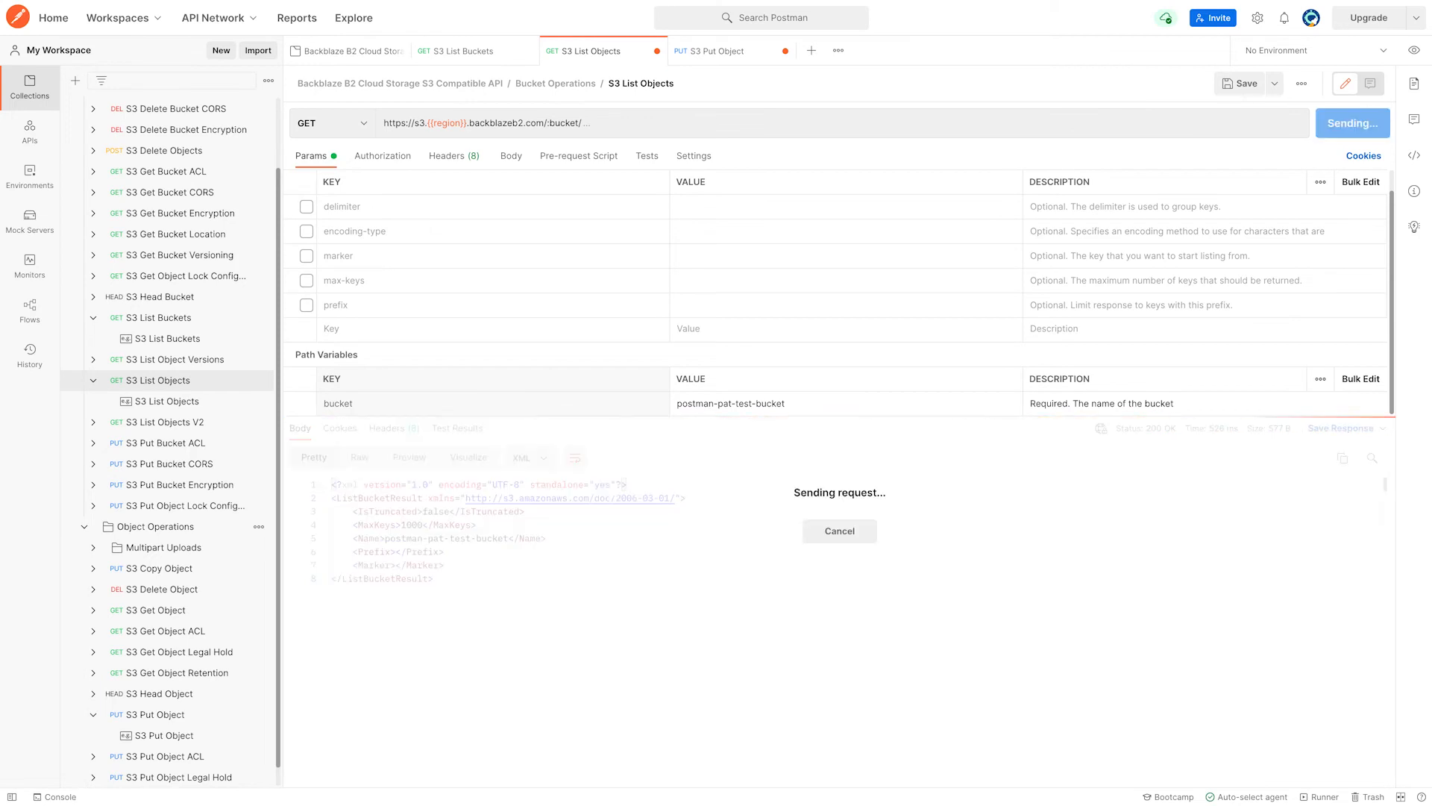
{"action": "left_click", "coordinate": [1352, 122]}
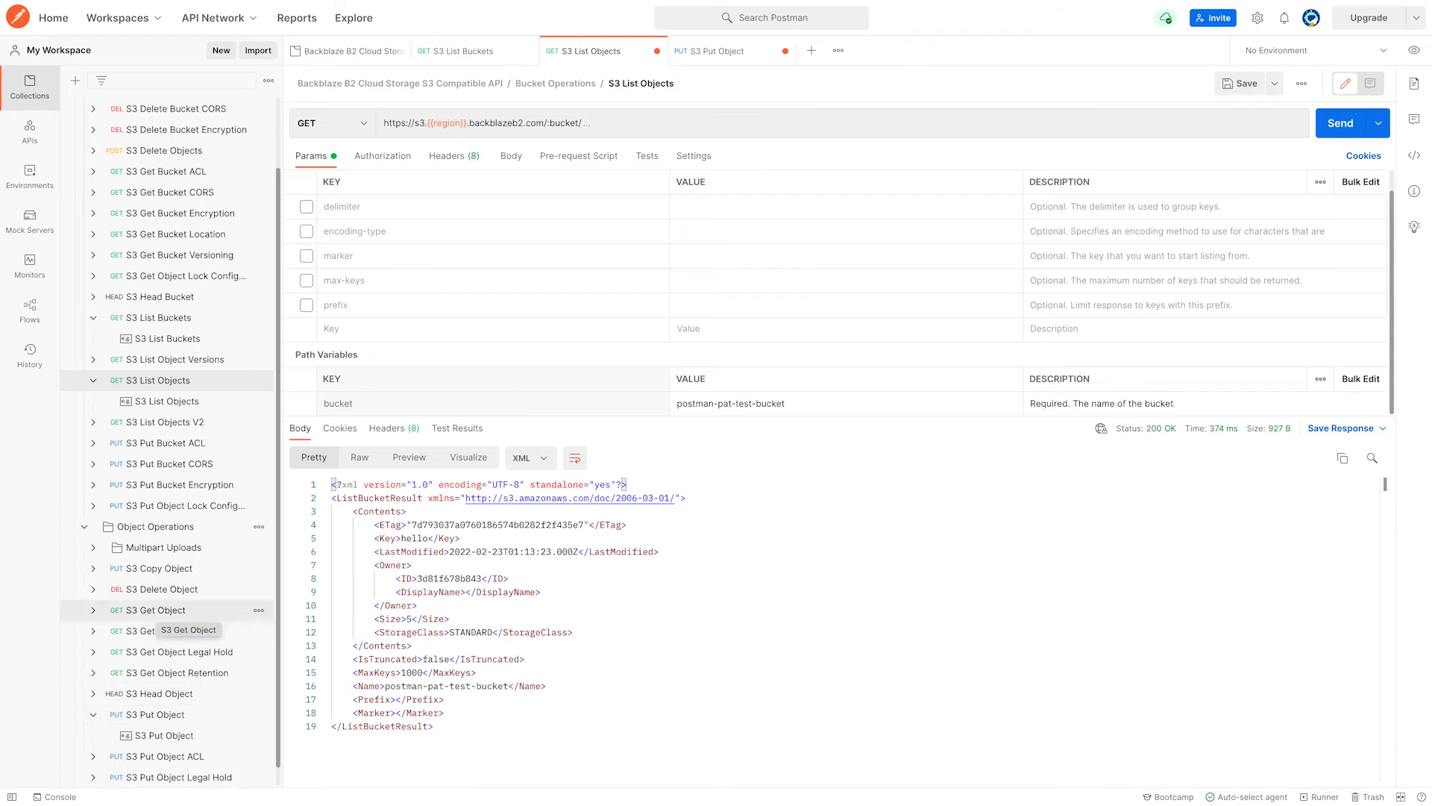
- Fetch object hello from postman-pat-test-bucket with S3 Get Object
{"action": "left_click", "coordinate": [160, 609]}
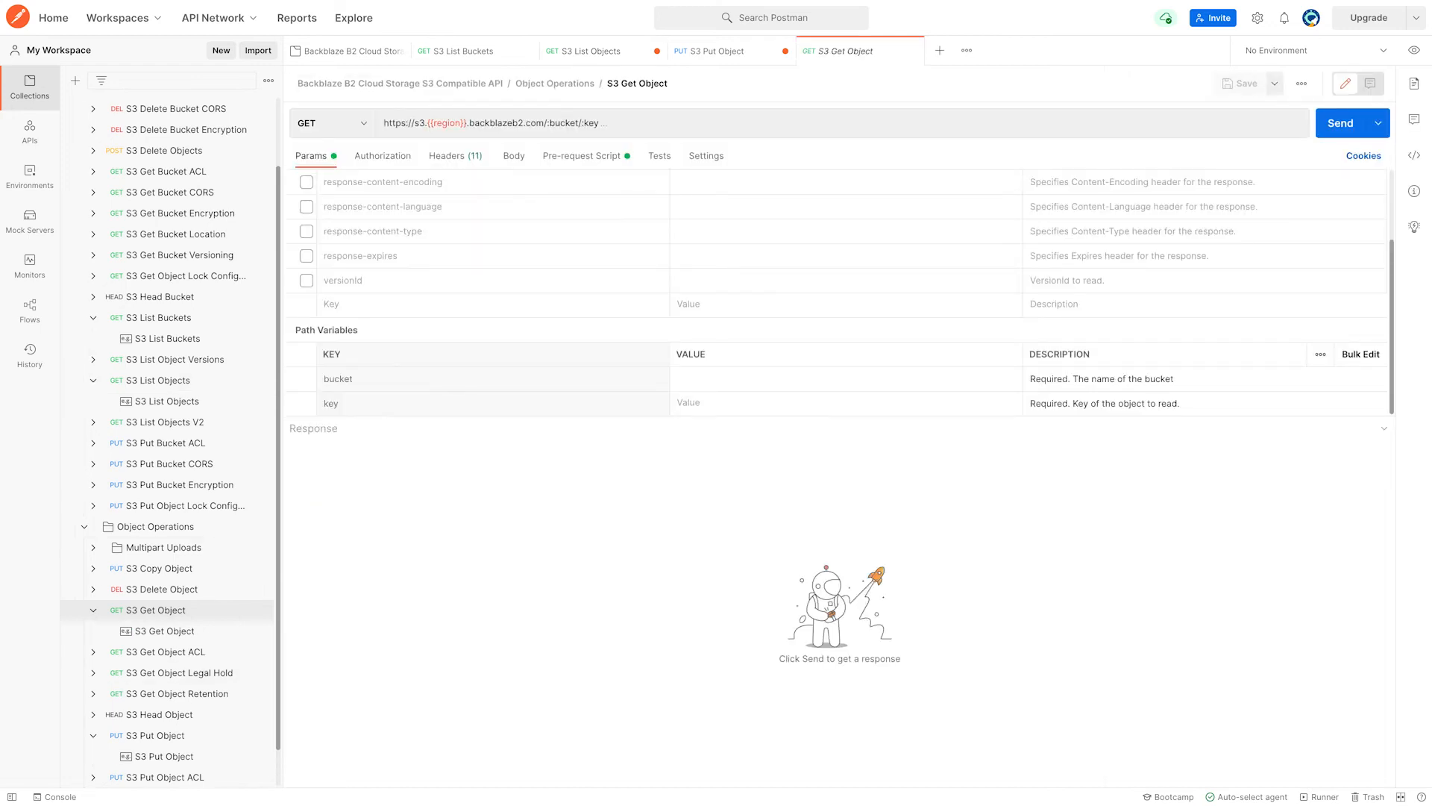
{"action": "left_click", "coordinate": [844, 378]}
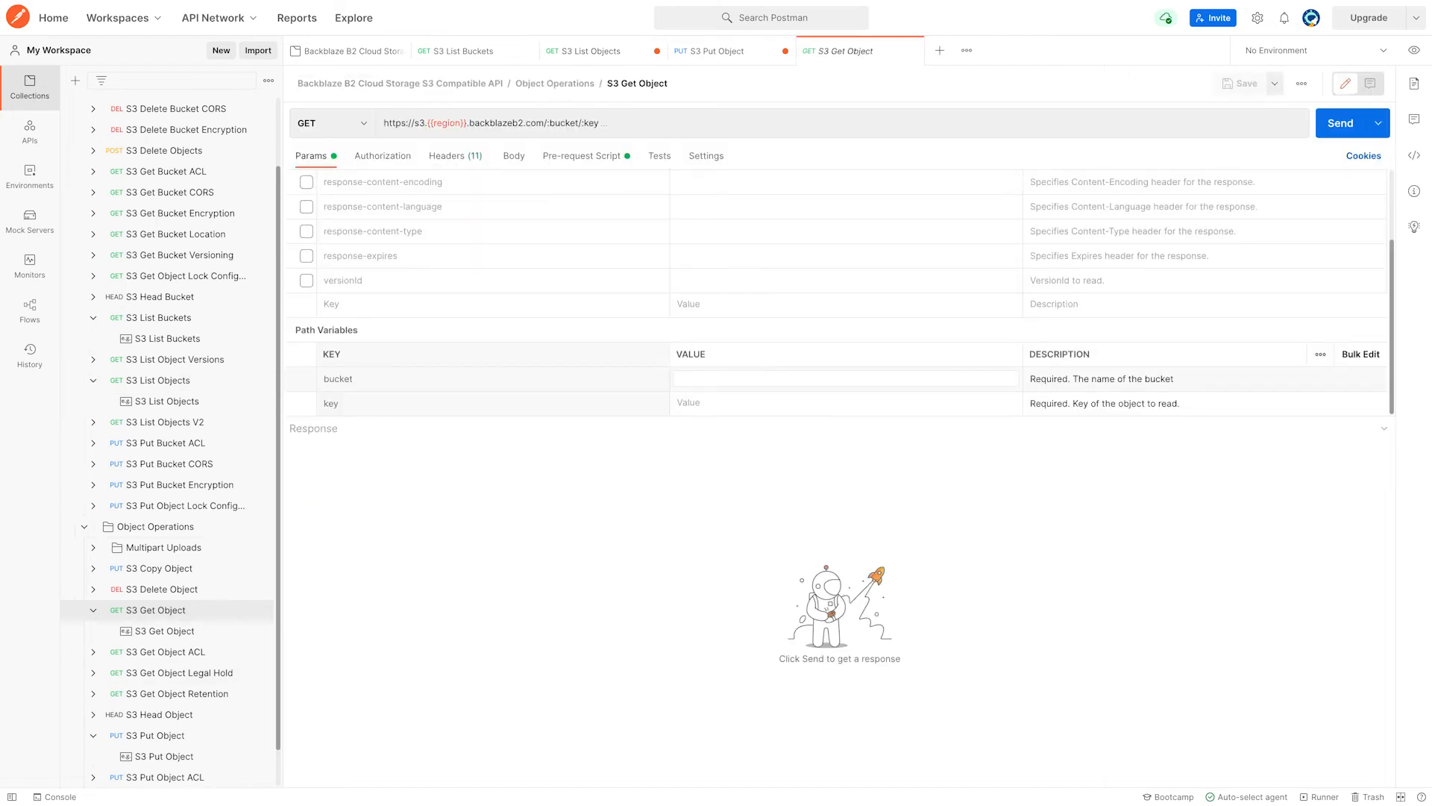
{"action": "type", "text": "postman-pat-test-bucket"}
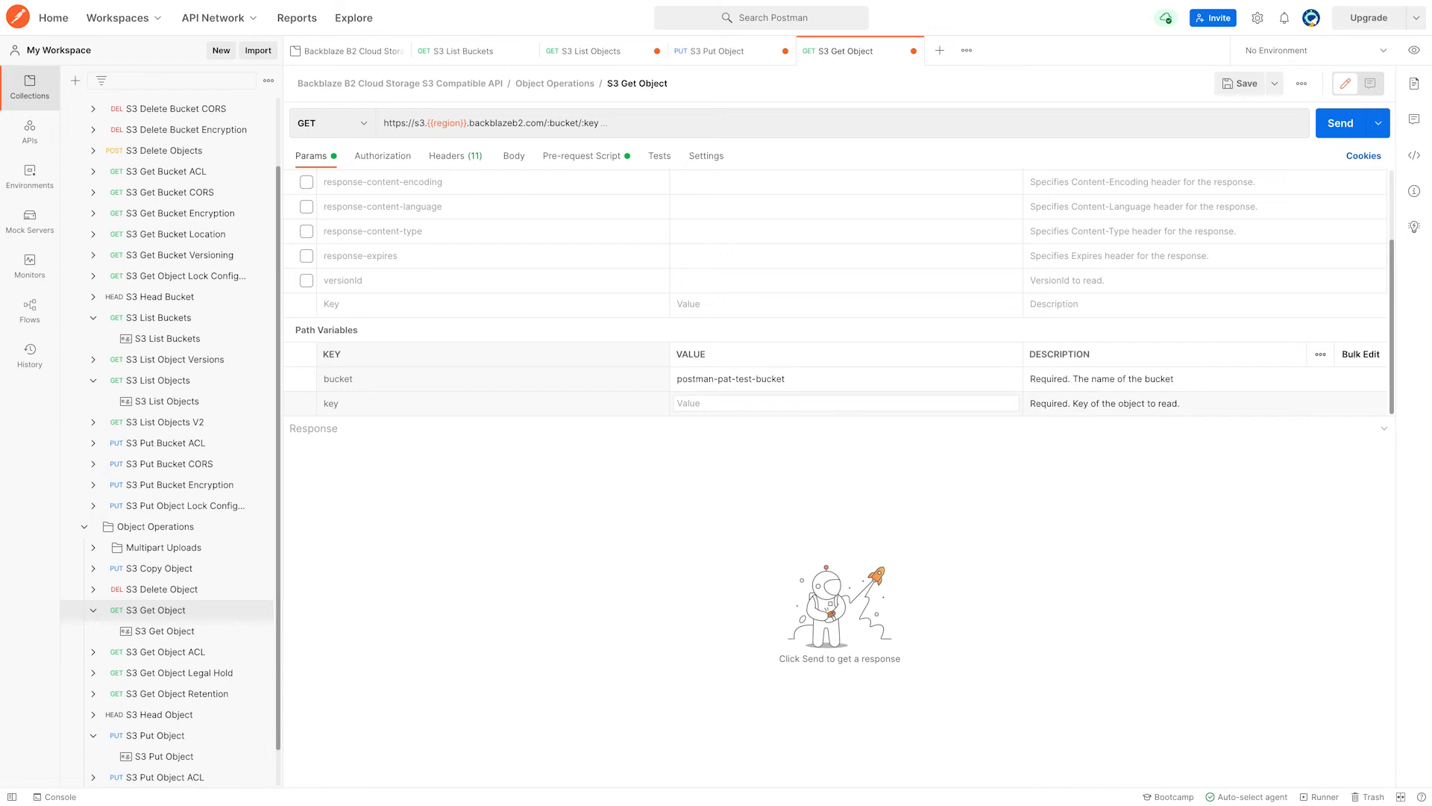
{"action": "type", "text": "hello"}
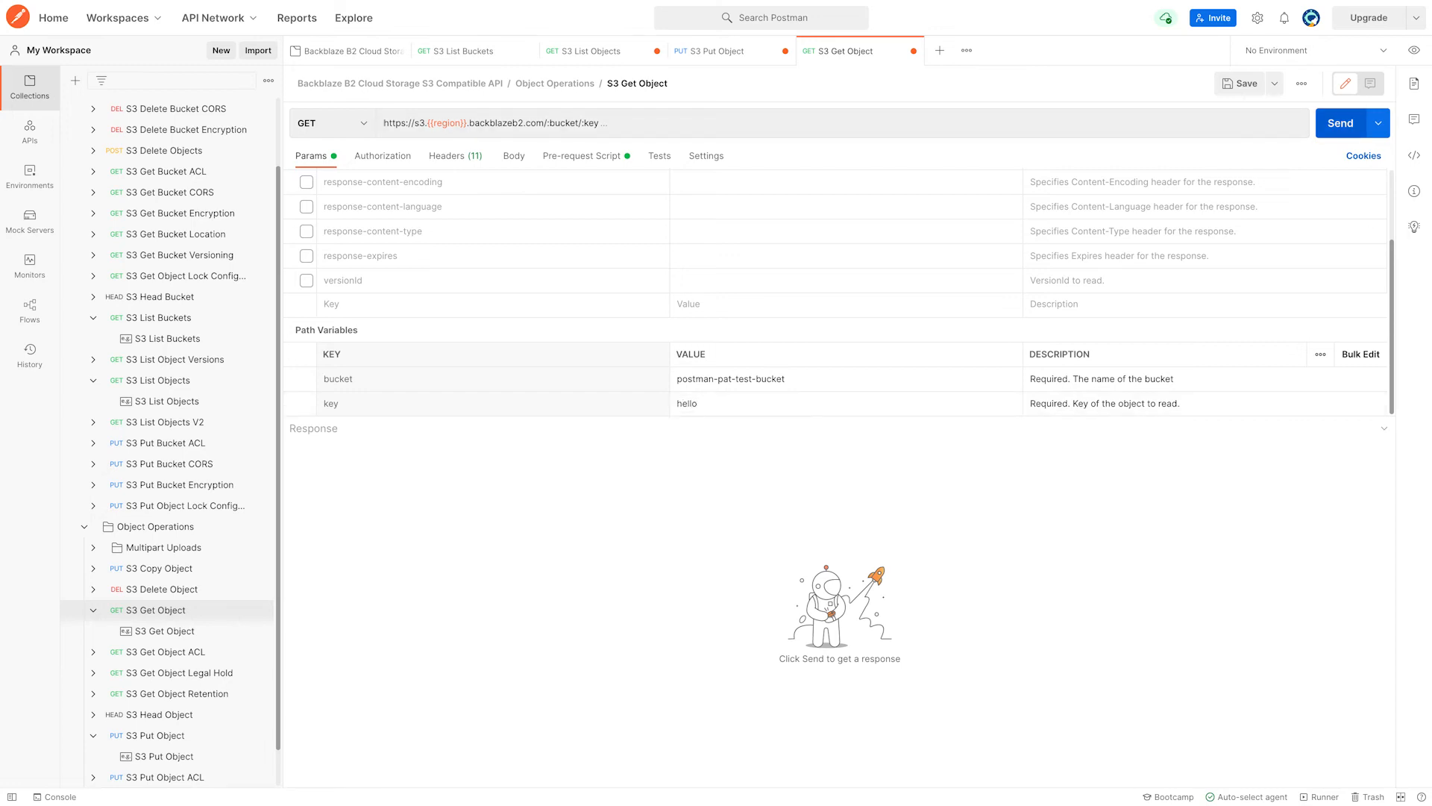
{"action": "left_click", "coordinate": [1340, 123]}
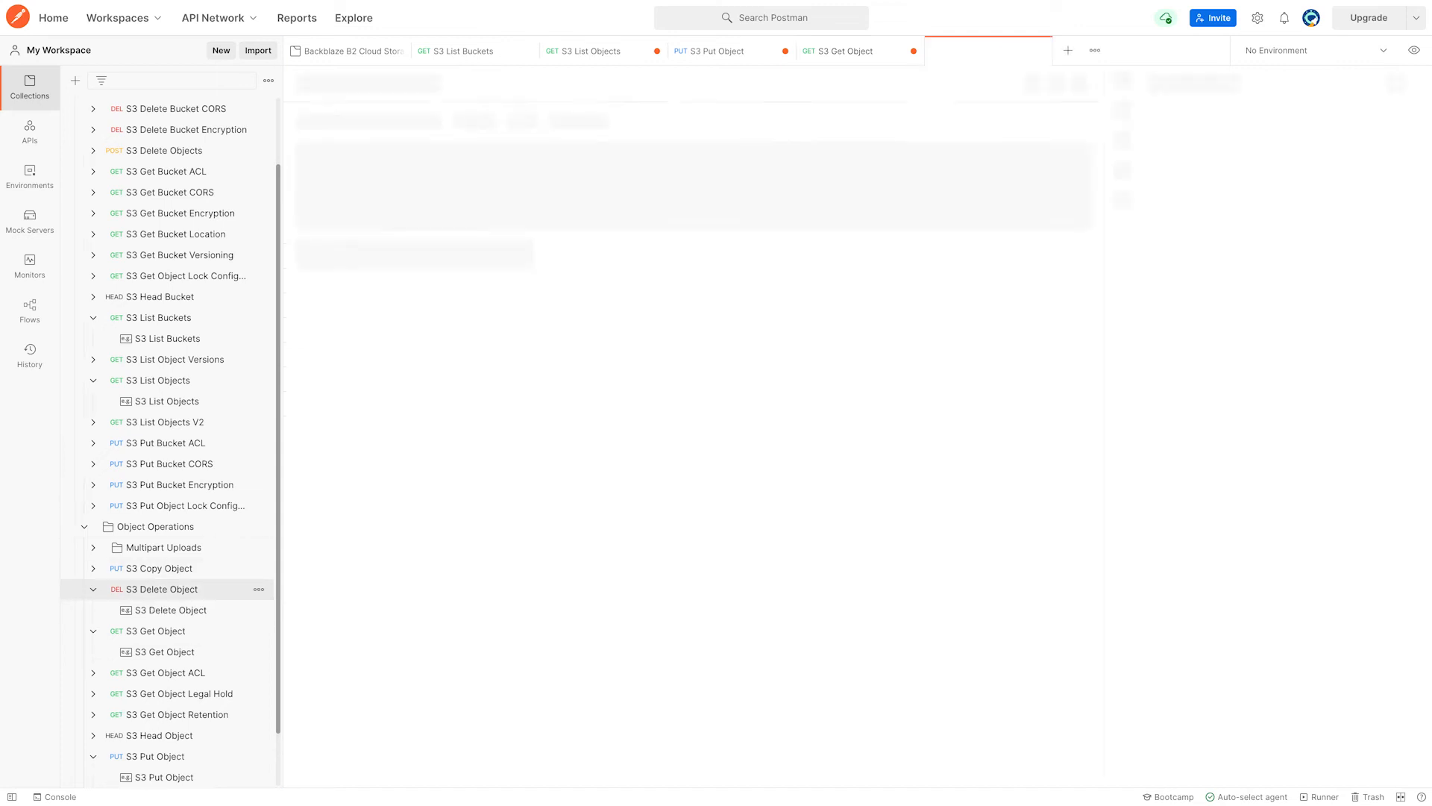
- Delete object hello from postman-pat-test-bucket with S3 Delete Object, returning 204 No Content
{"action": "left_click", "coordinate": [167, 609]}
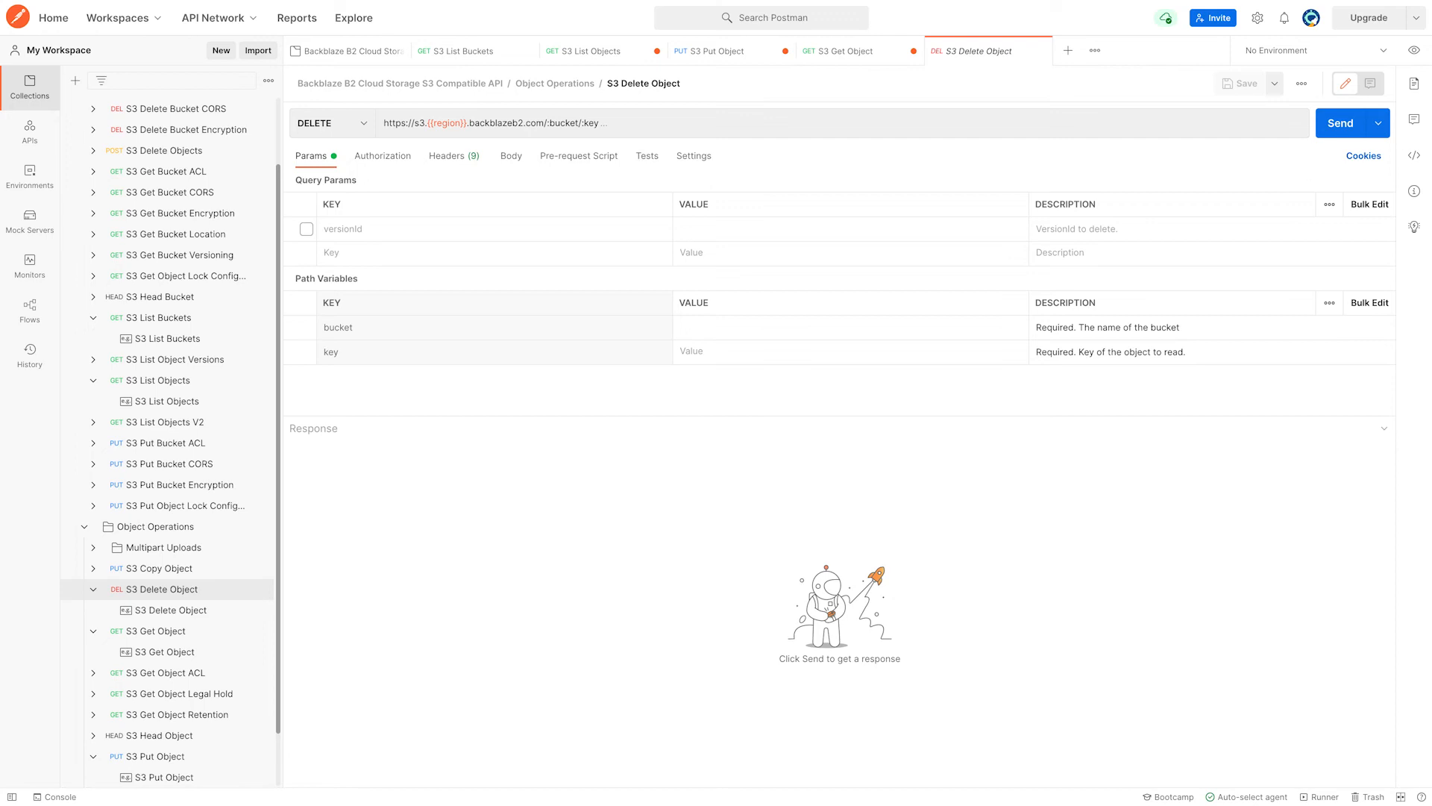
{"action": "left_click", "coordinate": [849, 327]}
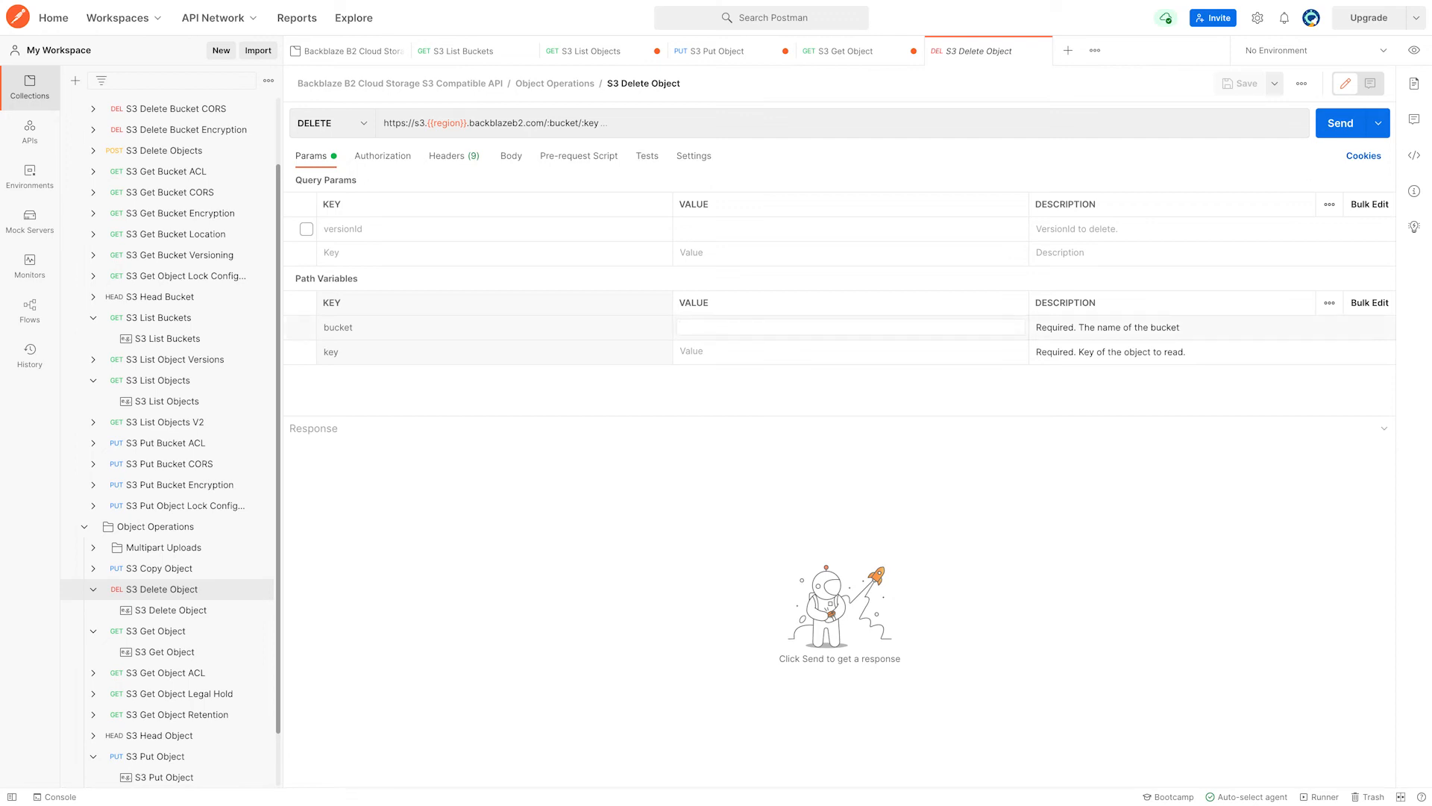
{"action": "type", "text": "hello"}
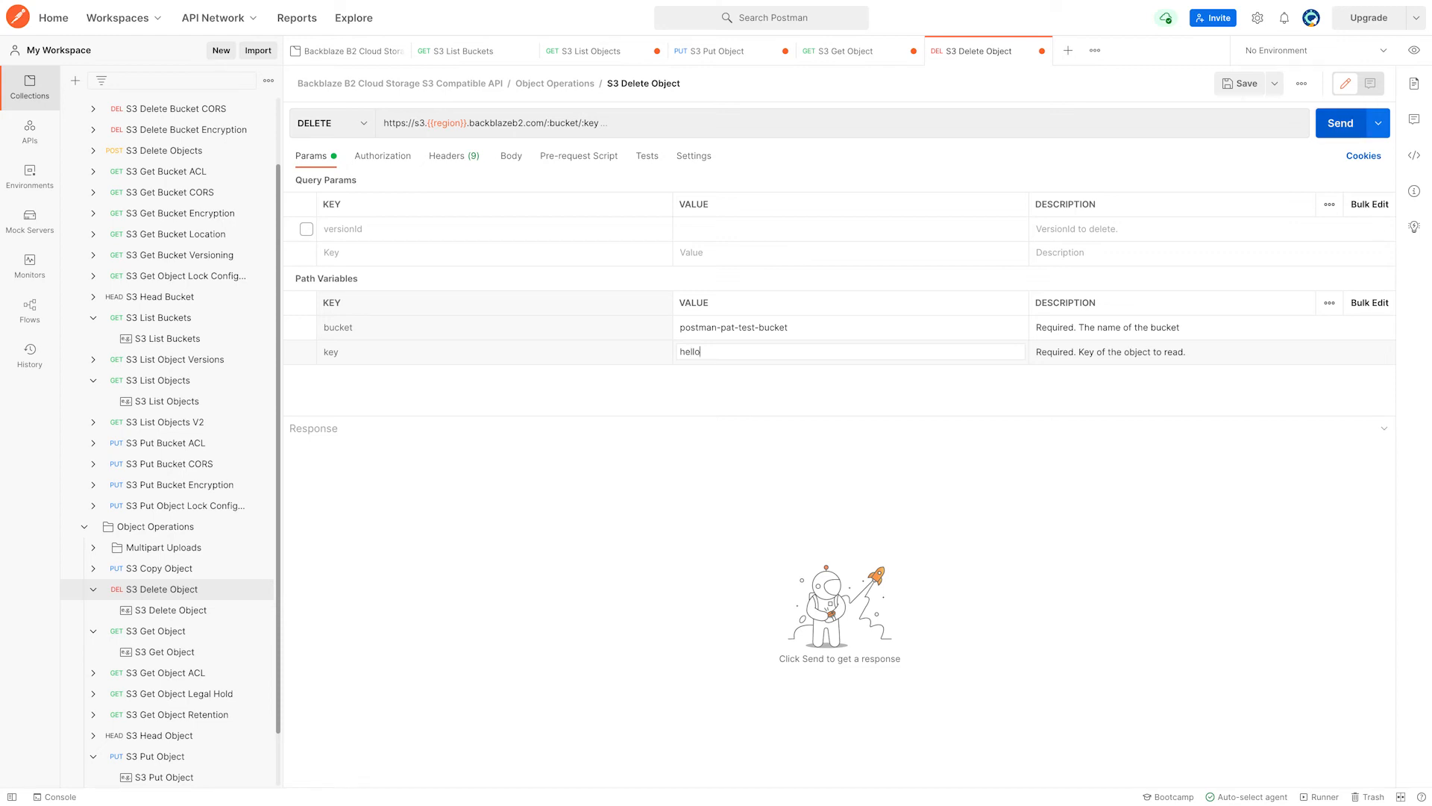
{"action": "left_click", "coordinate": [1340, 123]}
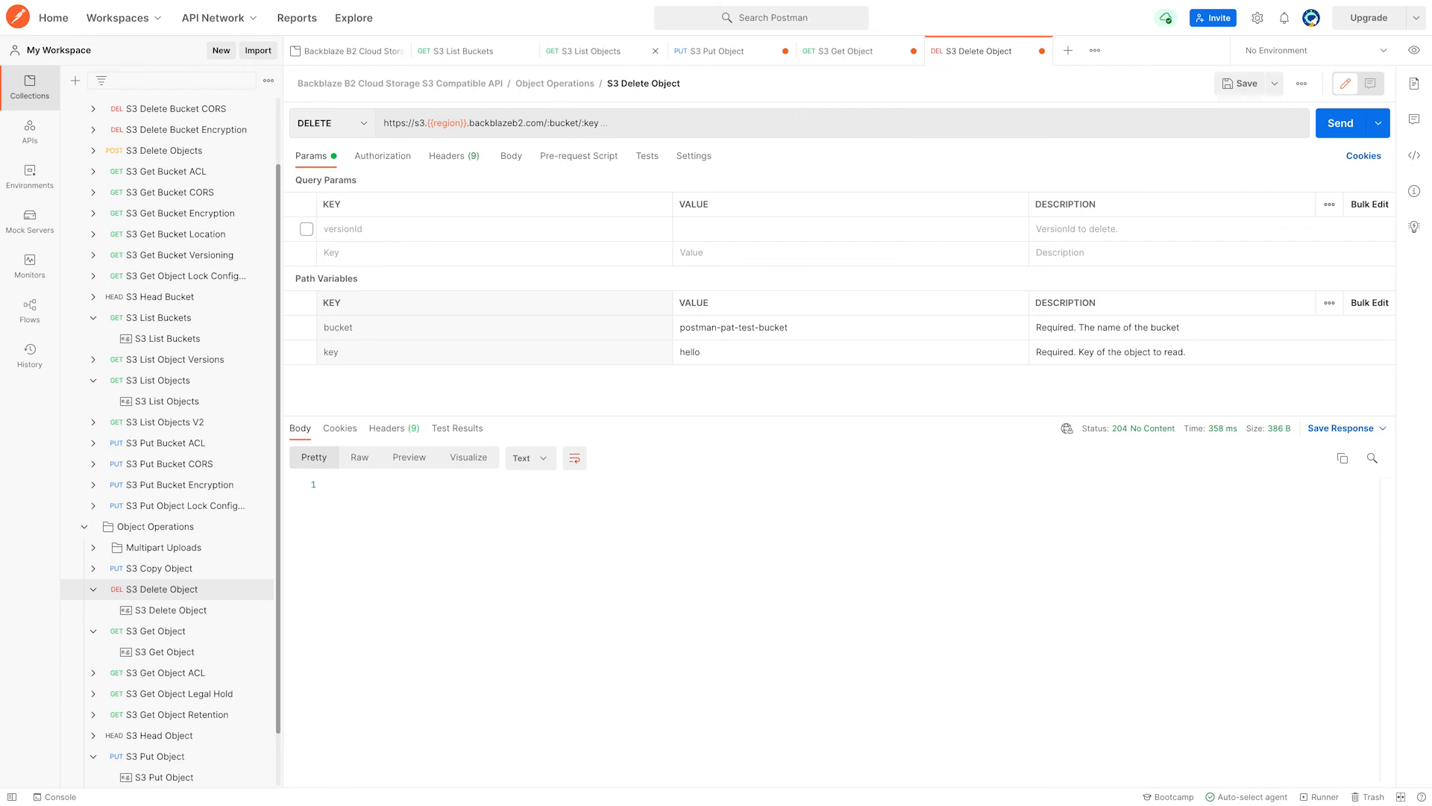
- Re-send S3 List Objects to check the bucket after the delete
{"action": "left_click", "coordinate": [588, 50]}
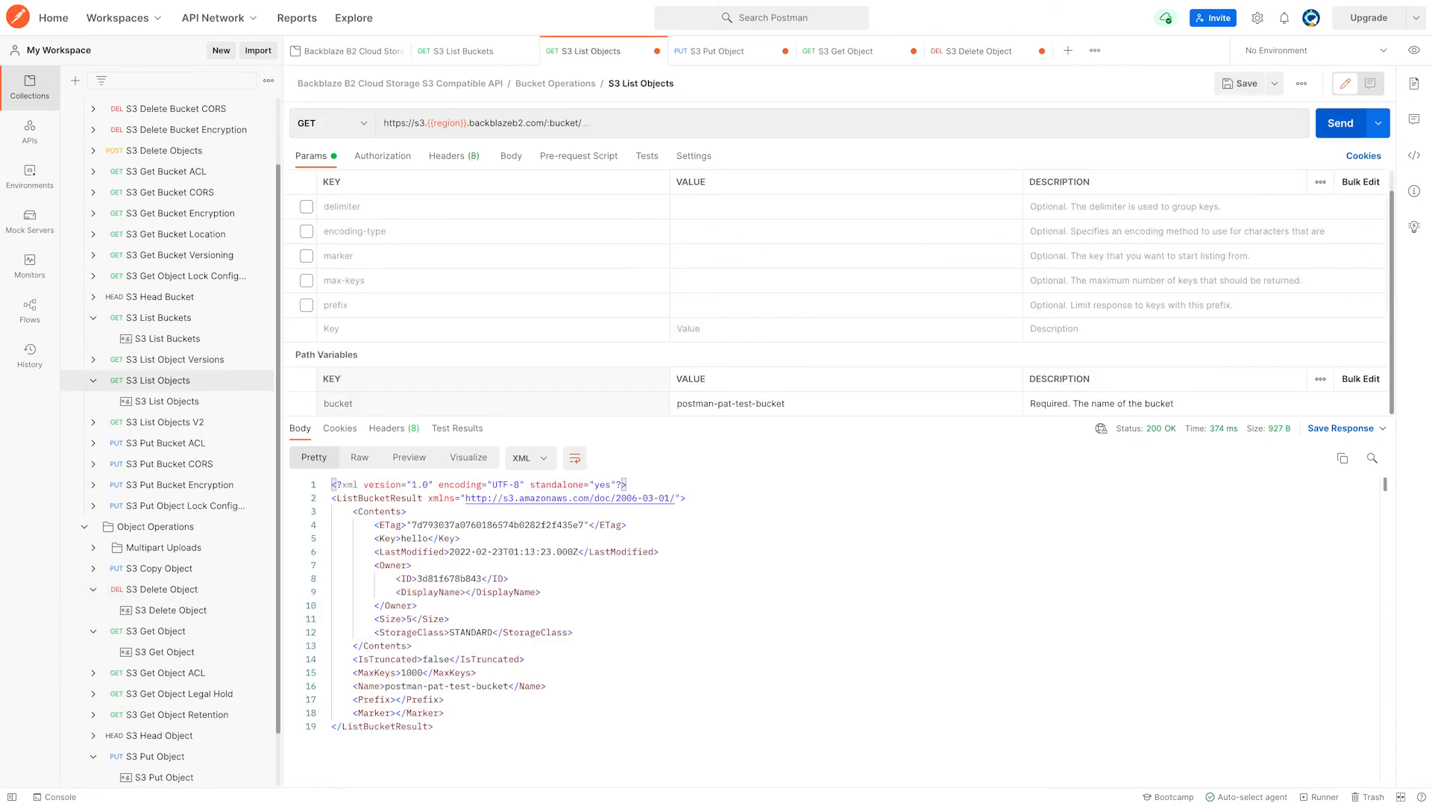
{"action": "left_click", "coordinate": [1339, 123]}
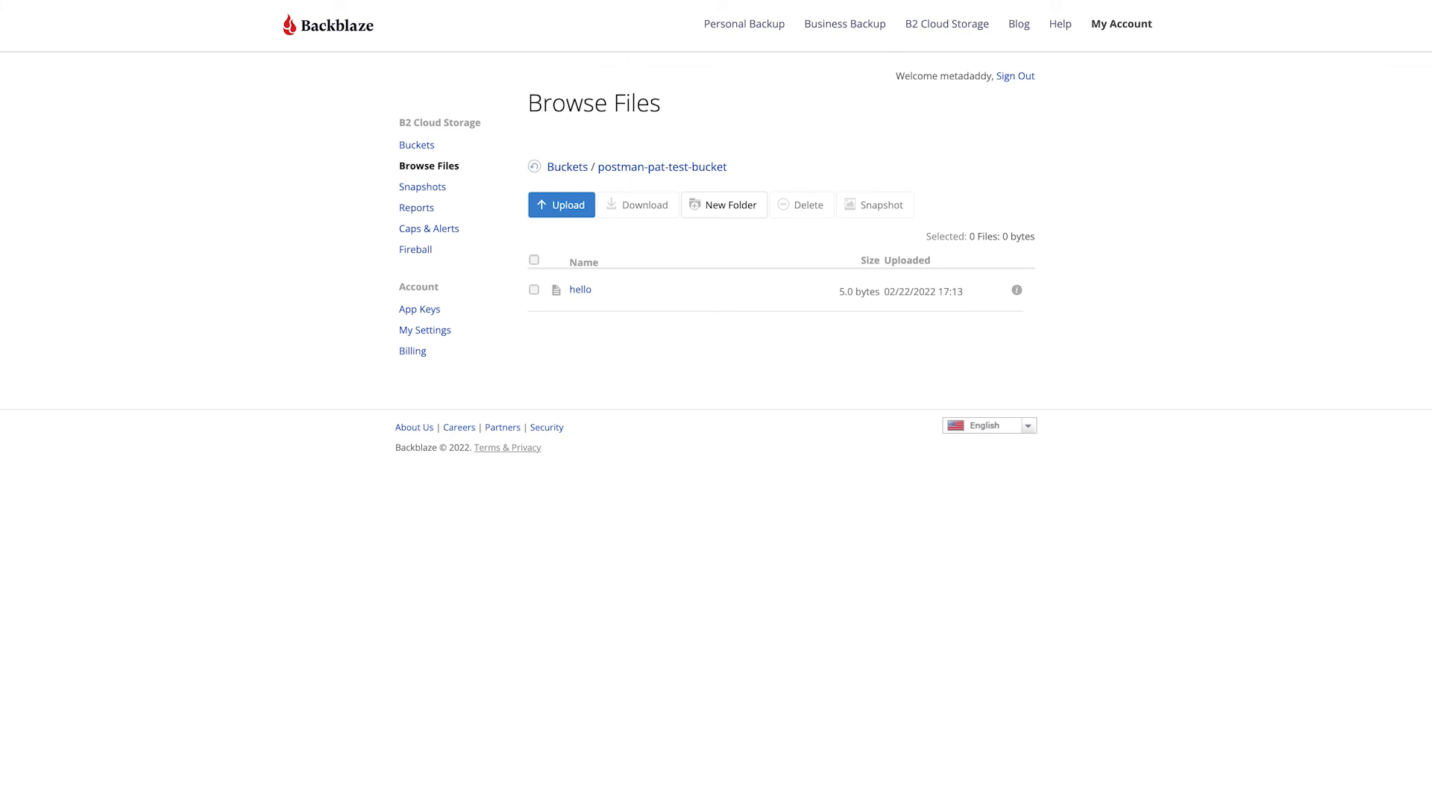
- Refresh postman-pat-test-bucket's file list and expand hello (2) to show the hidden 0-byte and original versions
{"action": "left_click", "coordinate": [561, 204]}
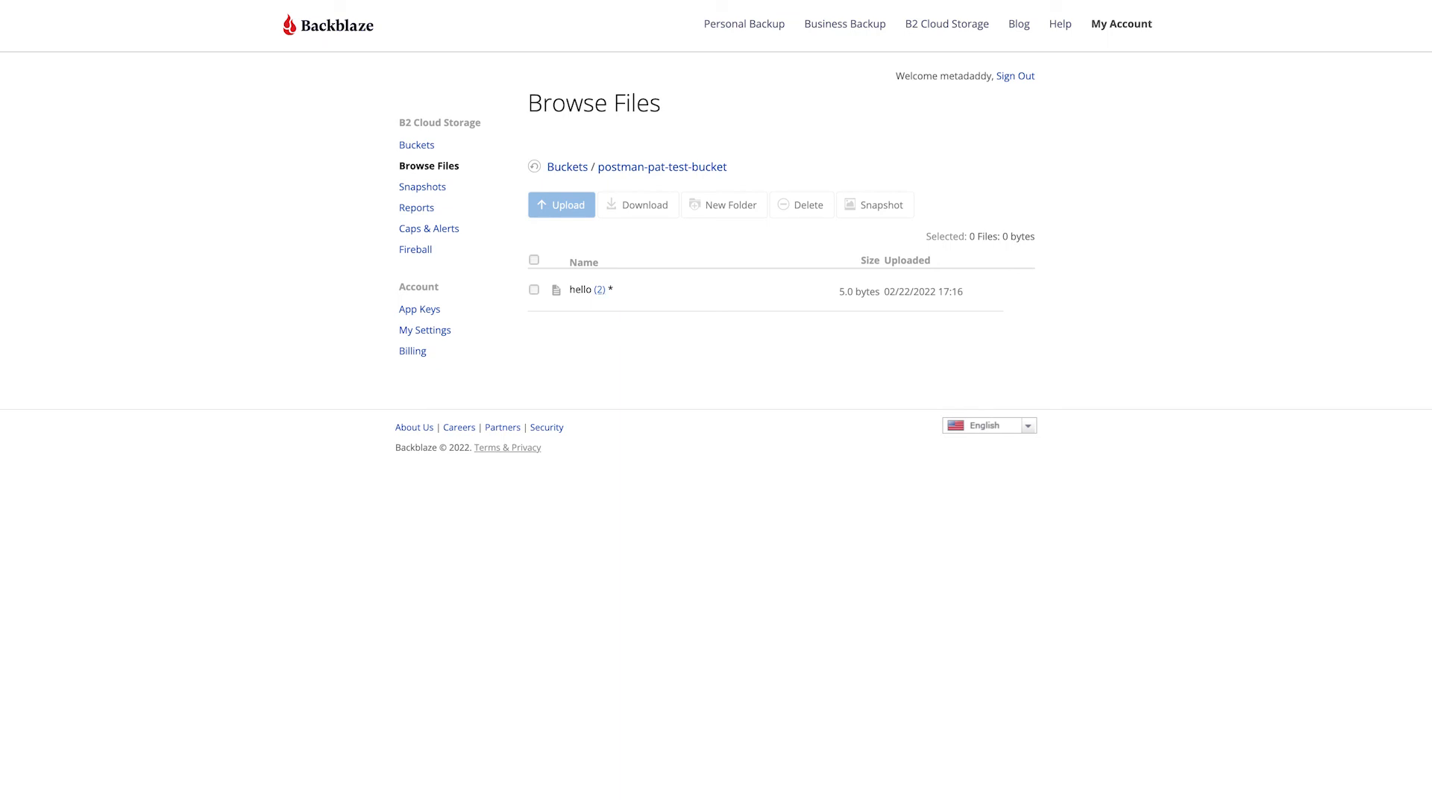
{"action": "left_click", "coordinate": [600, 290]}
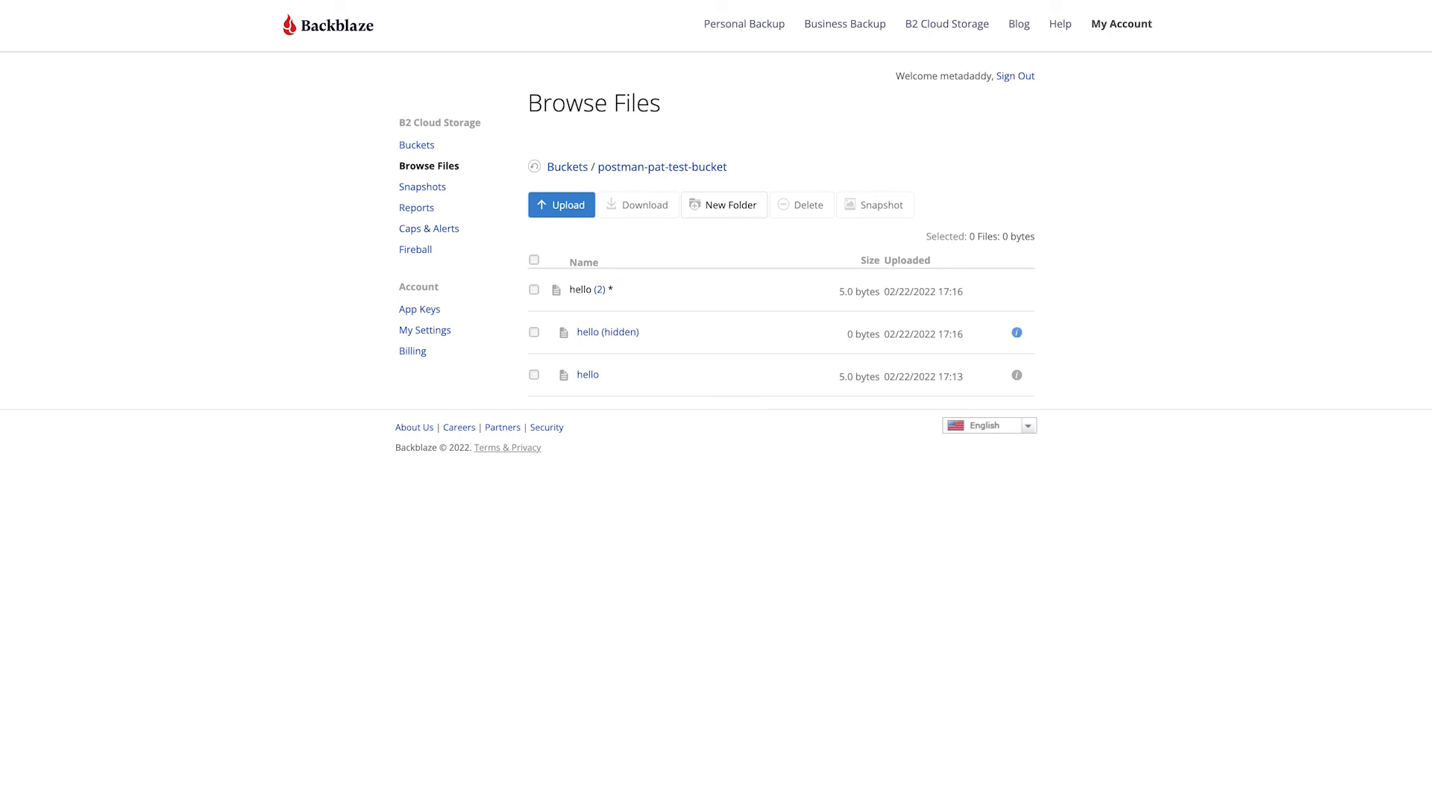
{"action": "left_click", "coordinate": [1016, 332]}
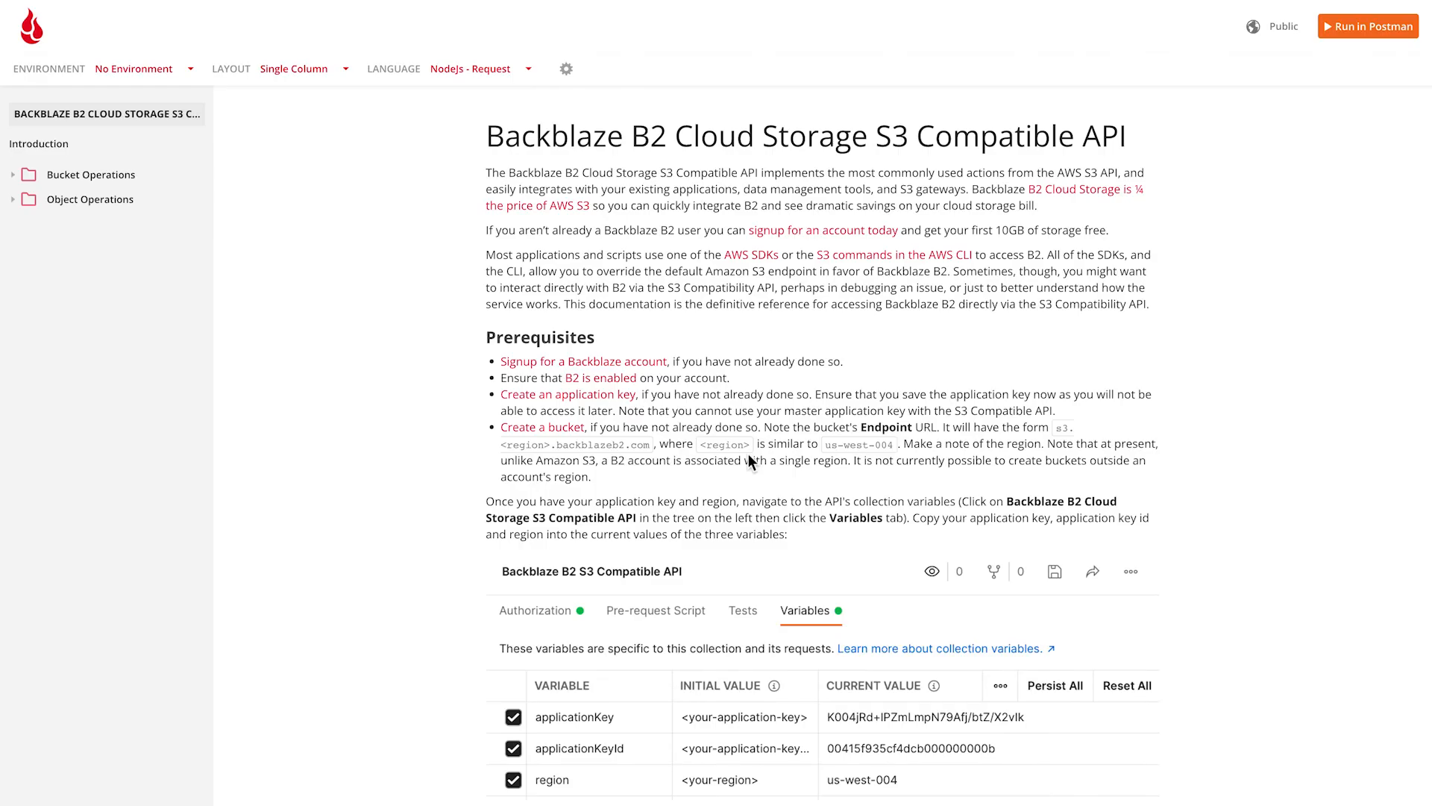
{"action": "mouse_move", "coordinate": [910, 352]}
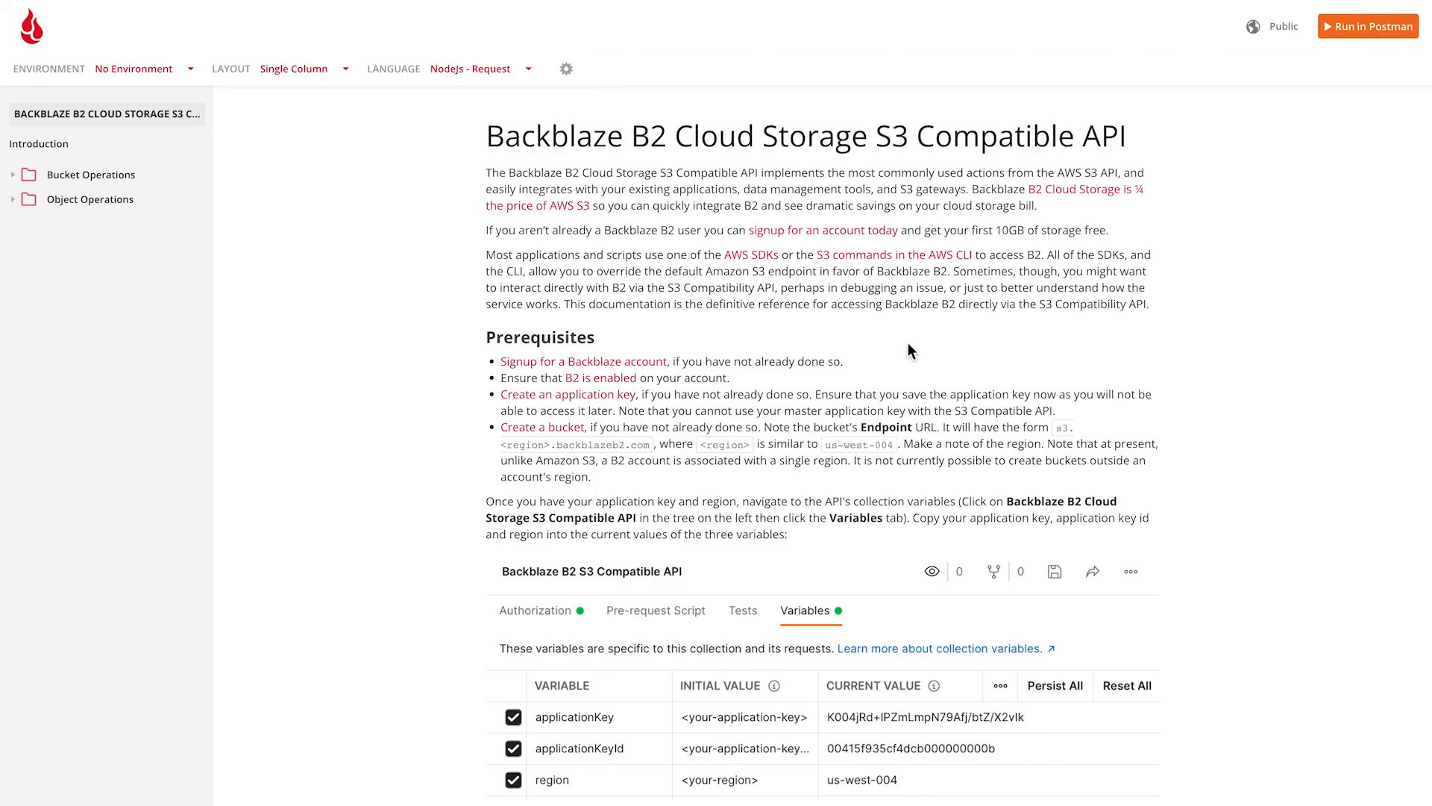
{"action": "mouse_move", "coordinate": [909, 350]}
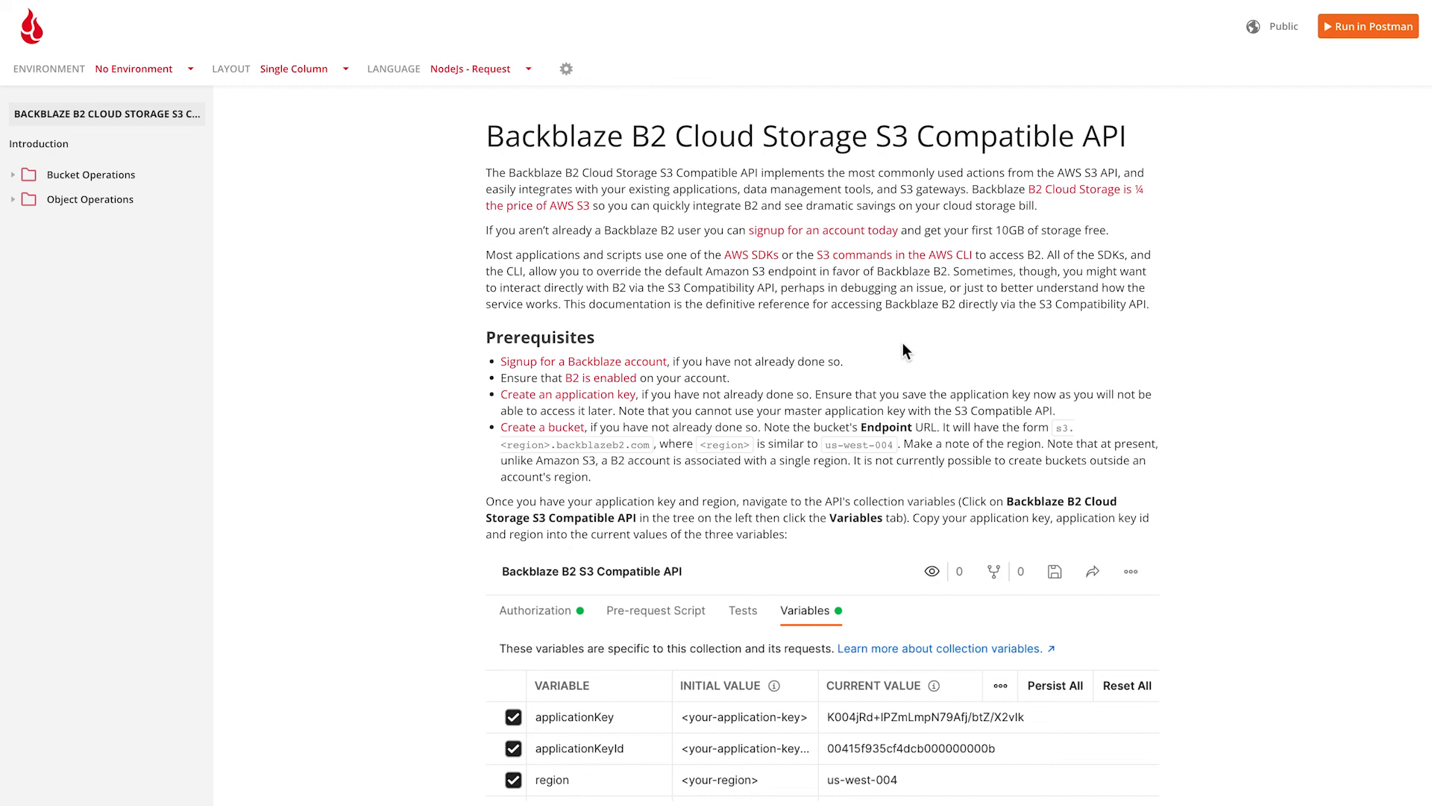